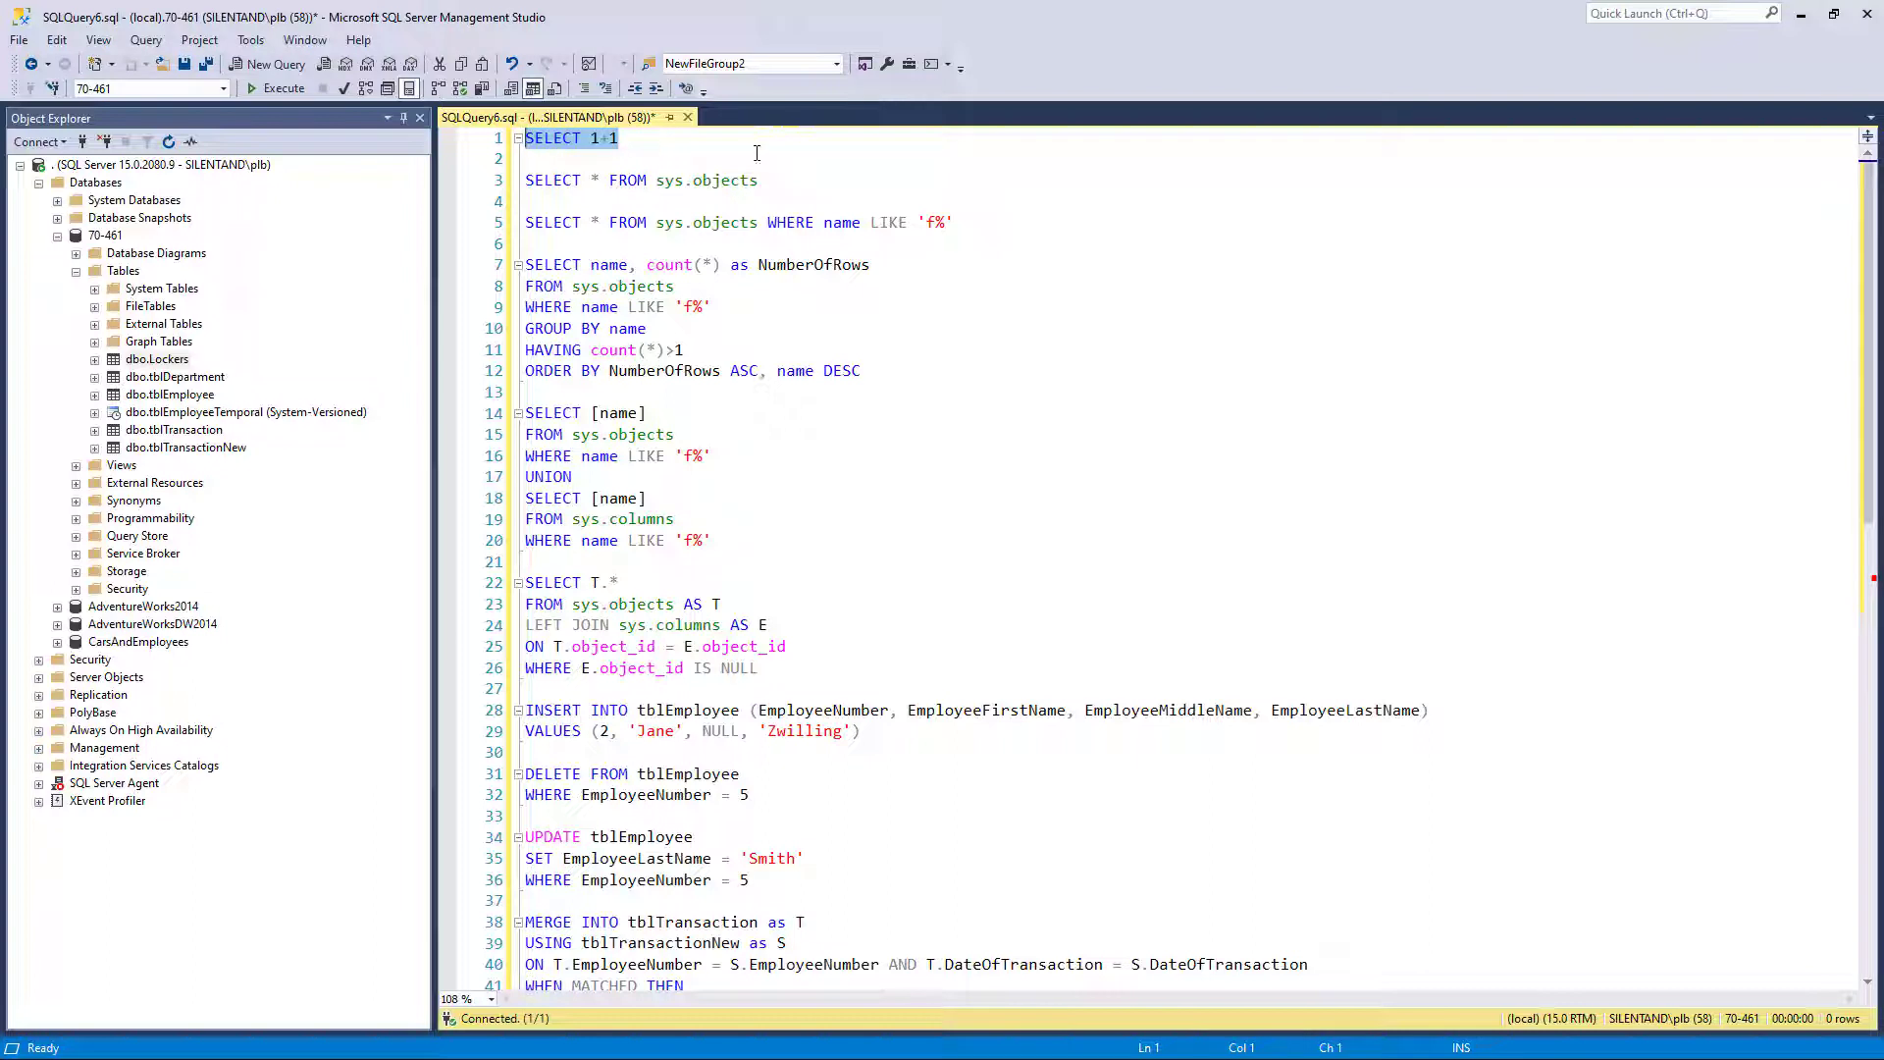
# Run SELECT 1+1, then all sys.objects, then objects whose names begin with 'f' (four rows)
pyautogui.click(276, 87)
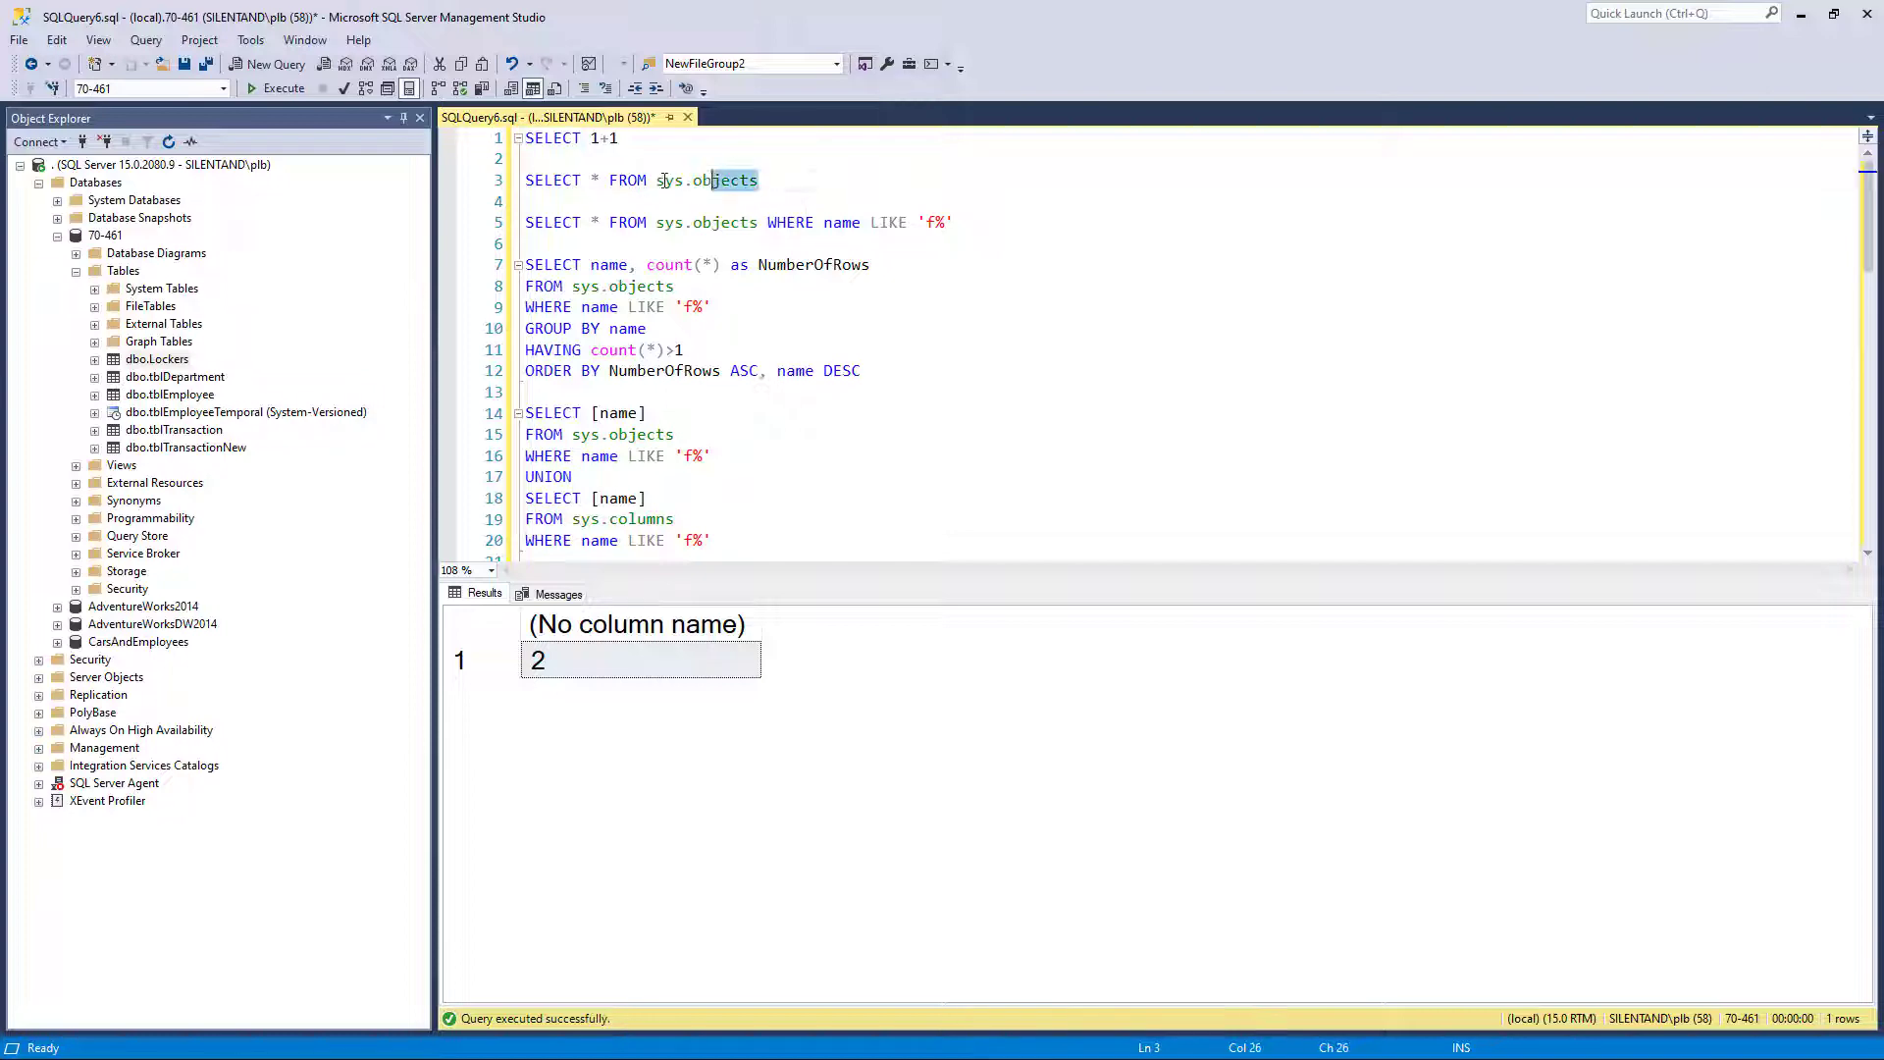
pyautogui.click(276, 87)
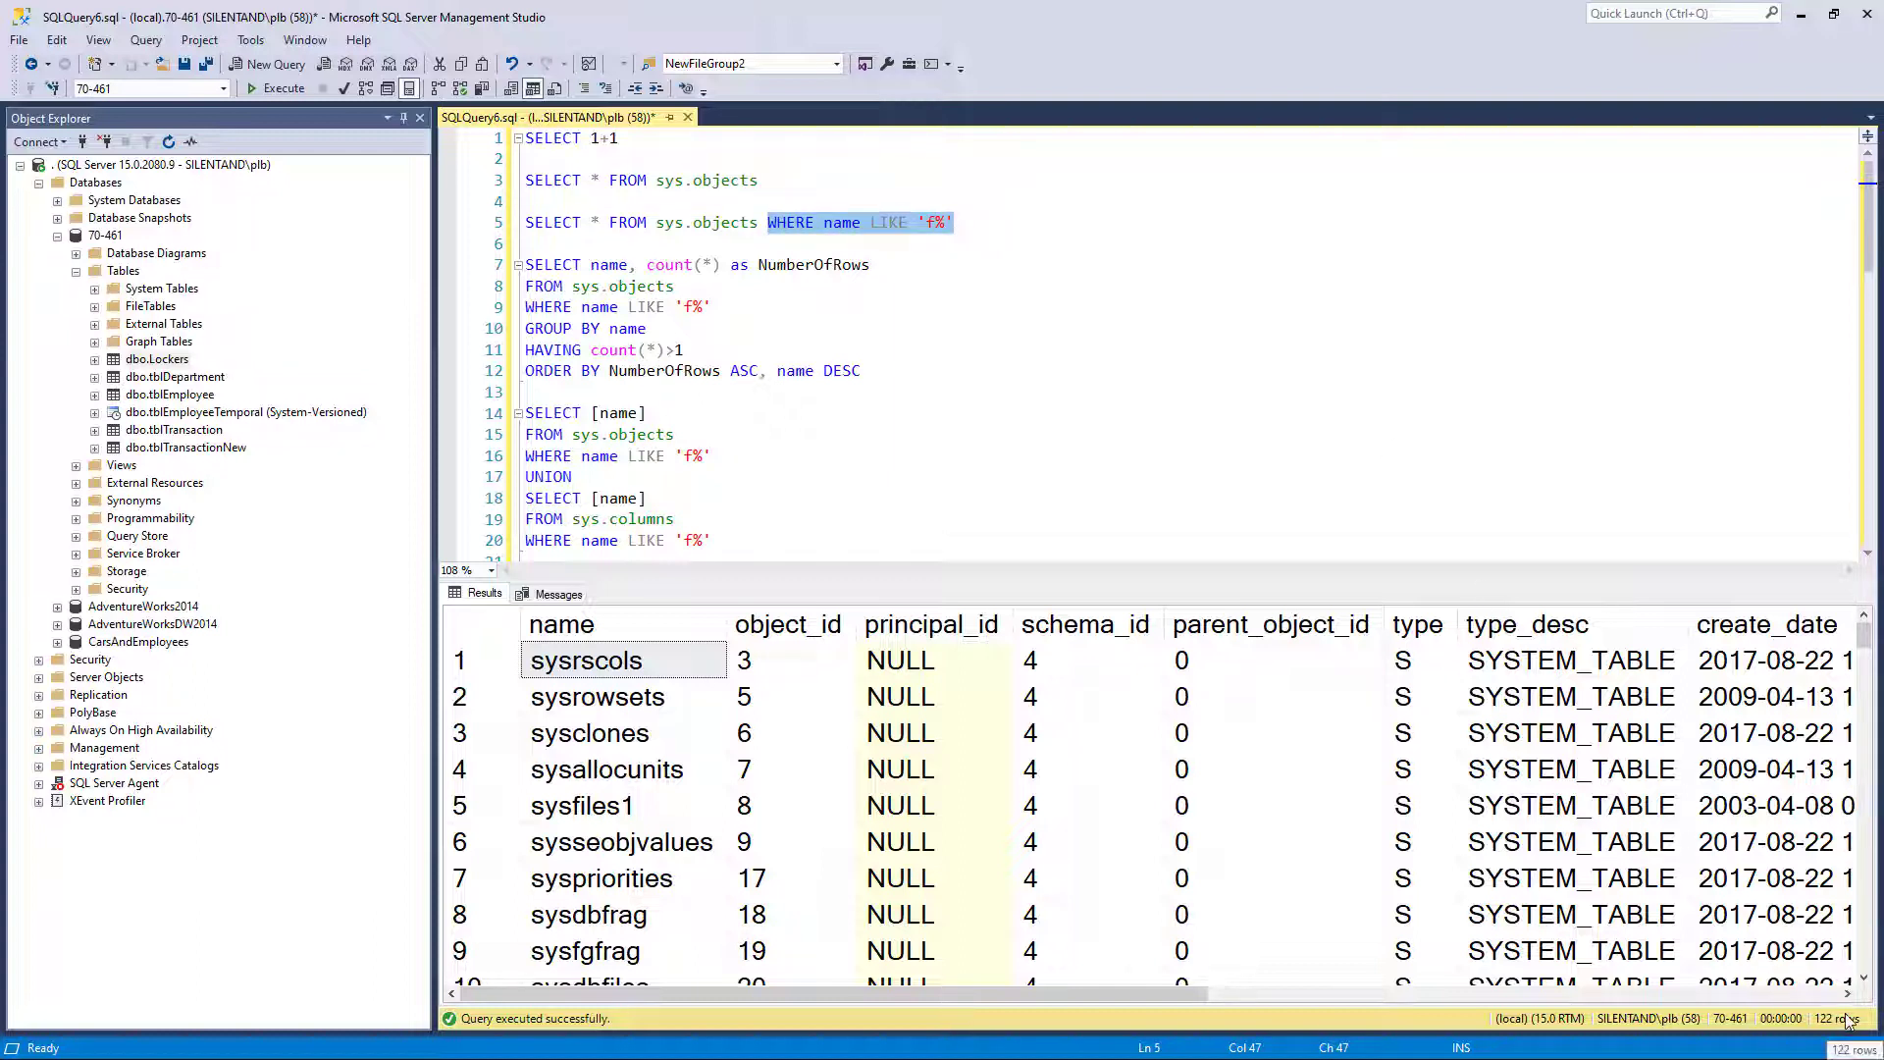
pyautogui.click(961, 223)
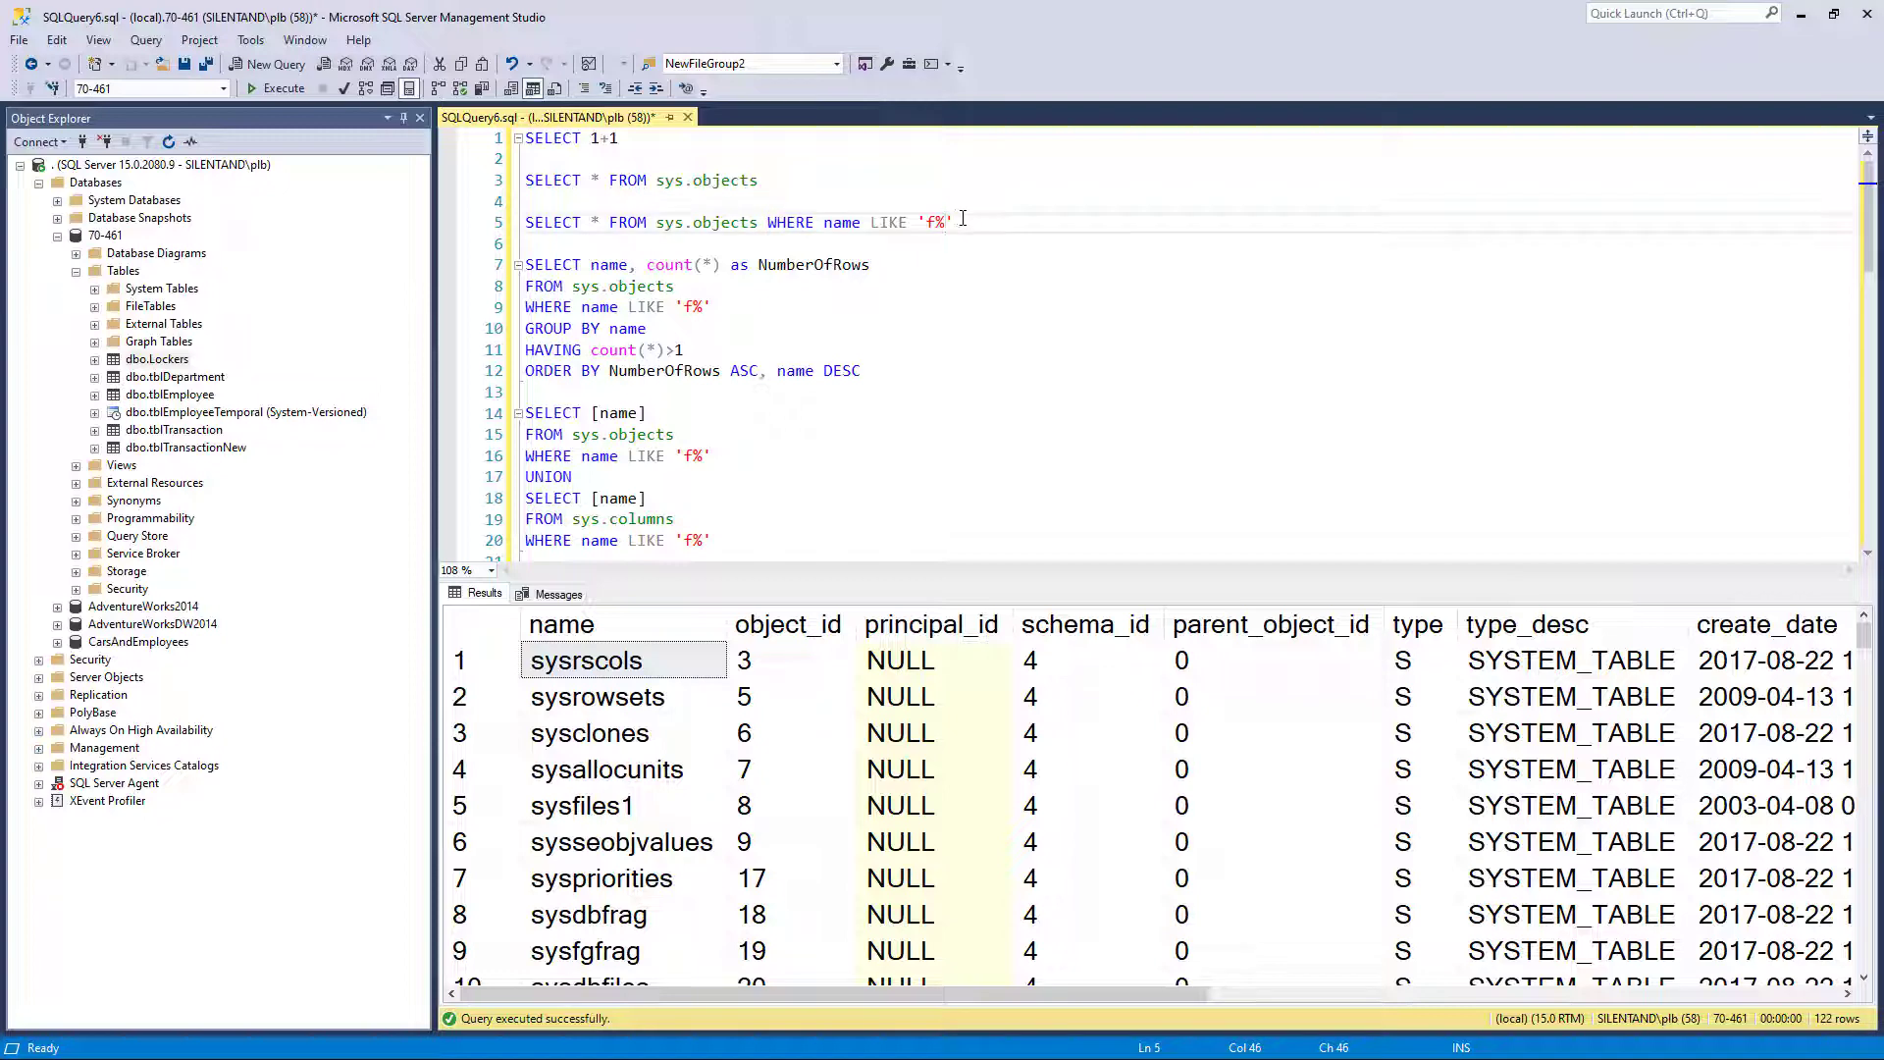
pyautogui.click(274, 87)
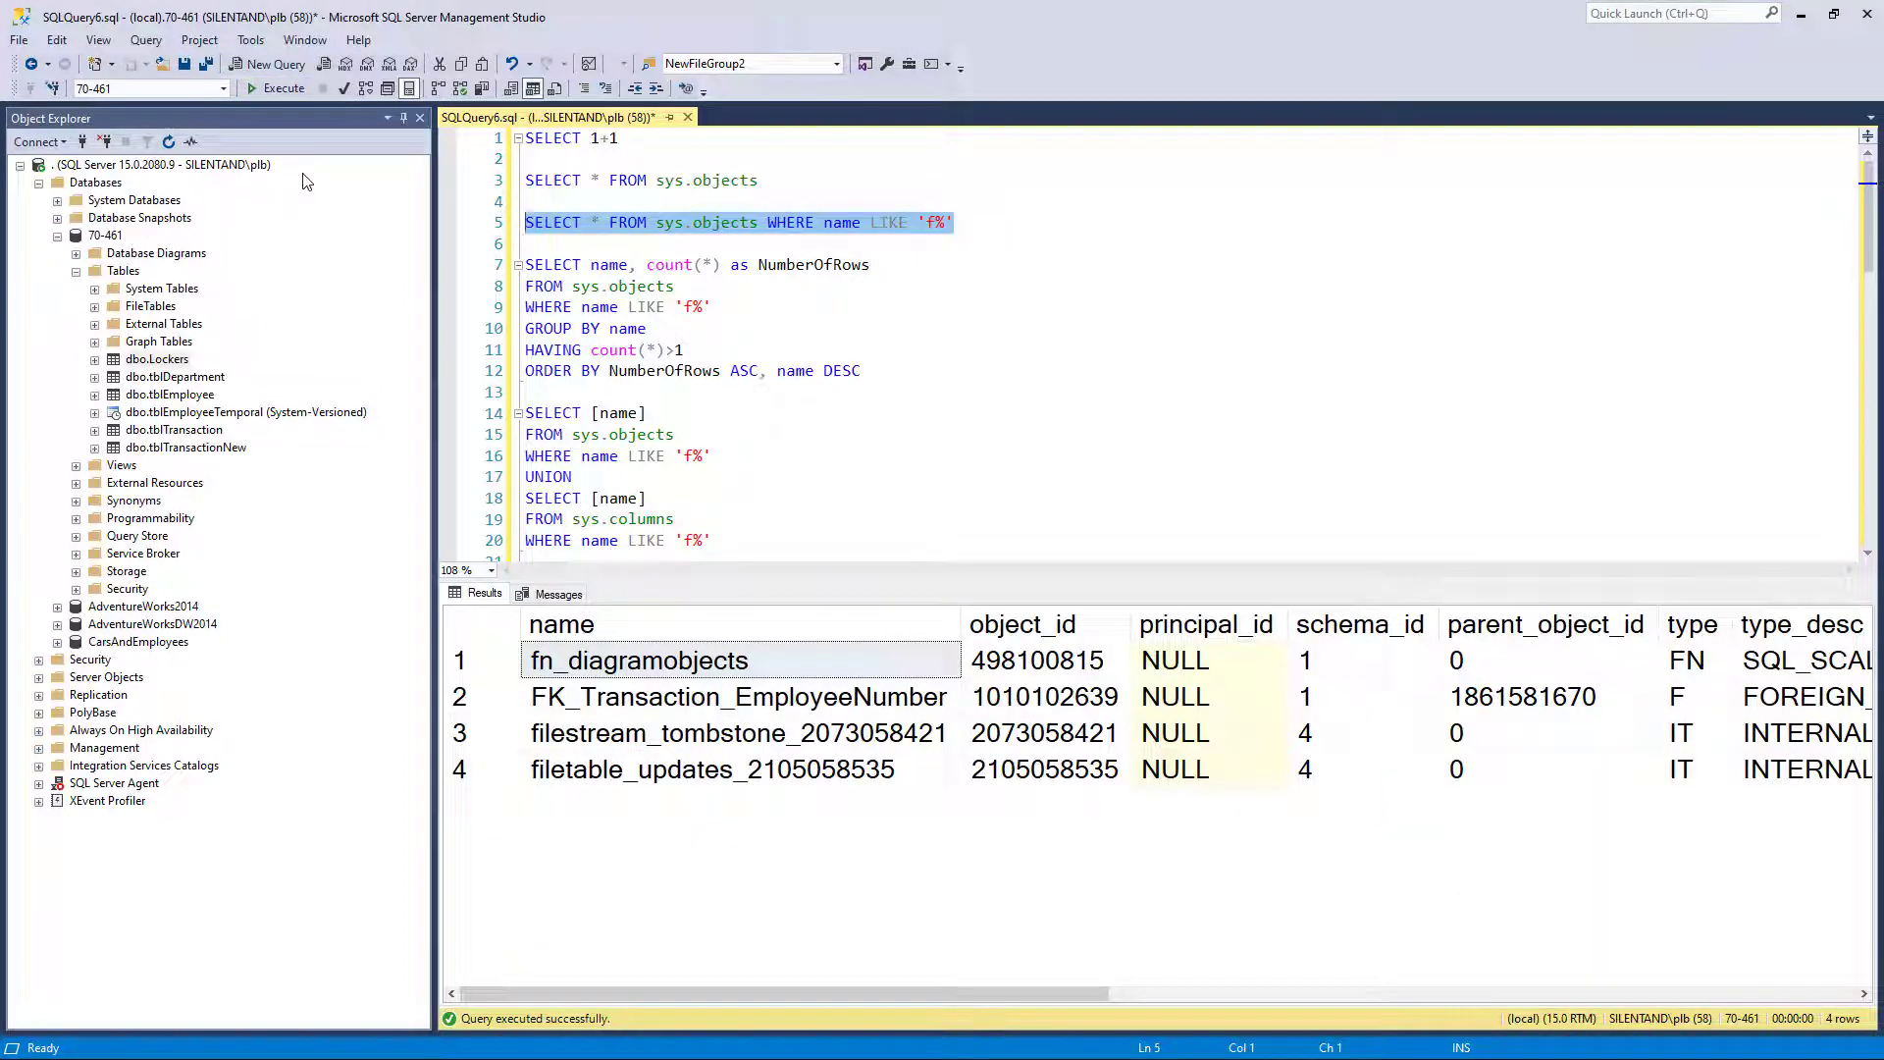
pyautogui.moveTo(670, 264)
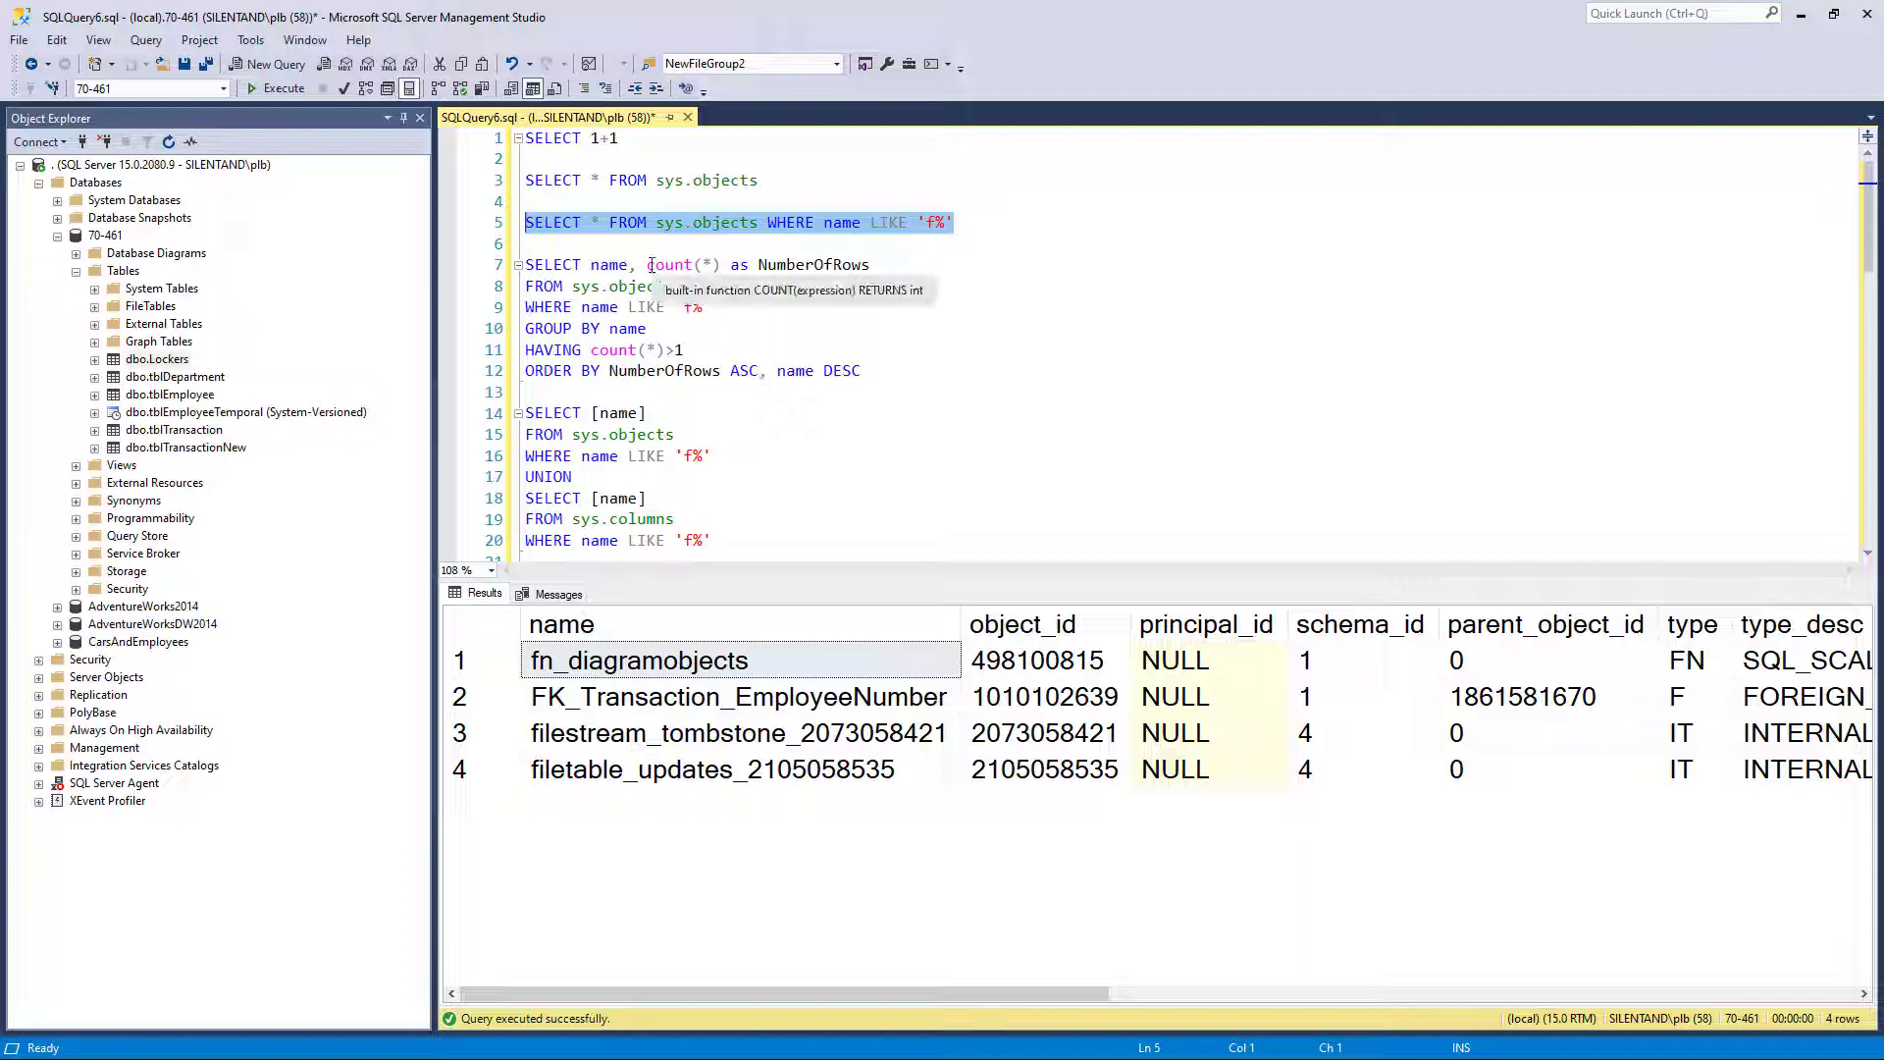
# Run the grouped count of f-named objects as written
pyautogui.doubleClick(670, 264)
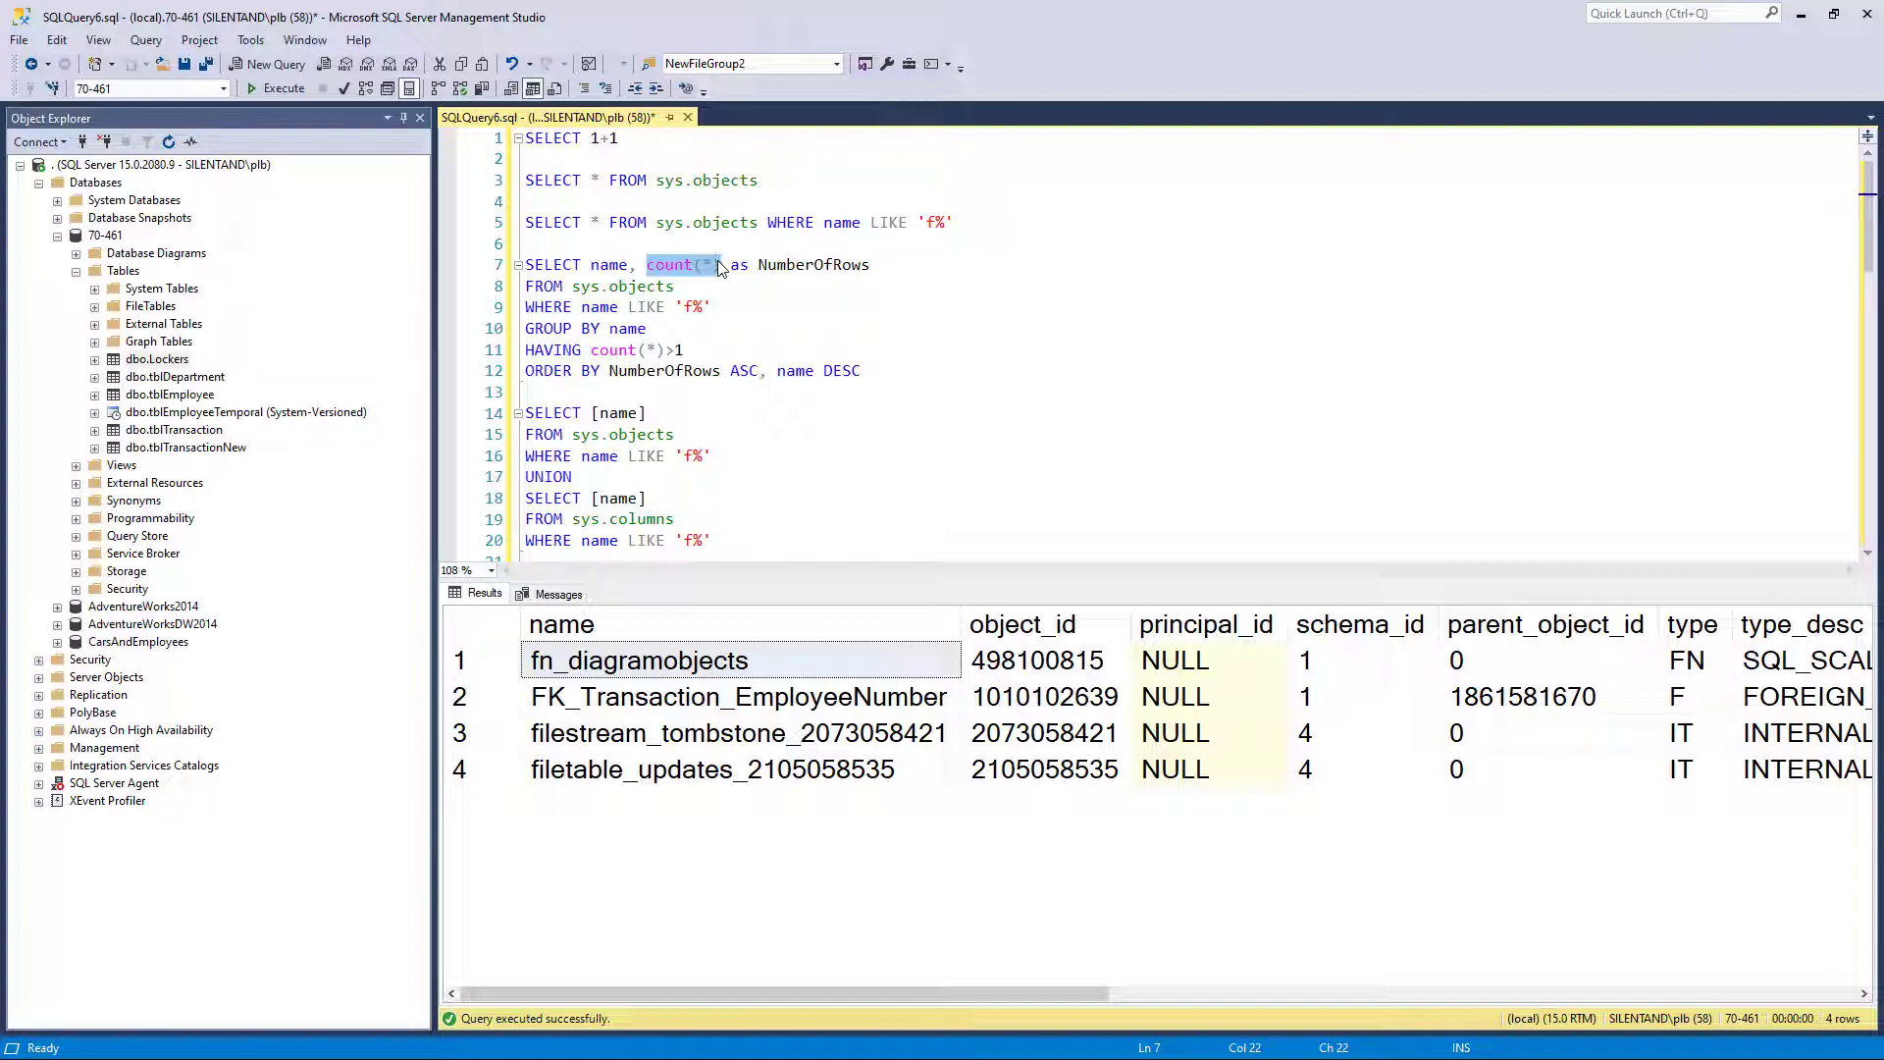
pyautogui.click(646, 327)
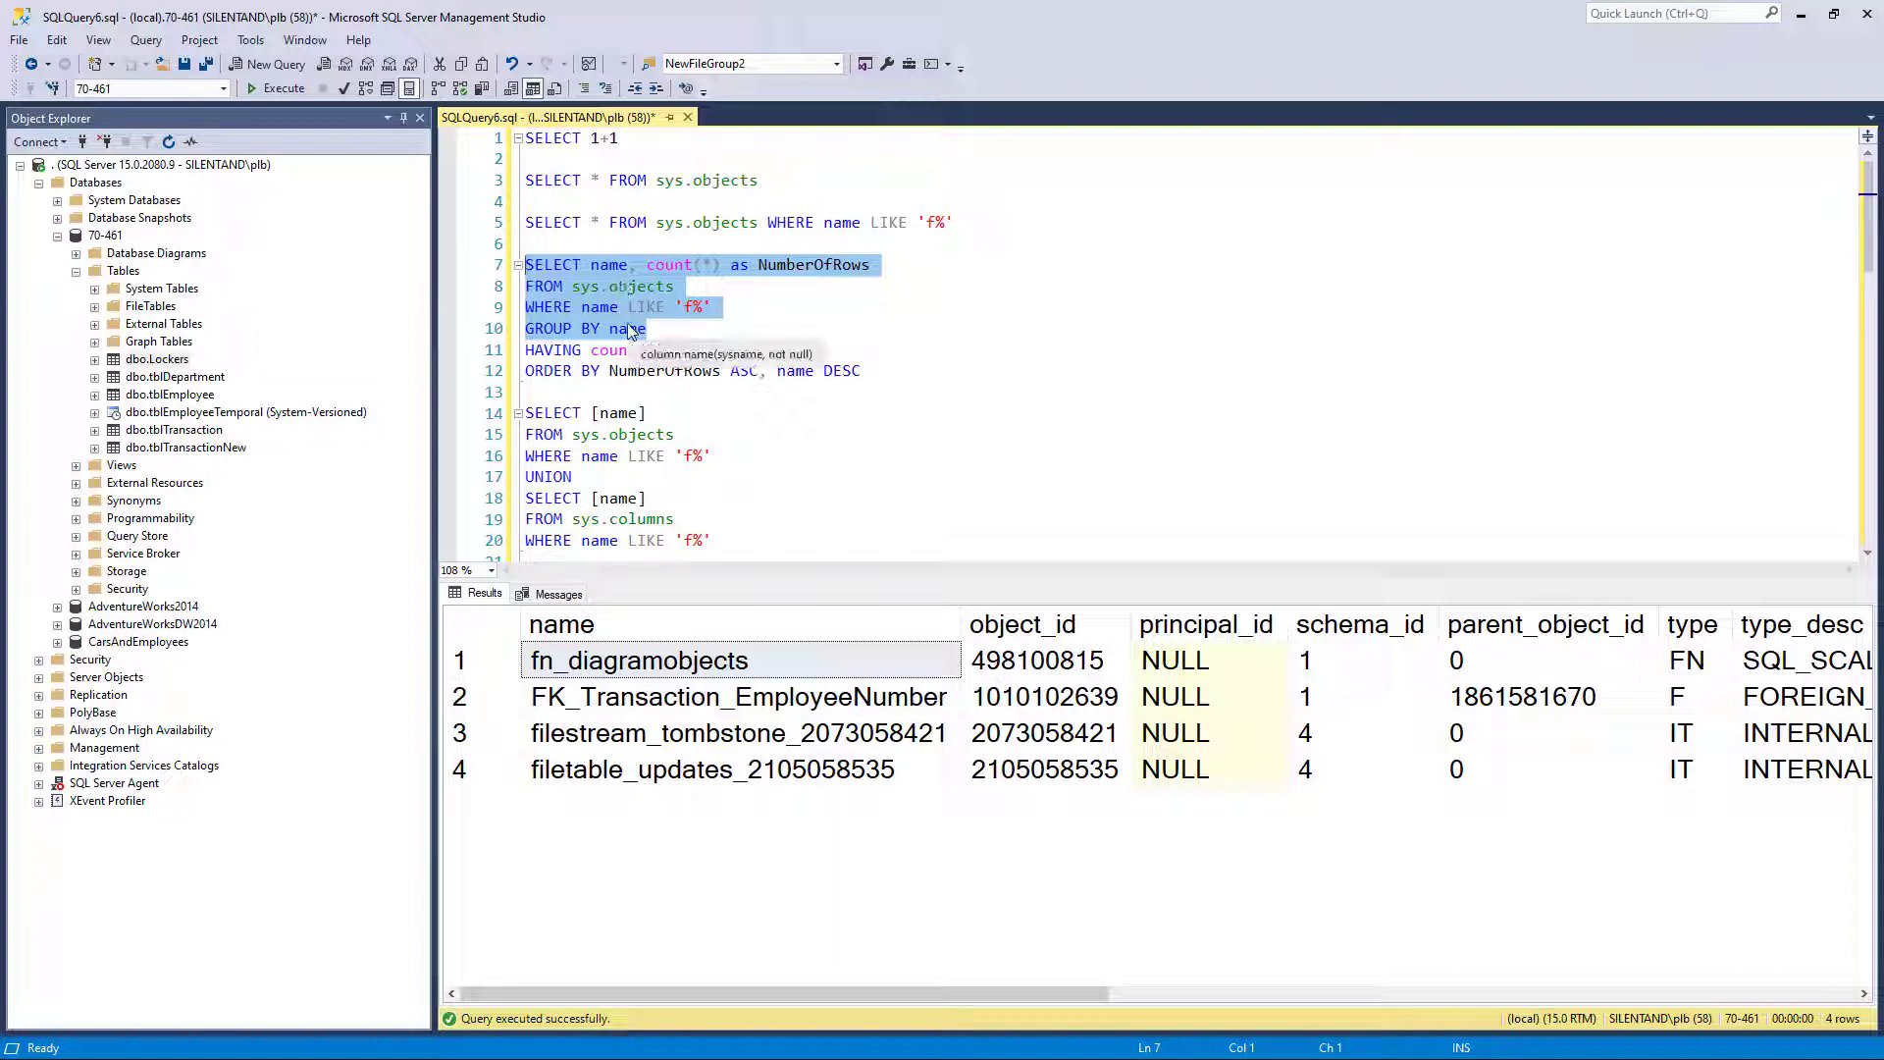
pyautogui.click(284, 88)
pyautogui.write('substring(')
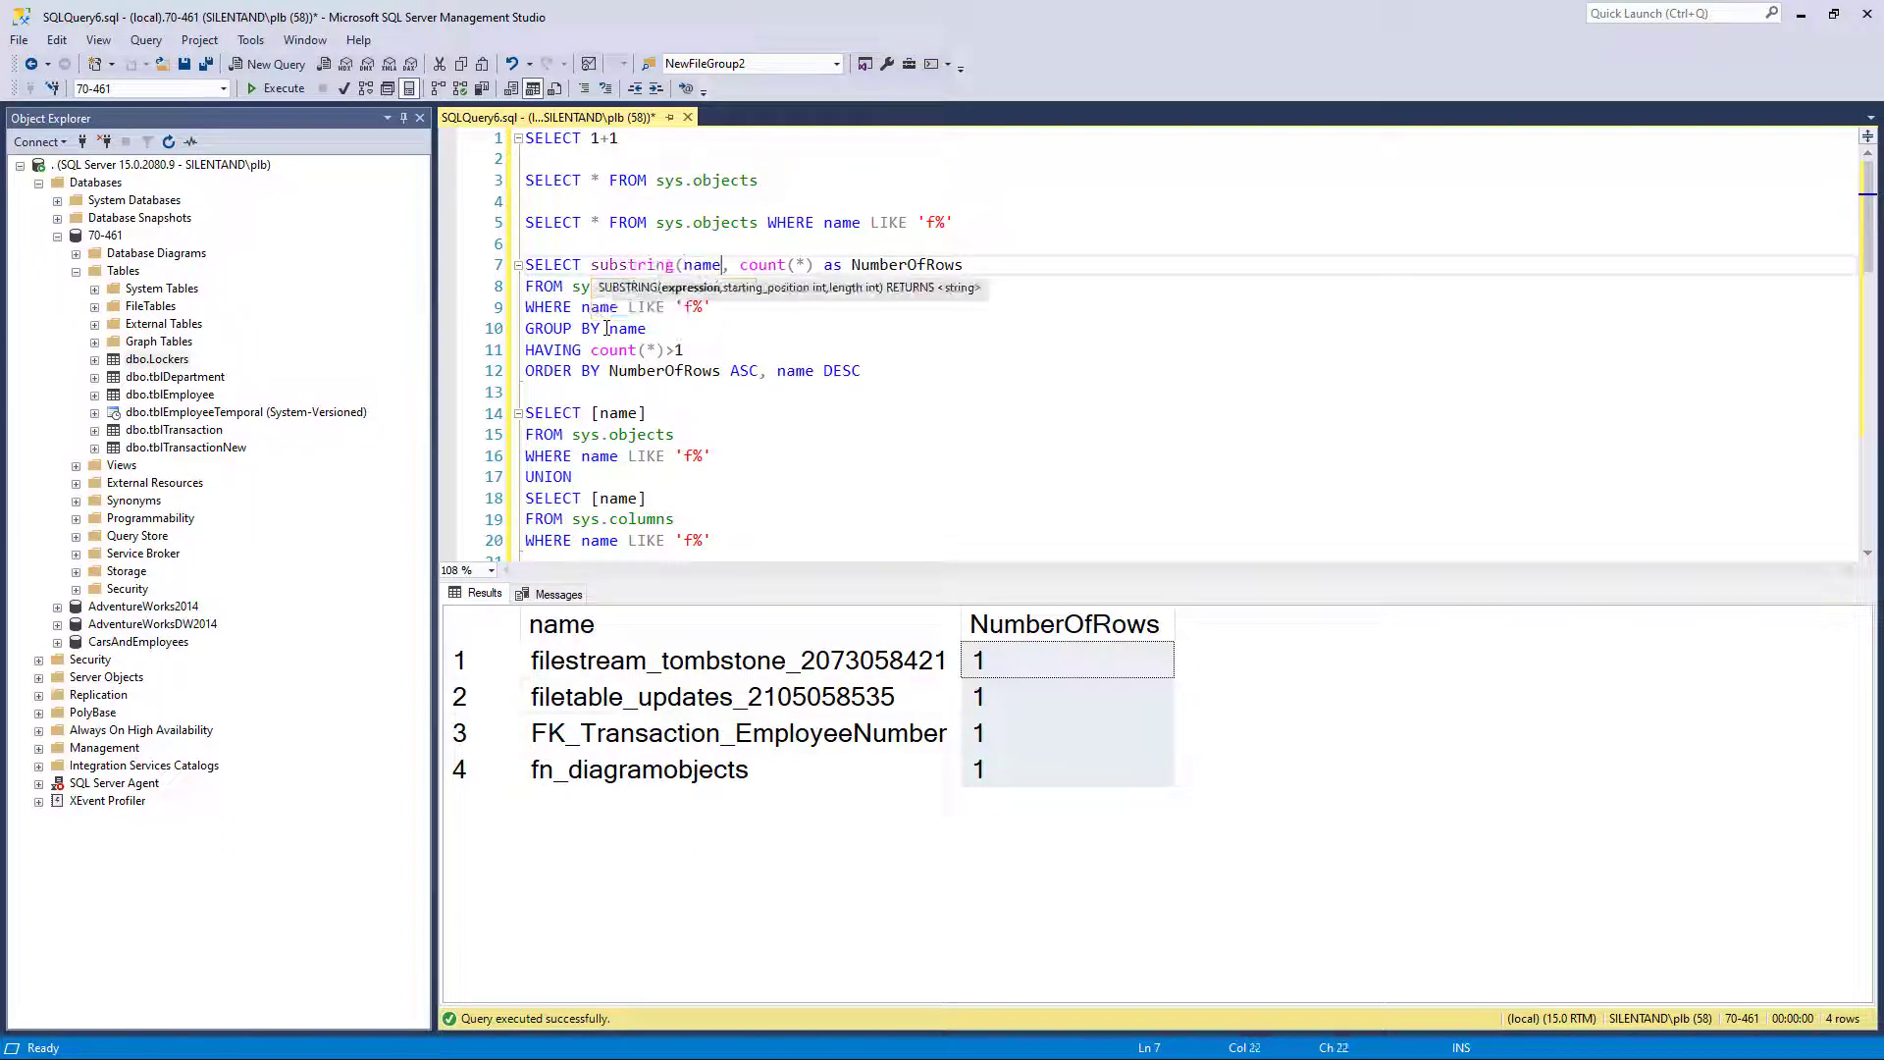
# Group by substring(name,1,1) with the WHERE filter commented out, returning eleven letter groups
pyautogui.write(',1,1)')
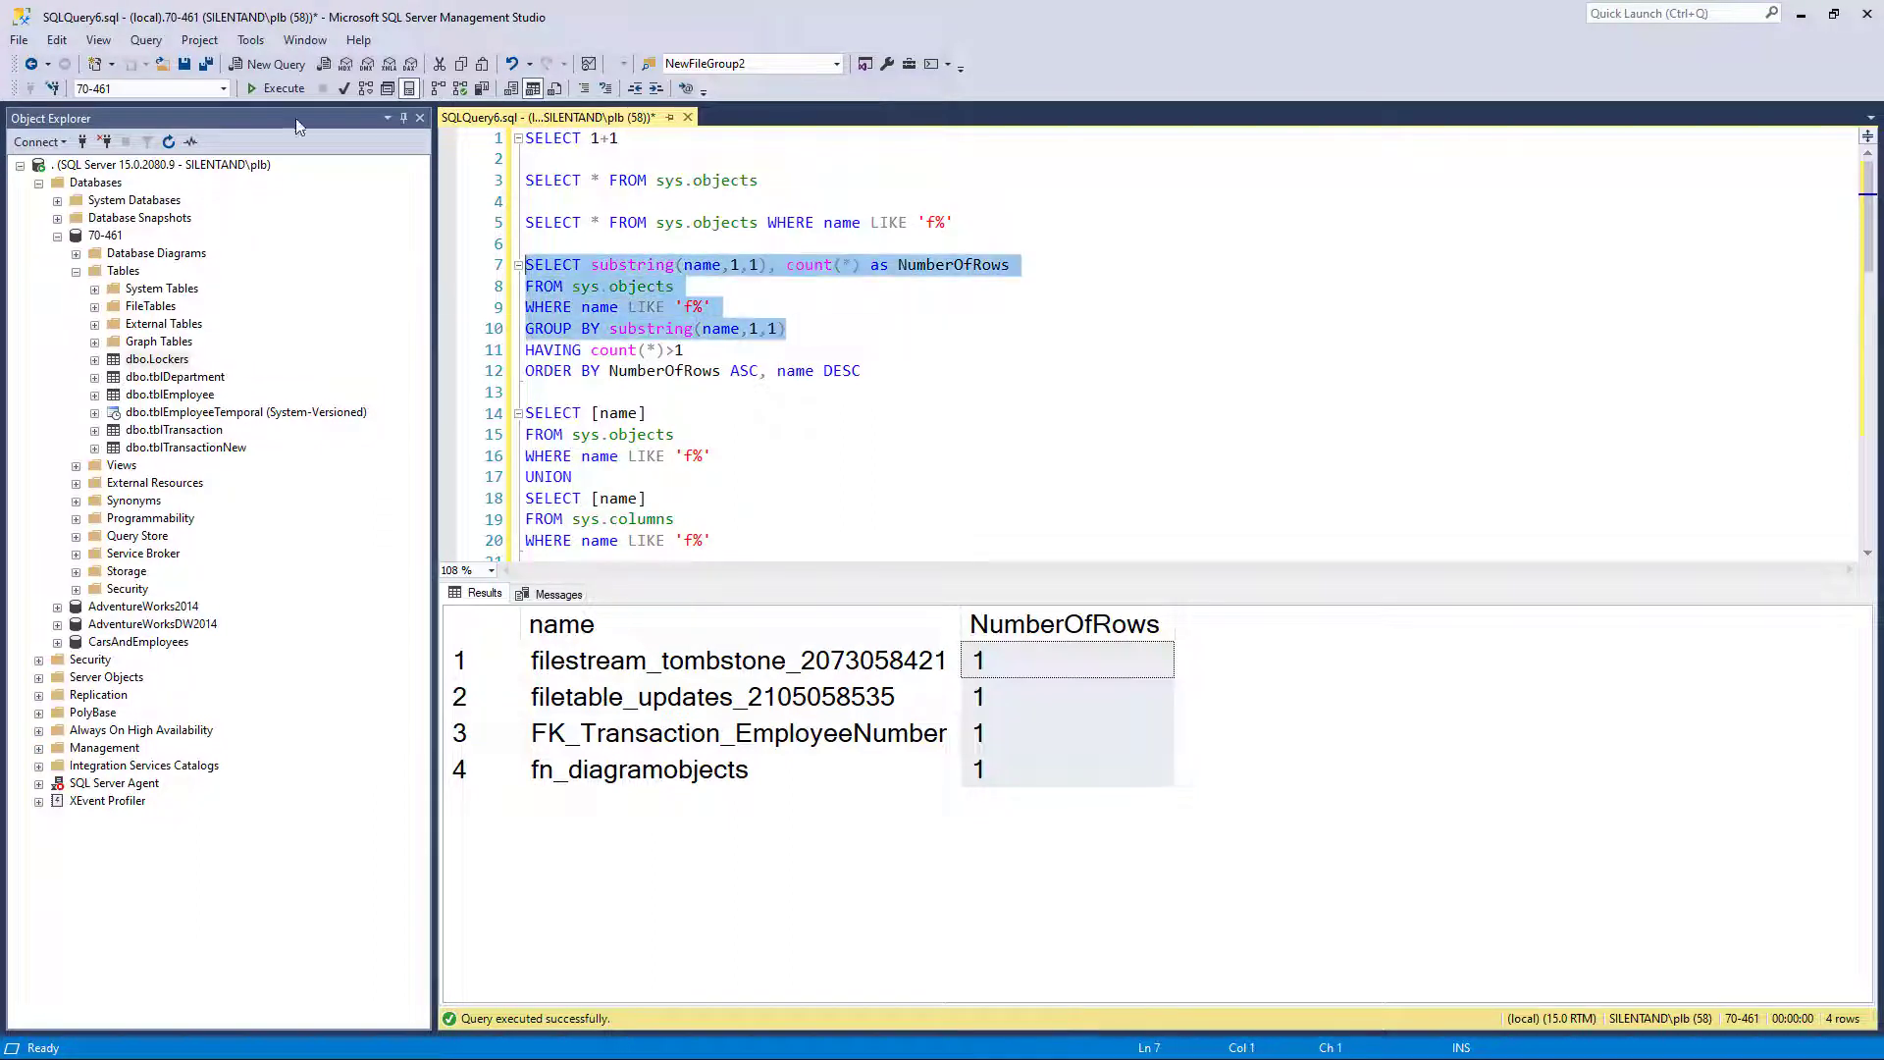
pyautogui.click(277, 88)
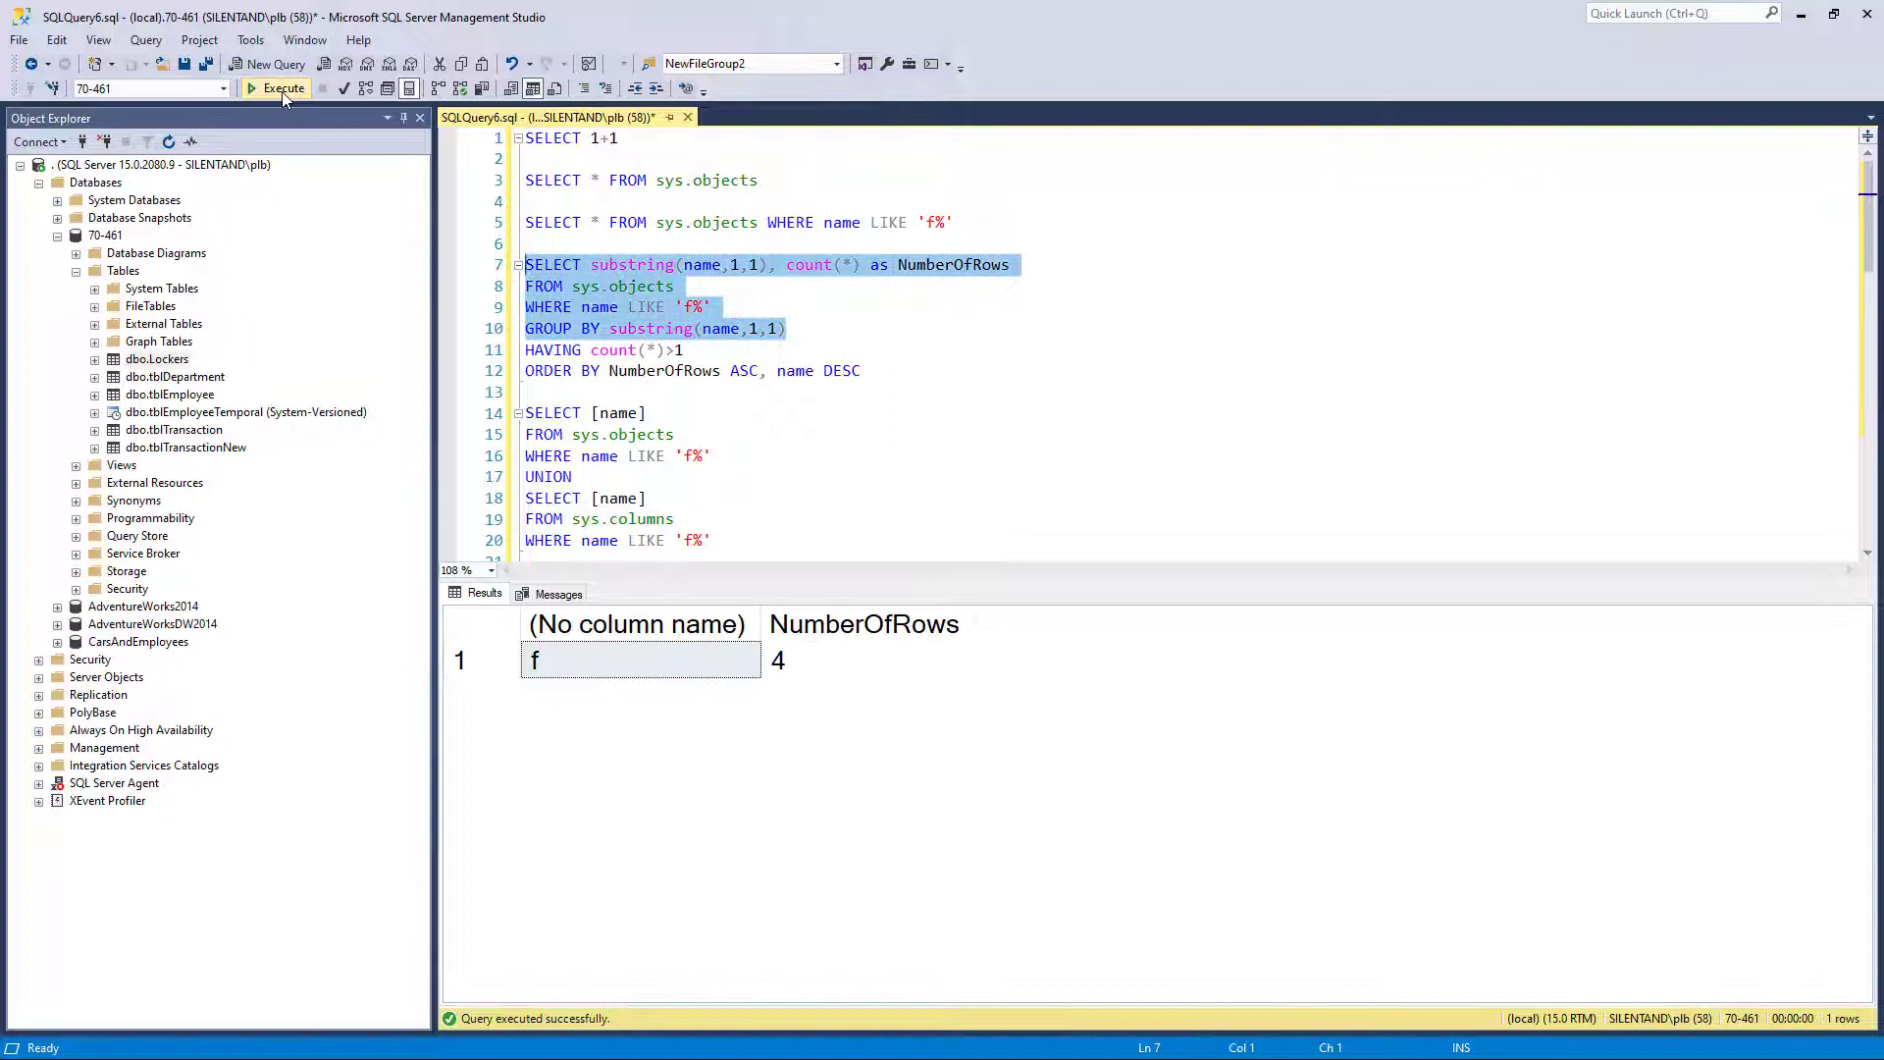
pyautogui.click(711, 328)
pyautogui.write('--')
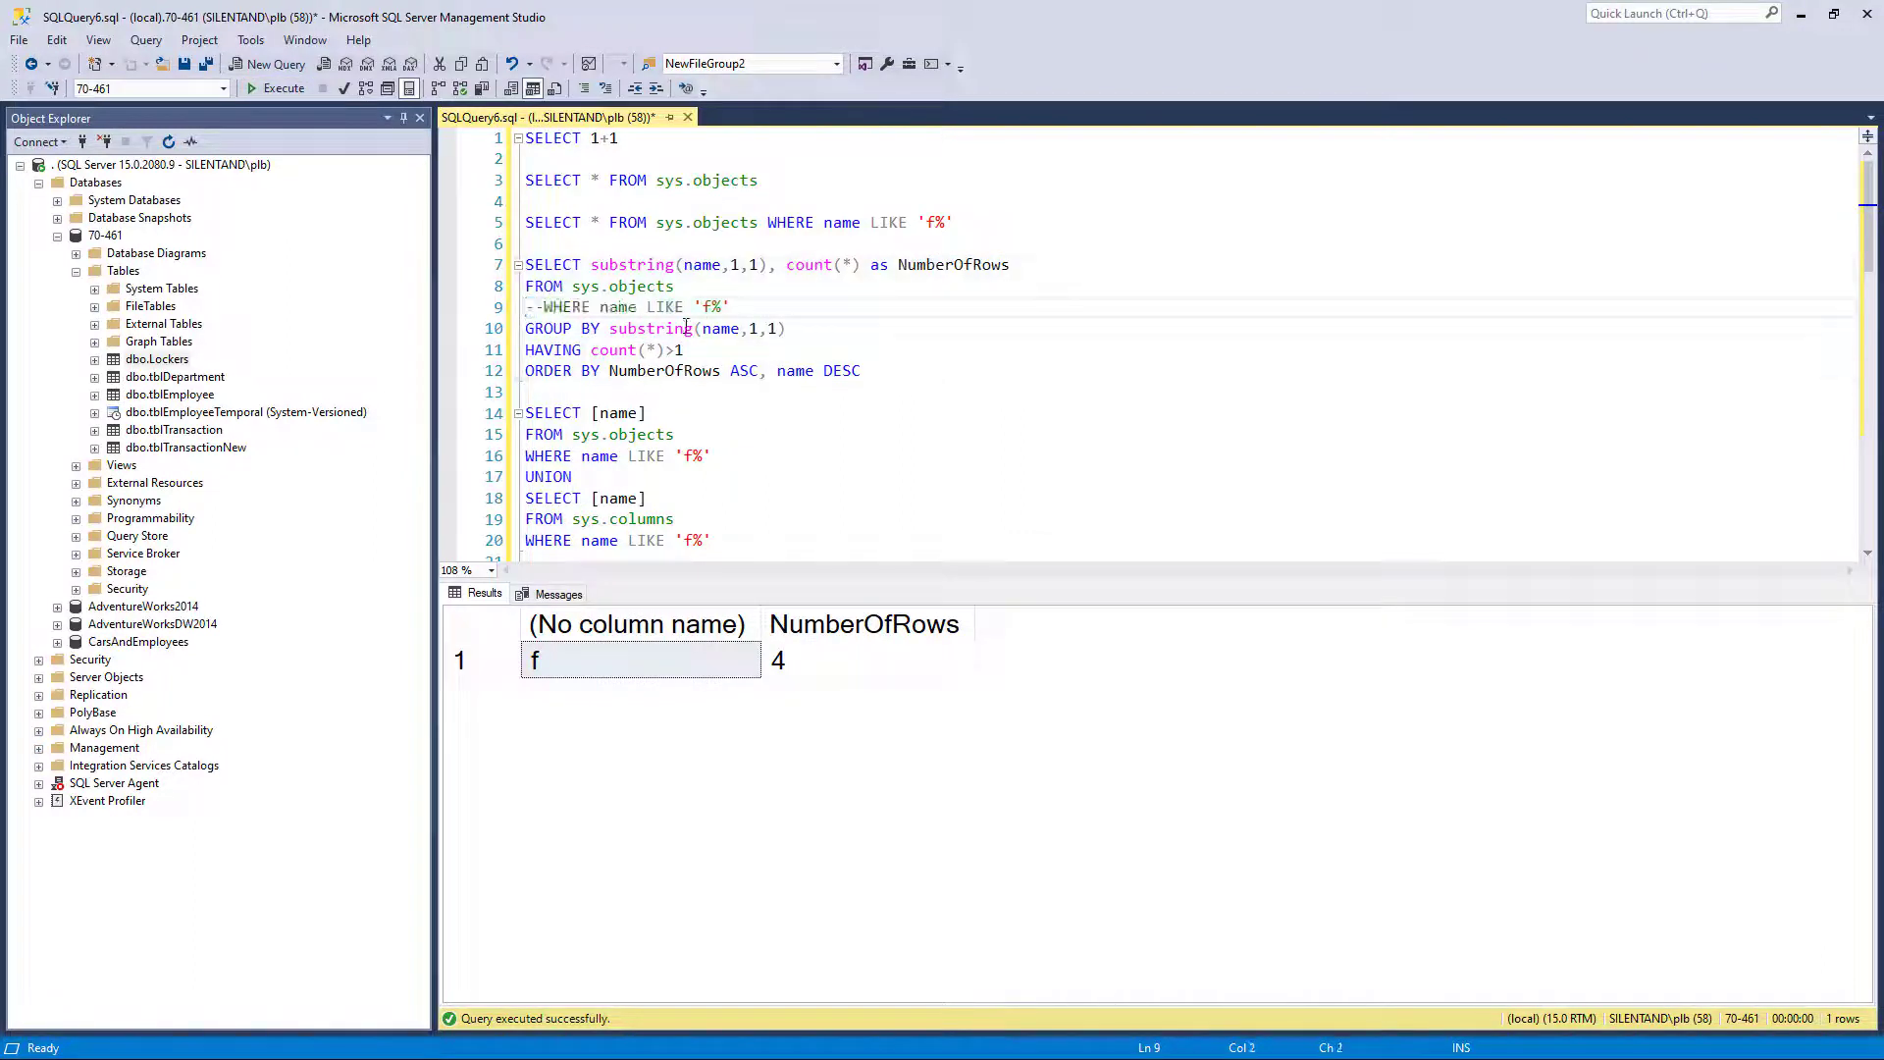
pyautogui.click(275, 87)
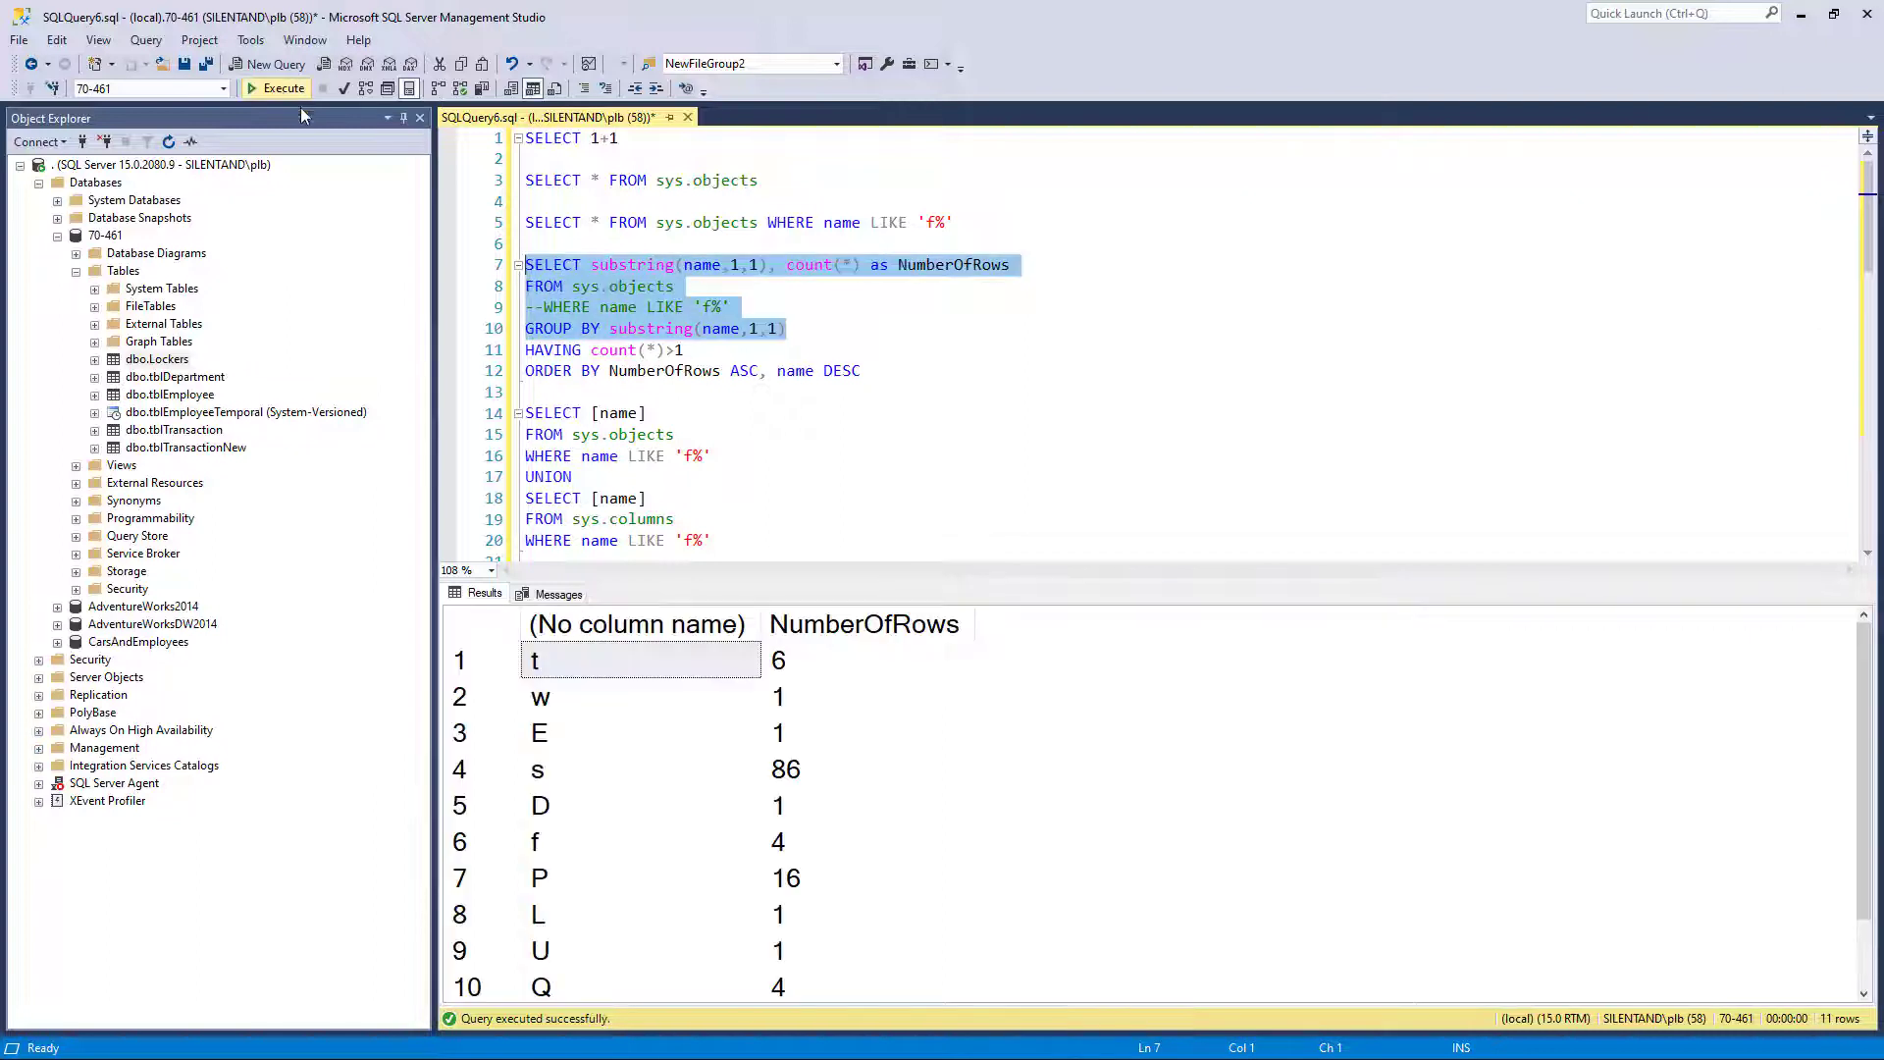
pyautogui.click(641, 769)
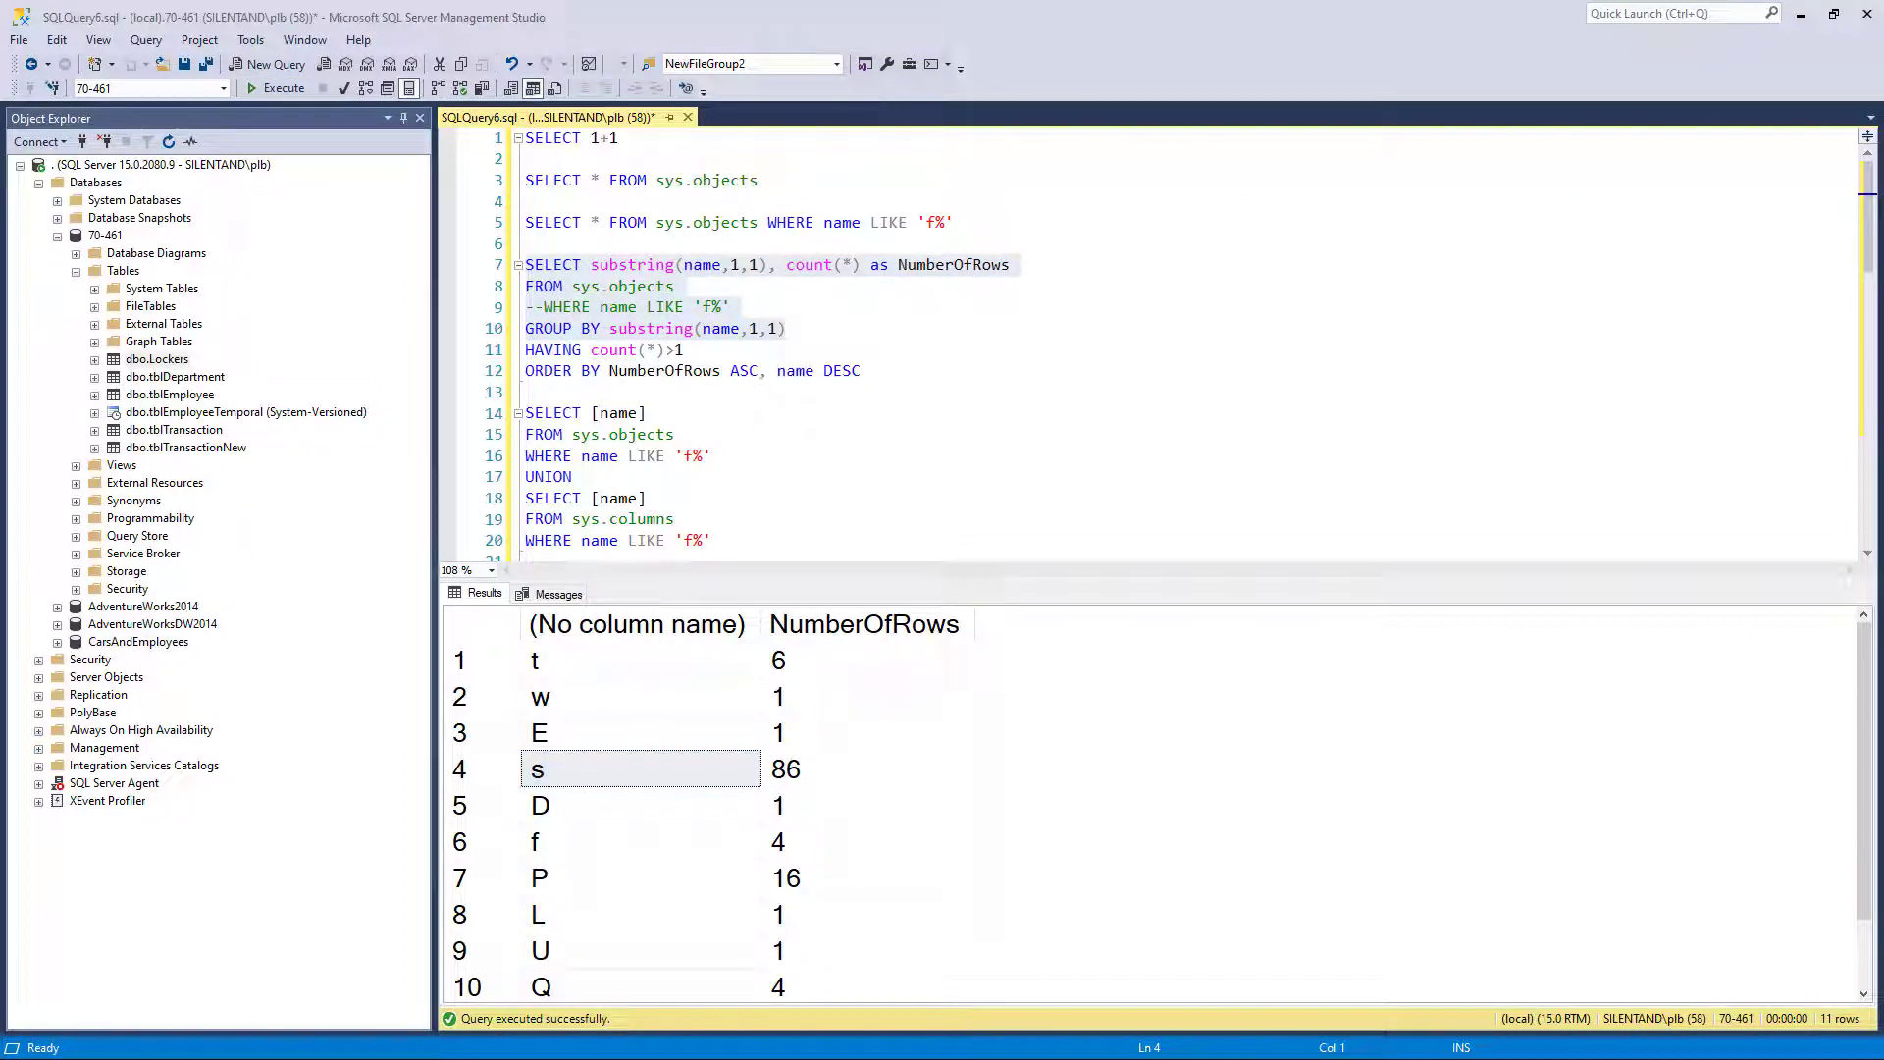
pyautogui.moveTo(890, 711)
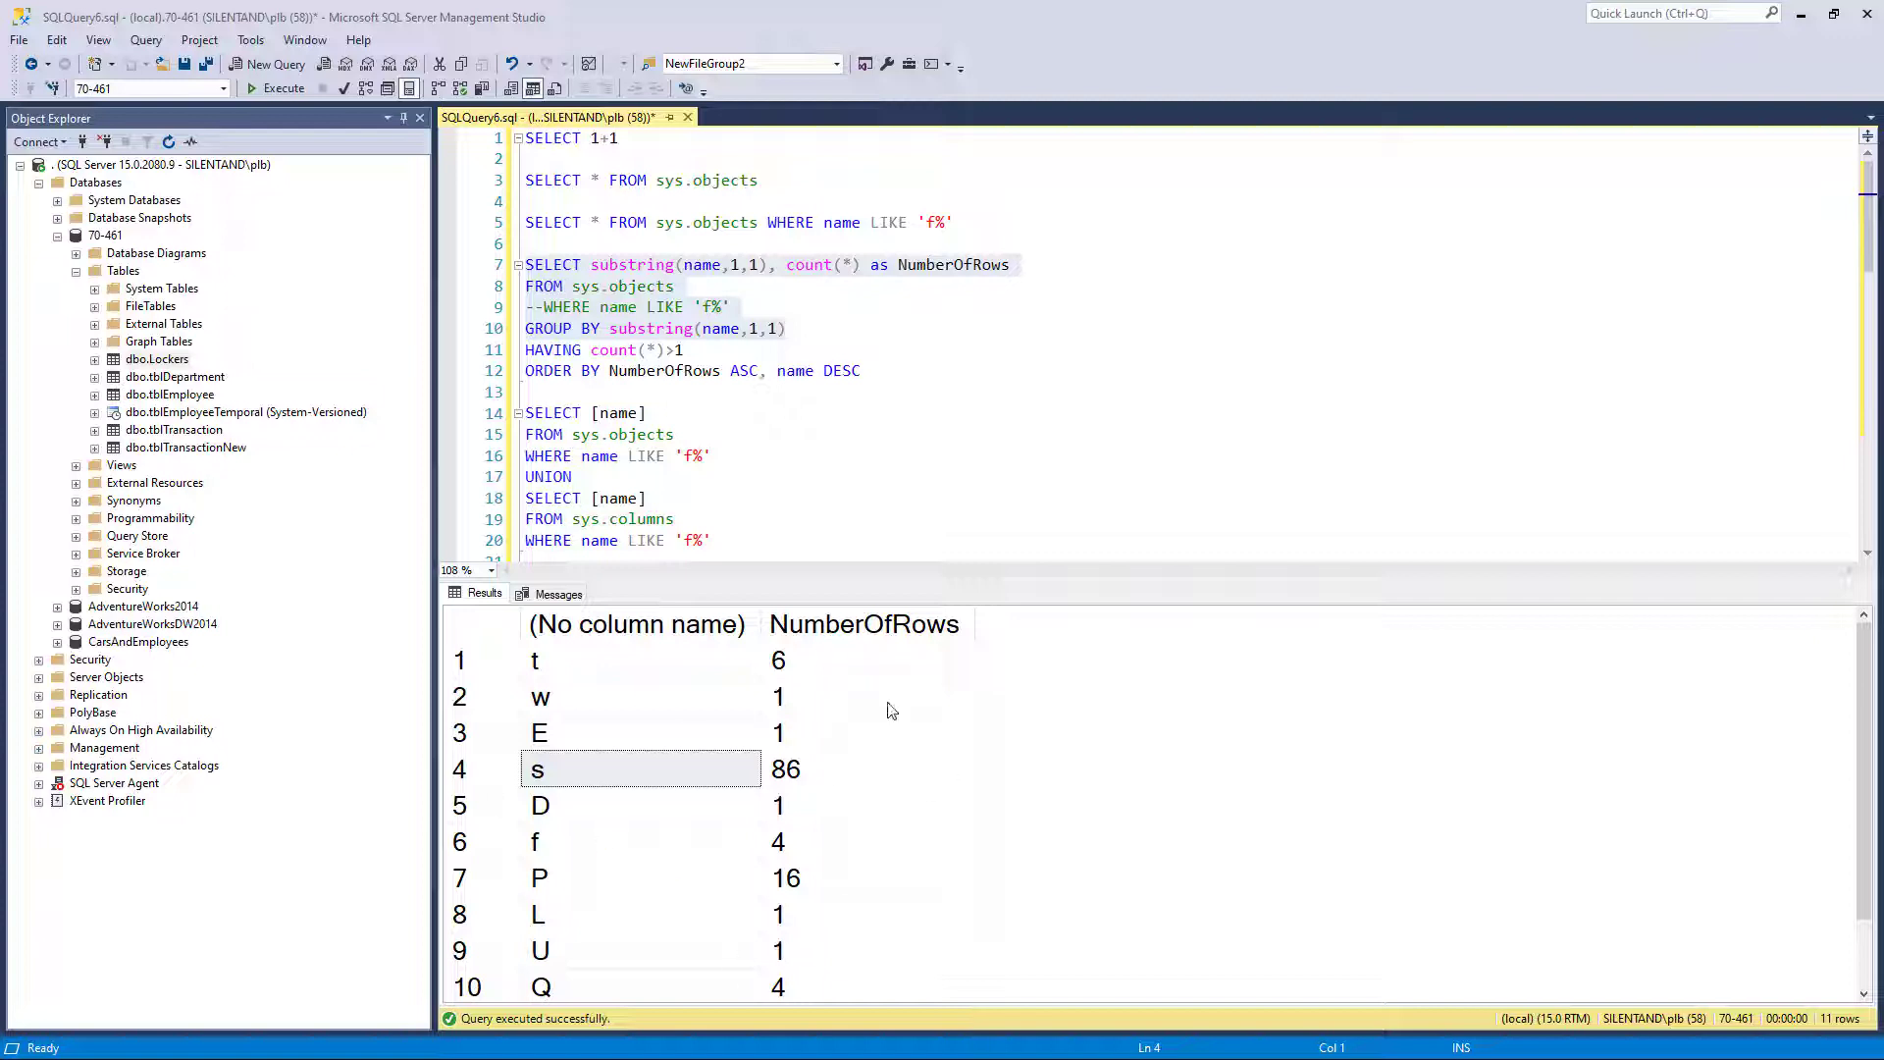
# Keep letters with count(*)>1, ordered by NumberOfRows ascending then substring(name,1,1) descending
pyautogui.click(778, 696)
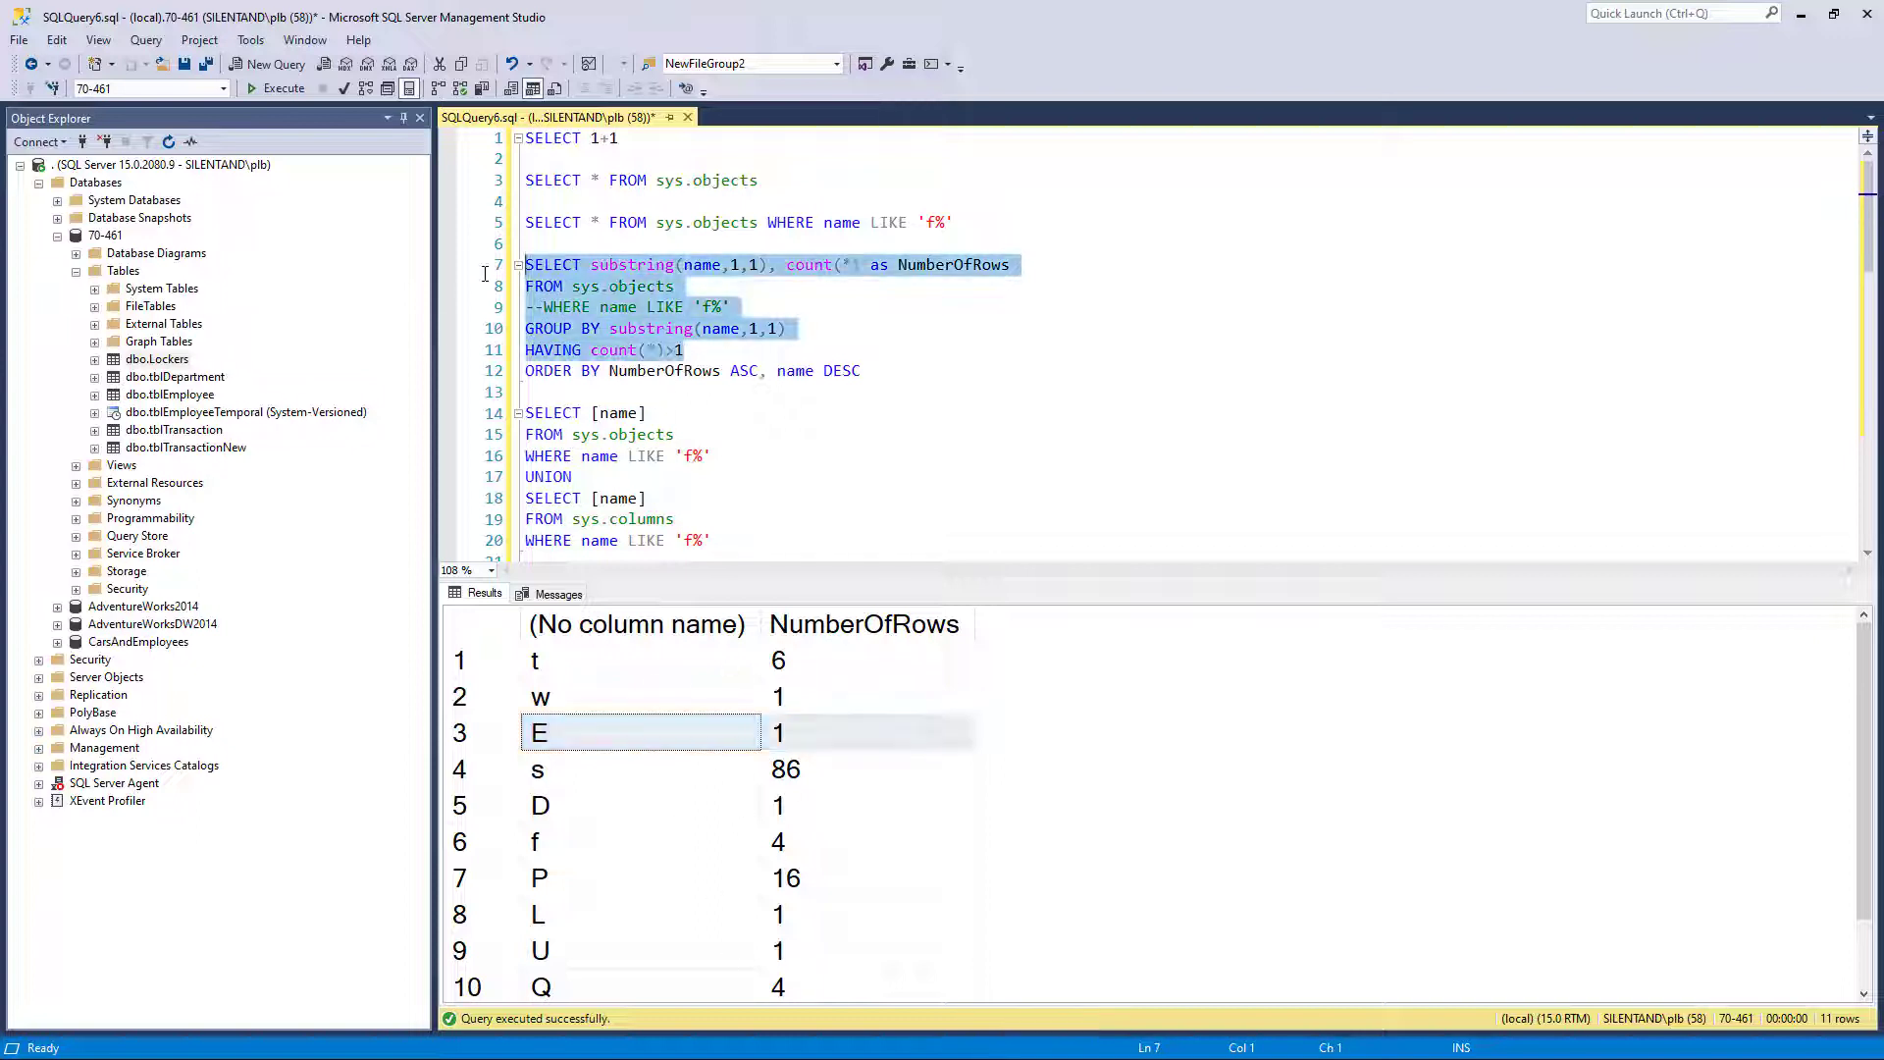
pyautogui.click(275, 87)
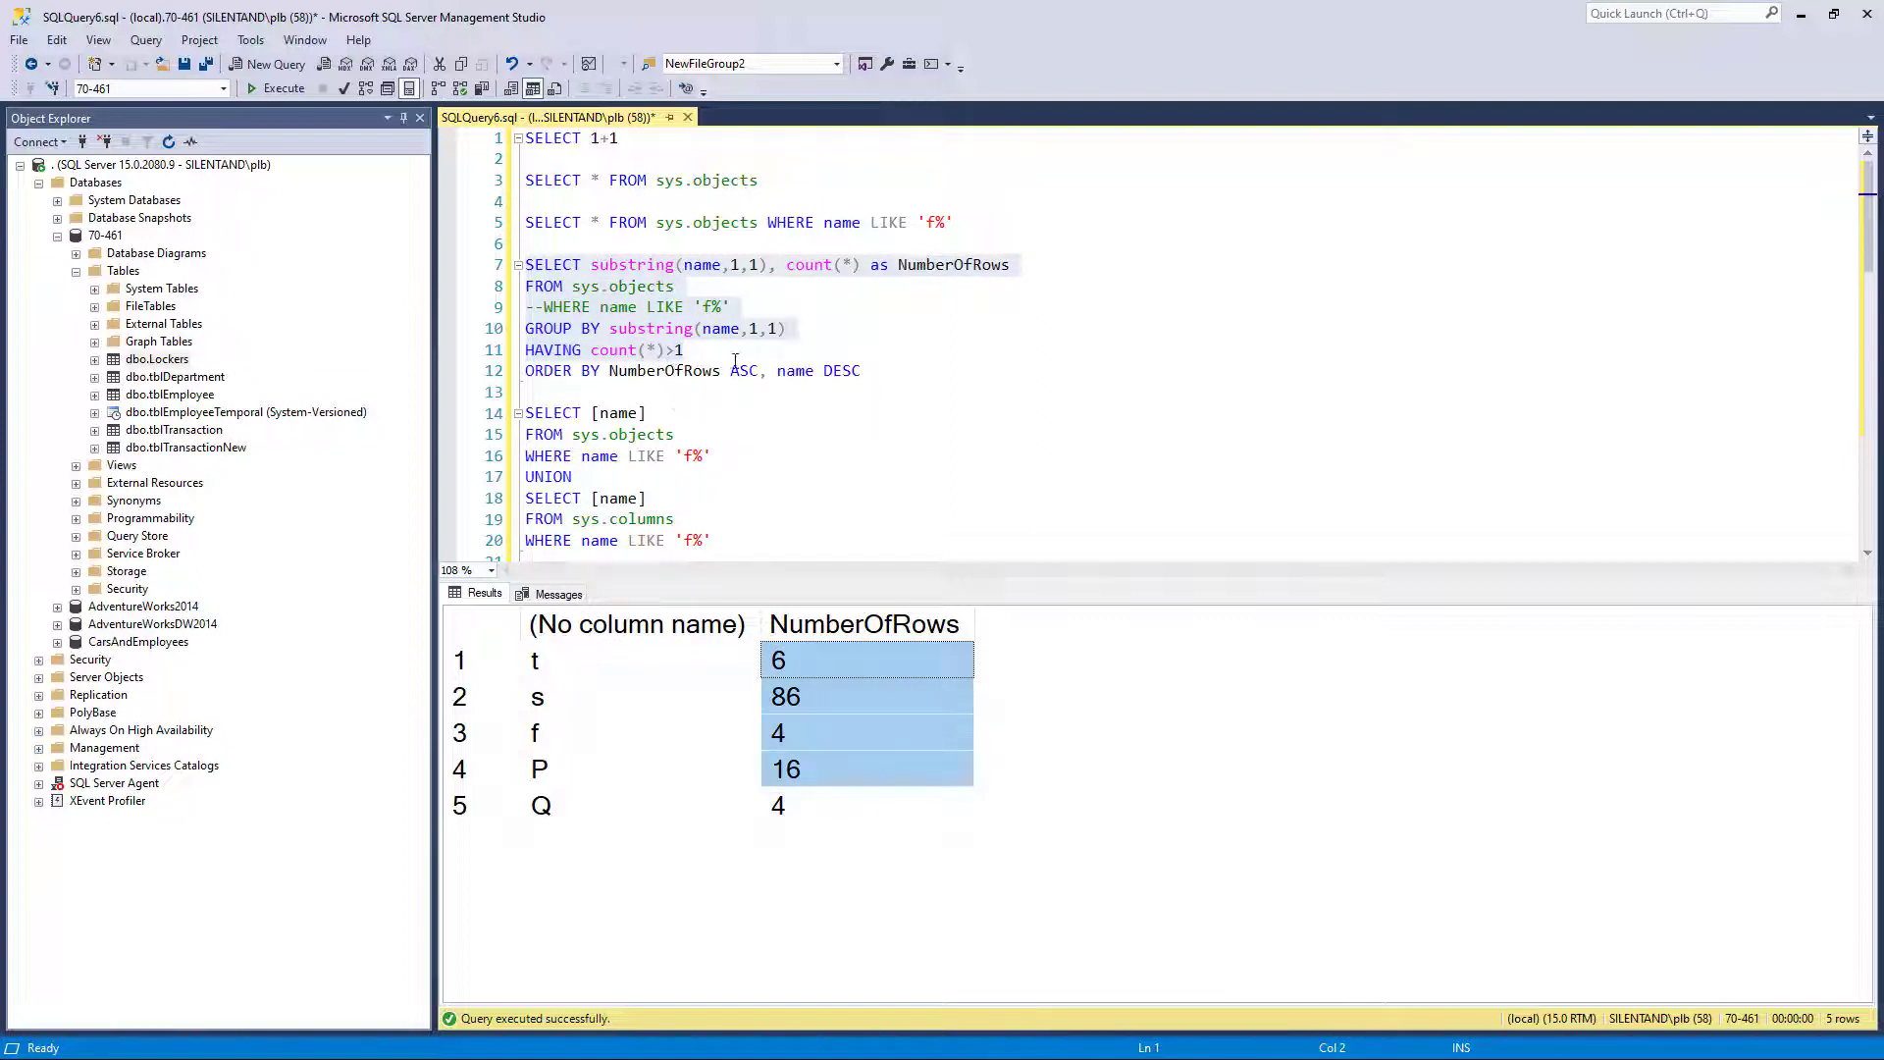
pyautogui.click(283, 87)
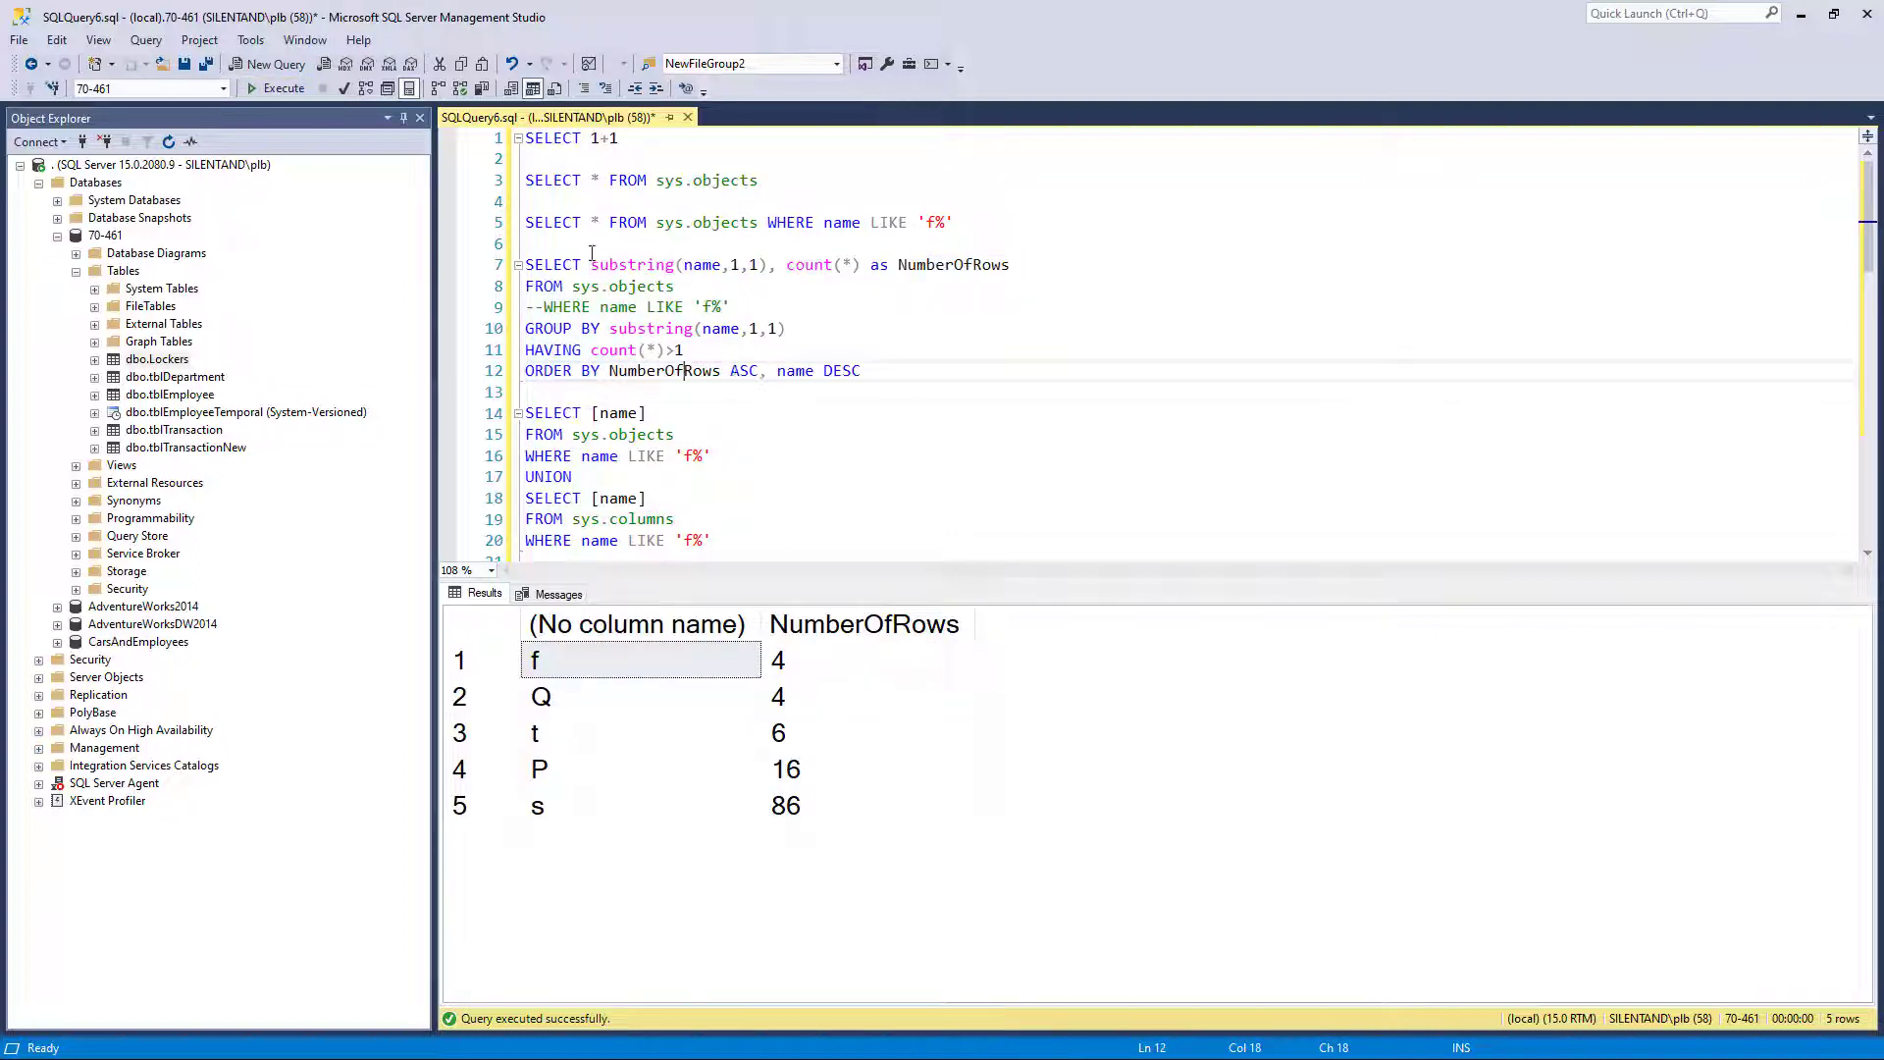
pyautogui.doubleClick(633, 264)
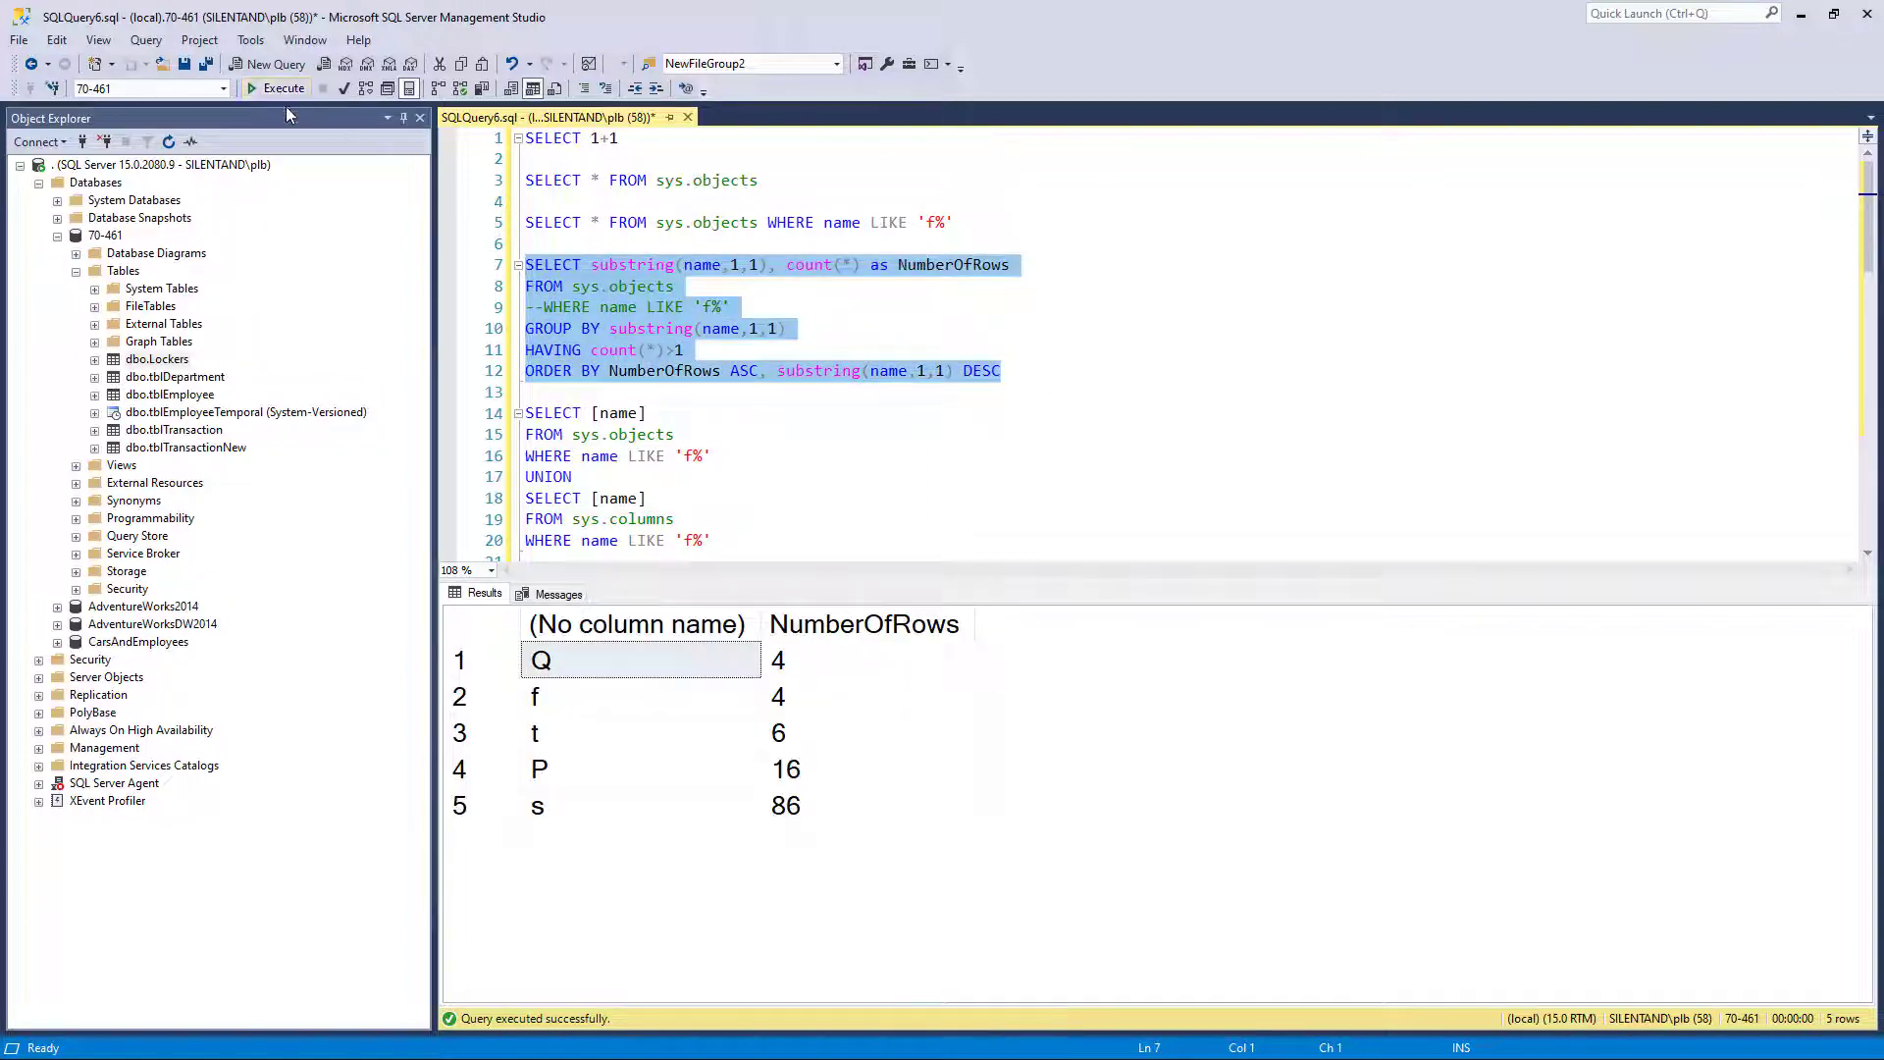
pyautogui.click(1000, 370)
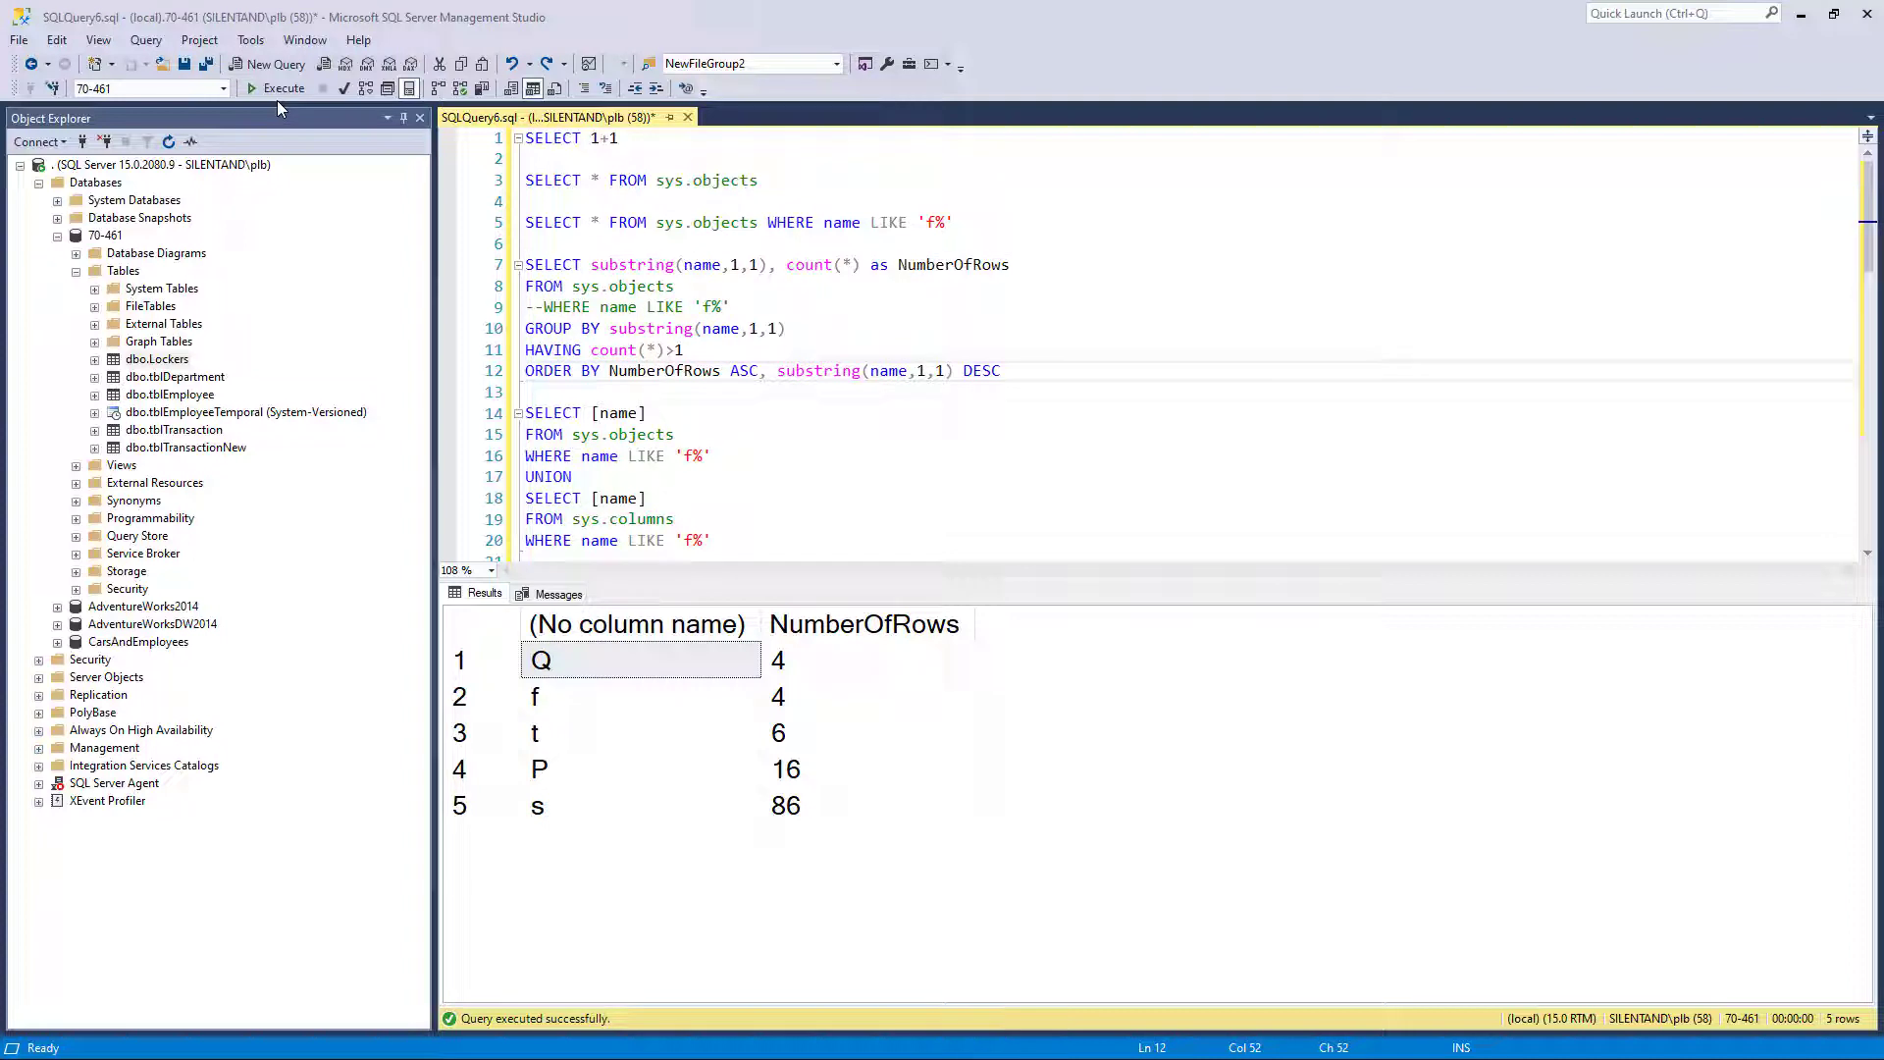
pyautogui.moveTo(504, 481)
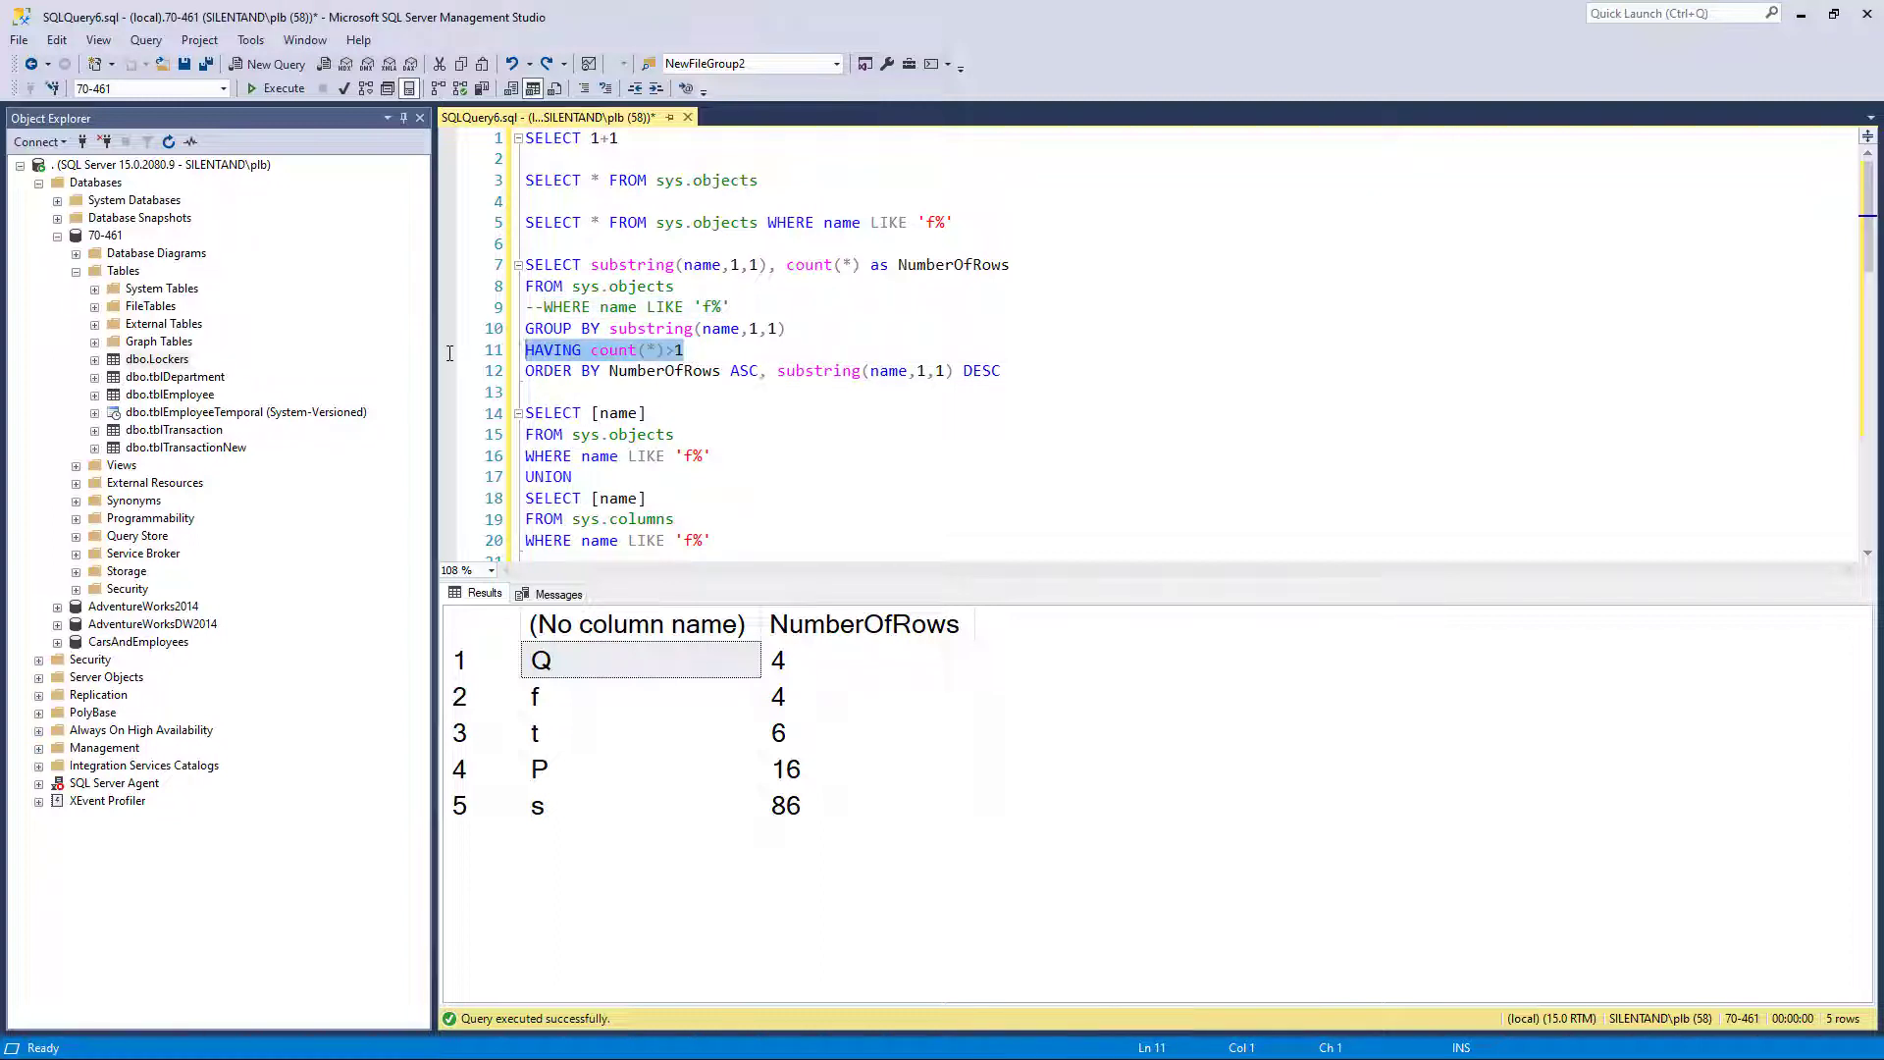
pyautogui.moveTo(450, 362)
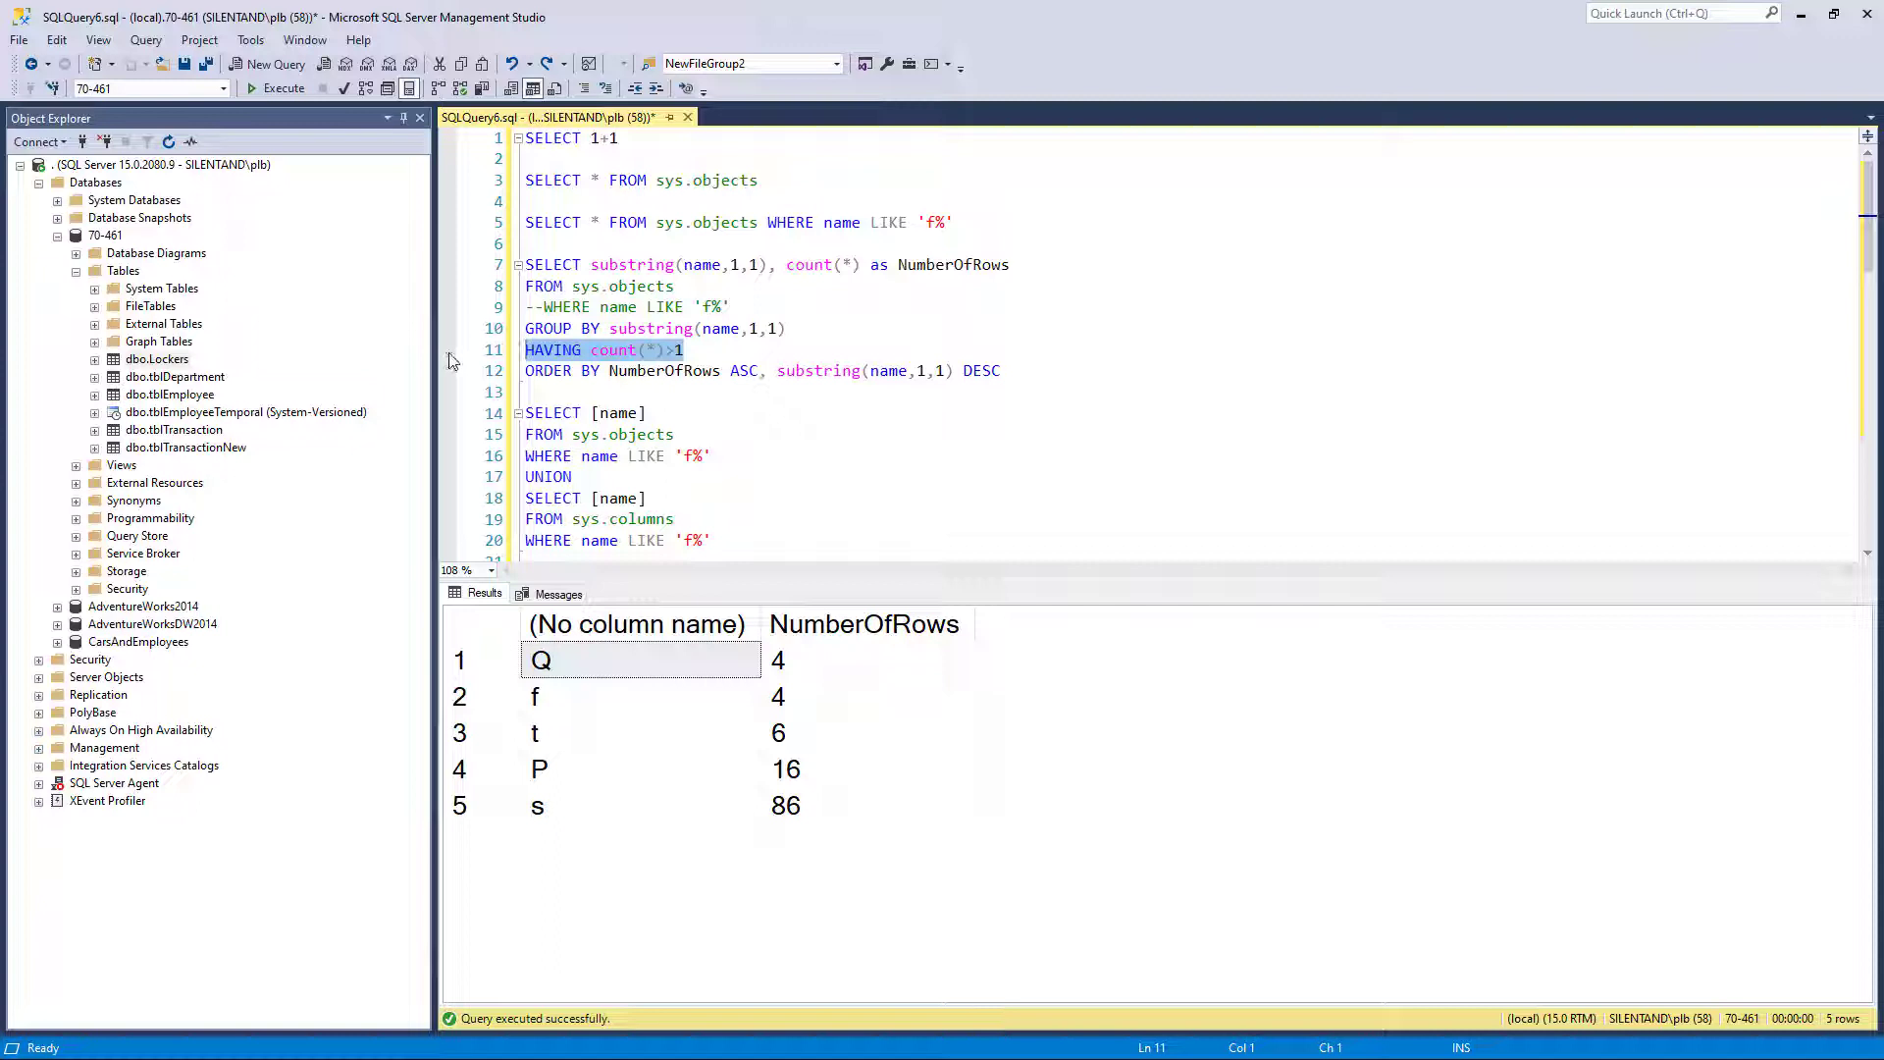
pyautogui.moveTo(664, 370)
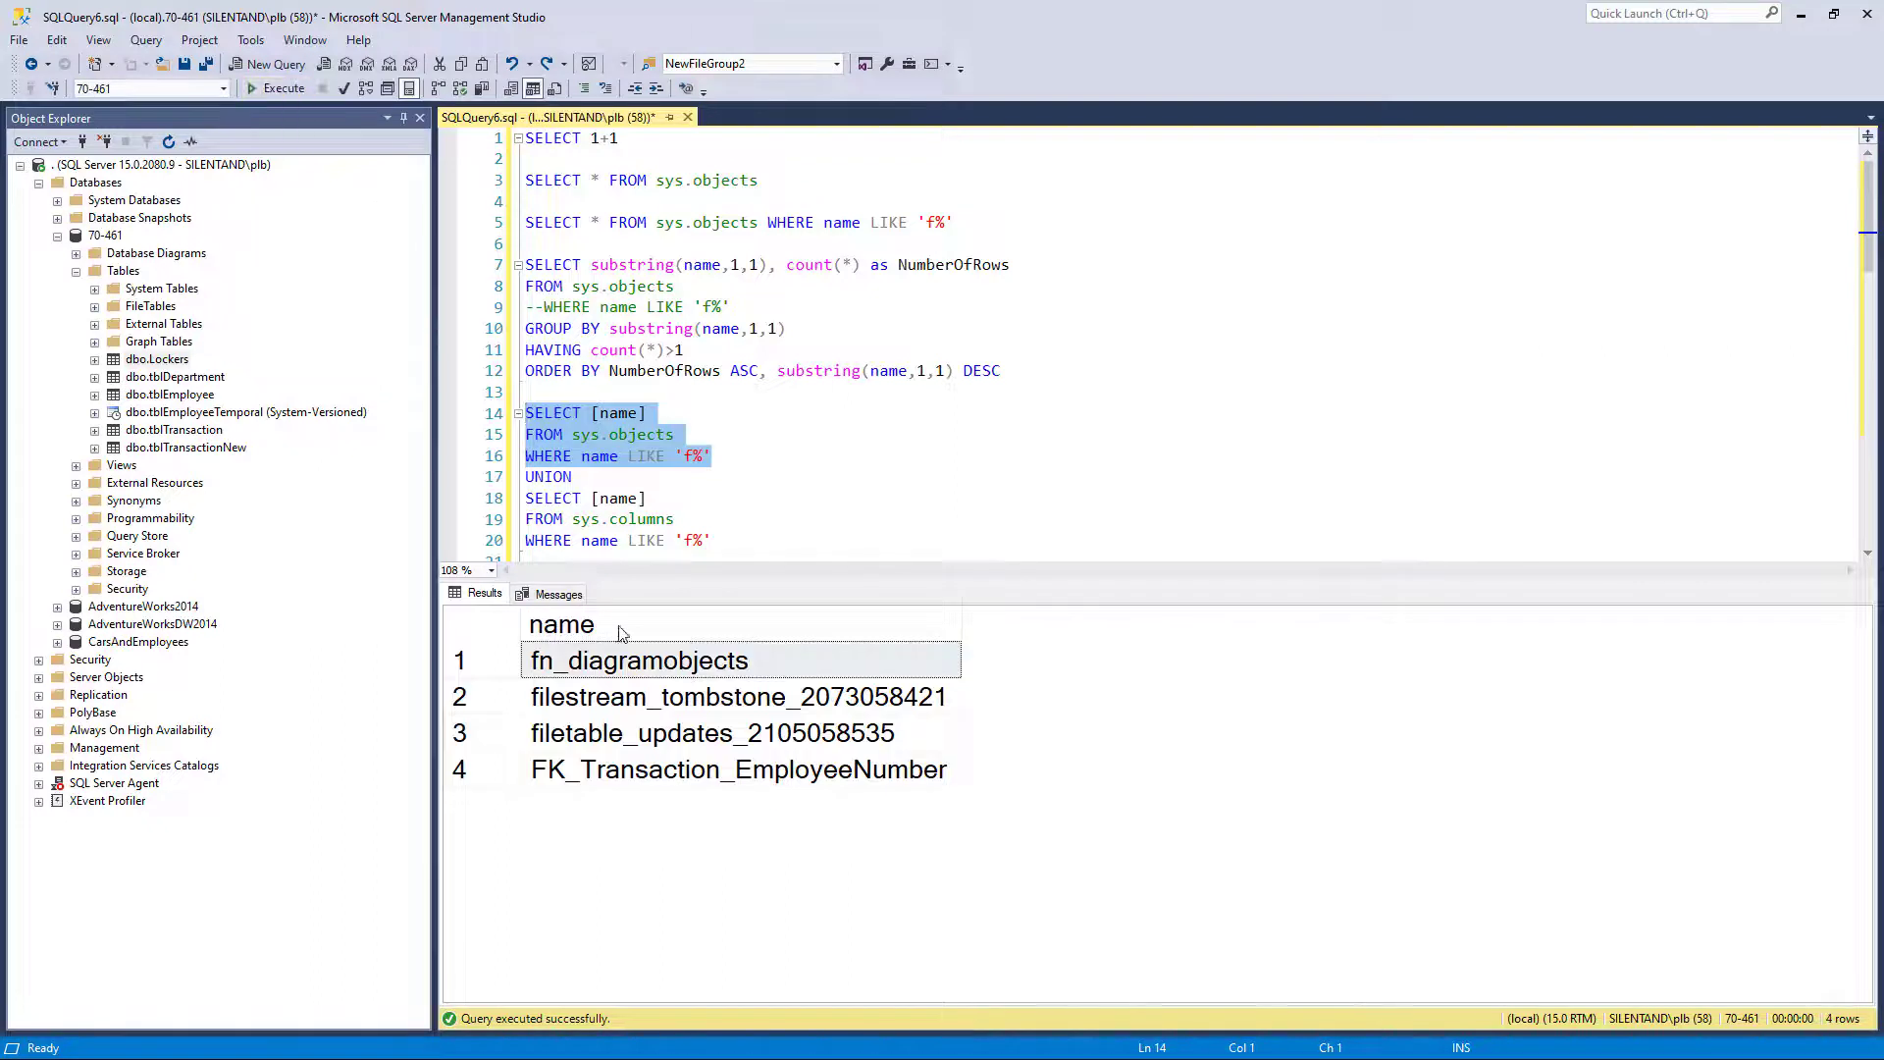
pyautogui.moveTo(646, 455)
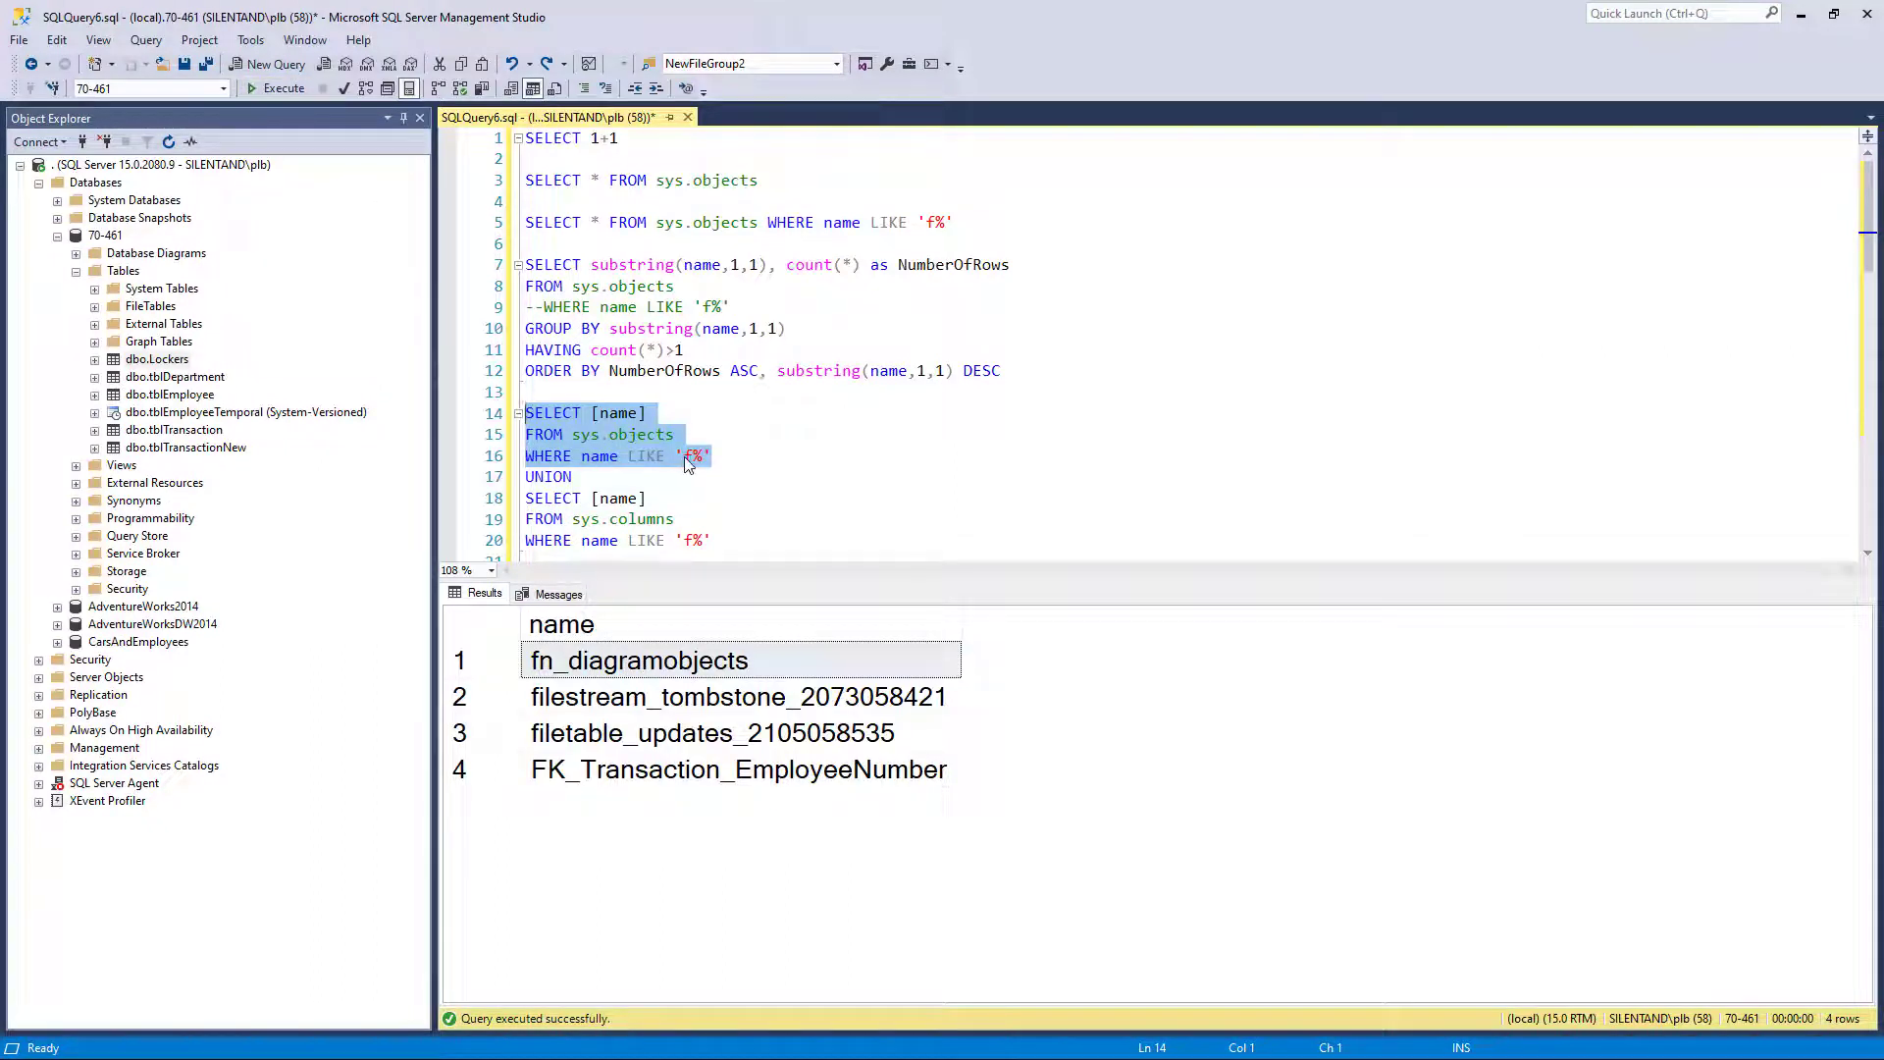
# Run the sys.columns query alone, then the UNION, then change it to UNION ALL for 63 rows
pyautogui.scroll(-3)
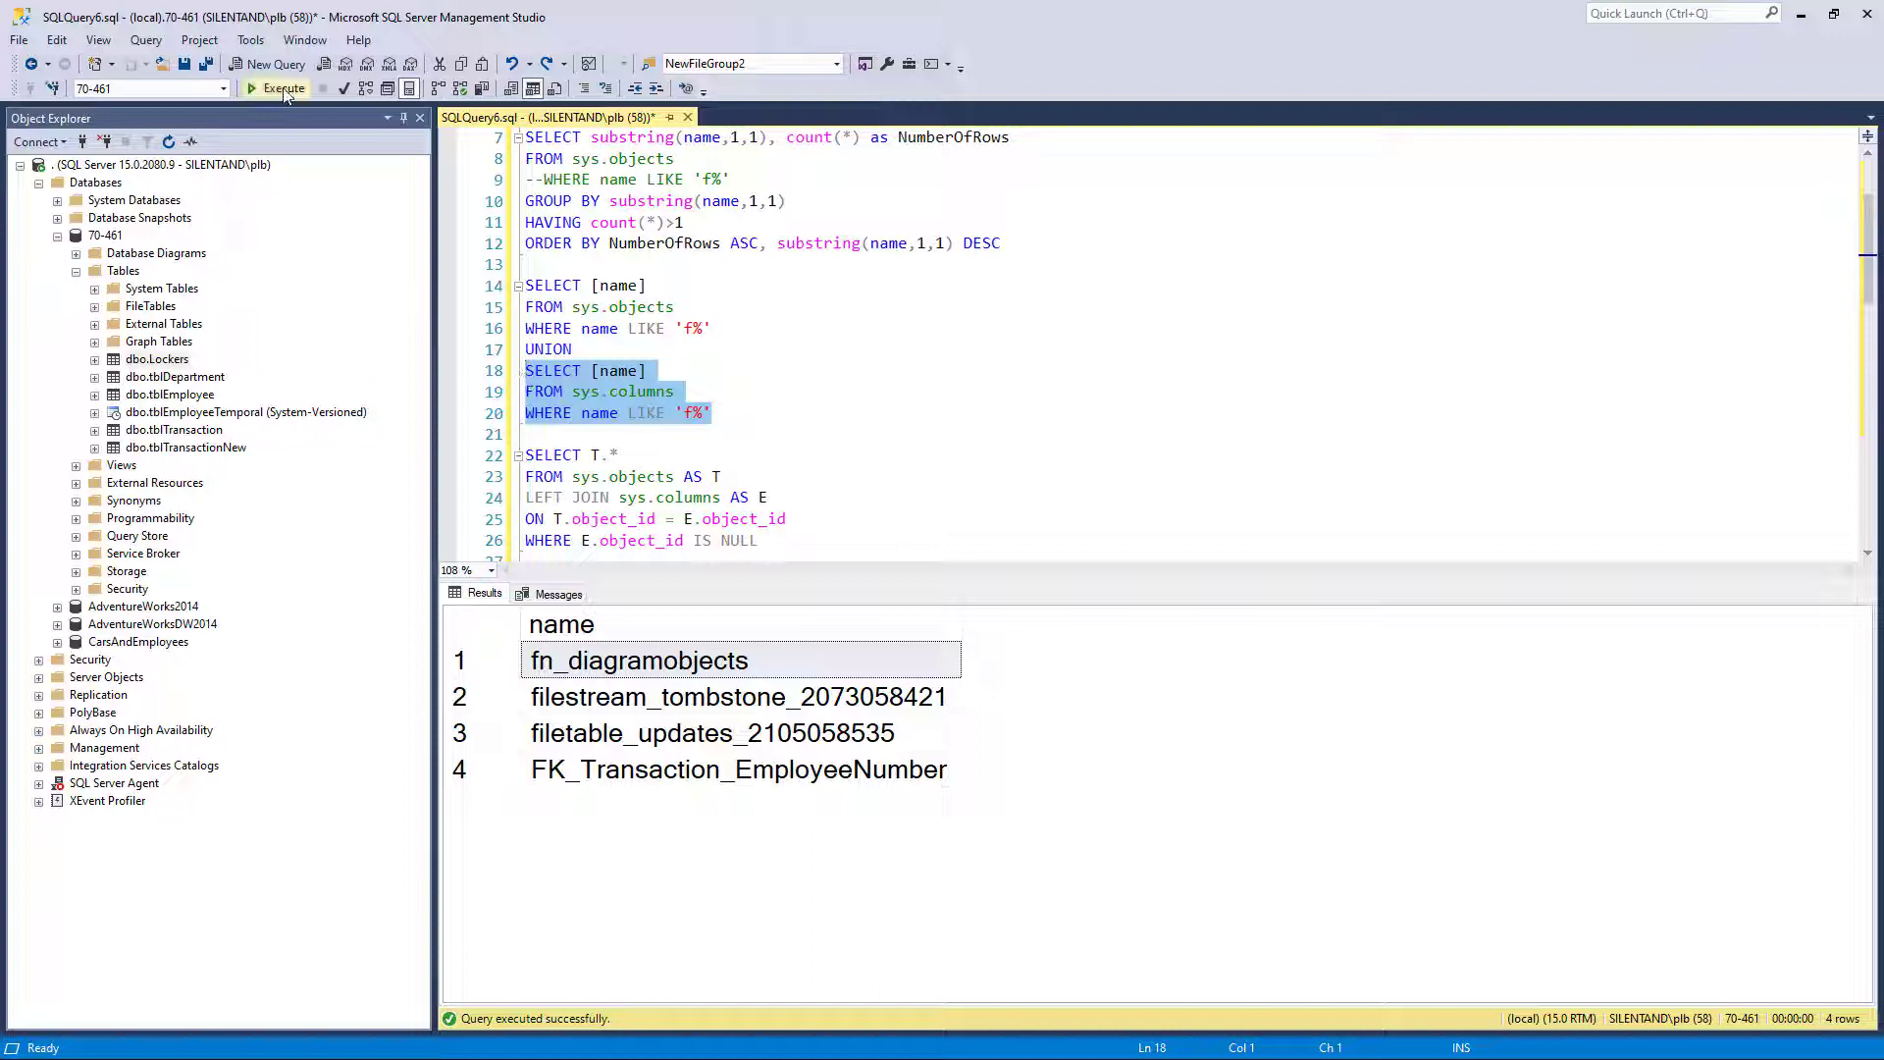
pyautogui.click(278, 87)
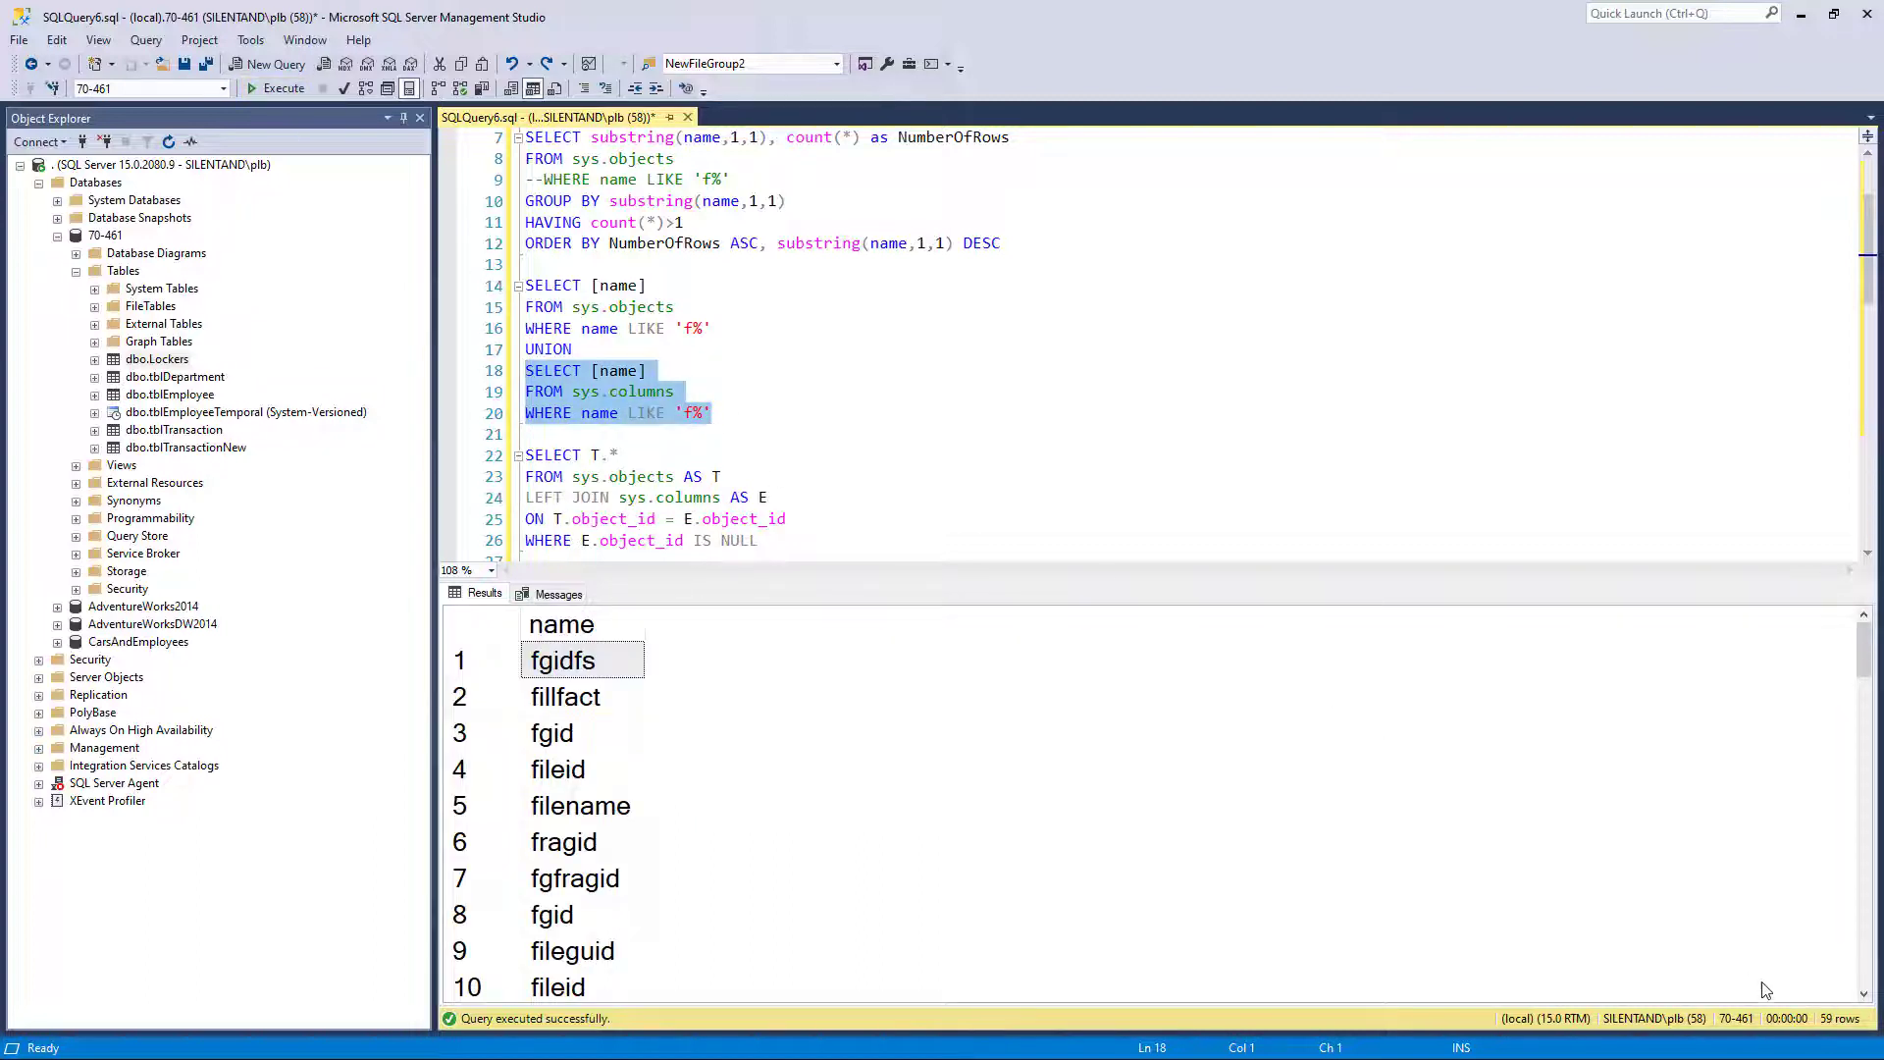
pyautogui.click(716, 412)
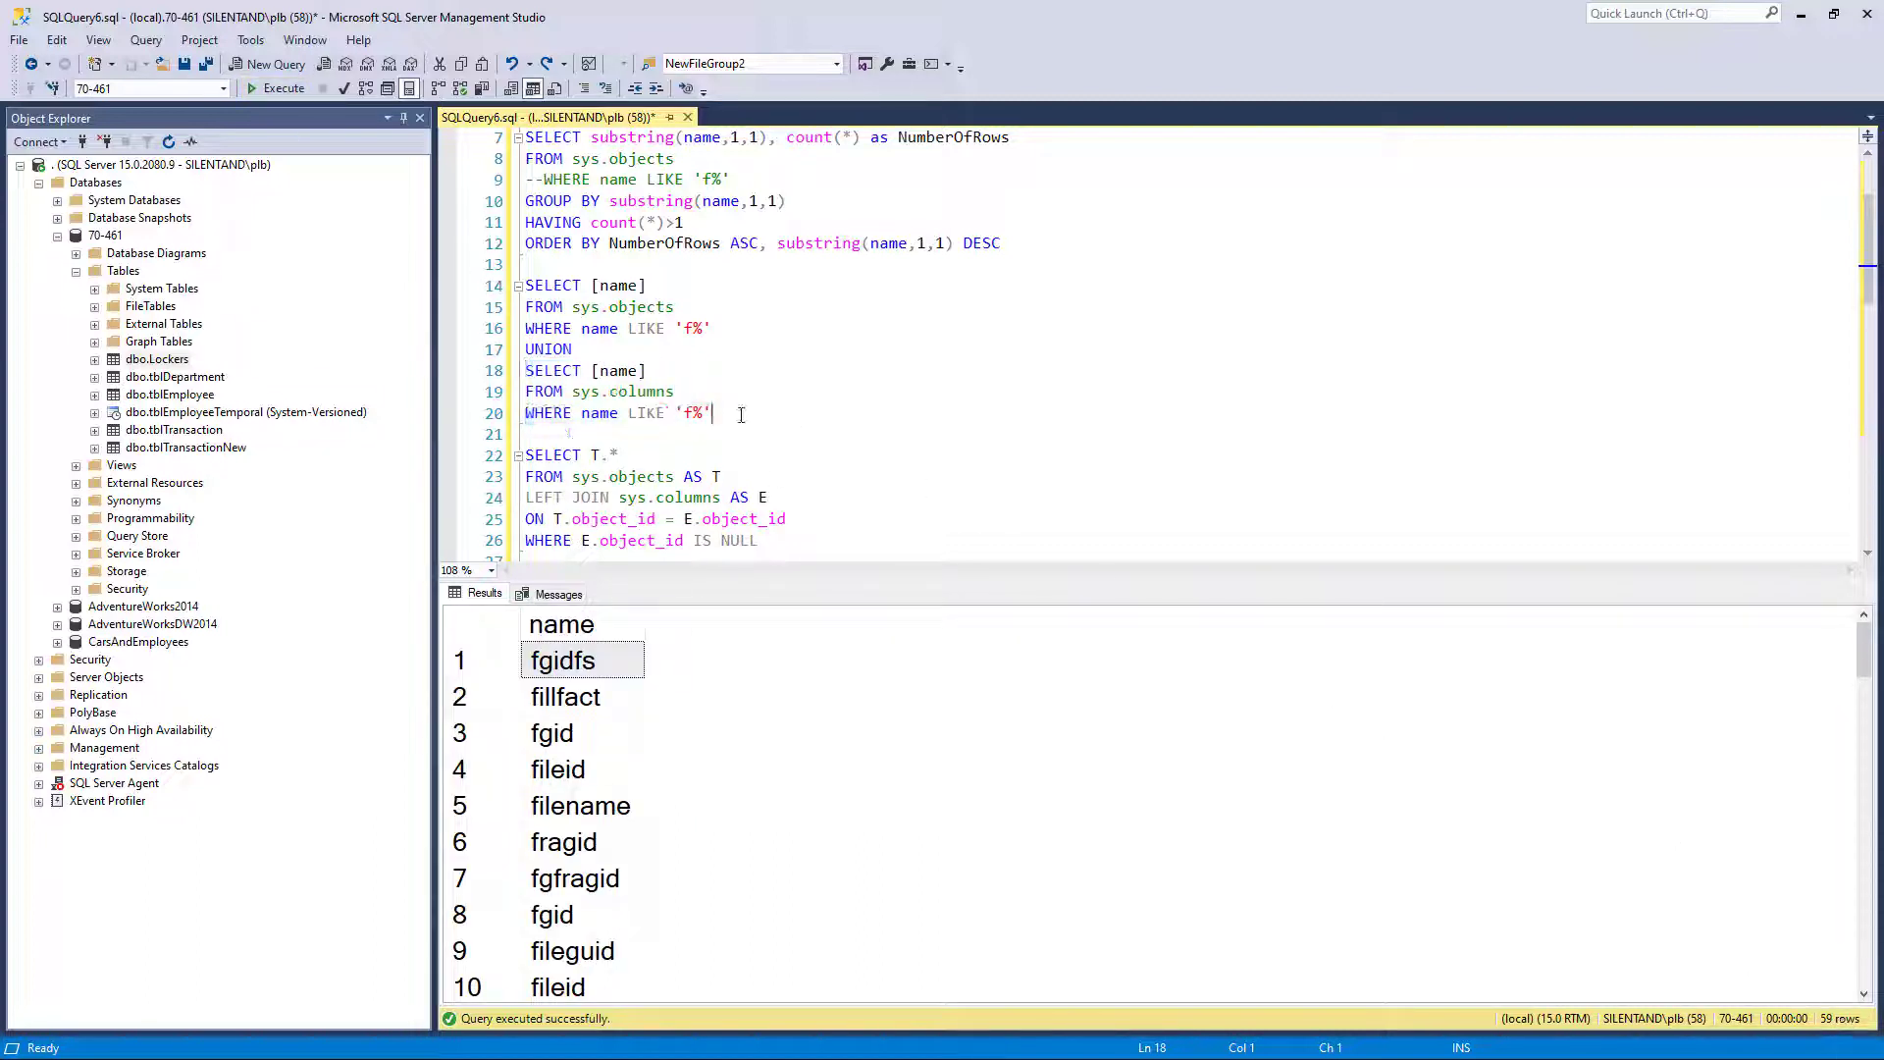
pyautogui.click(277, 87)
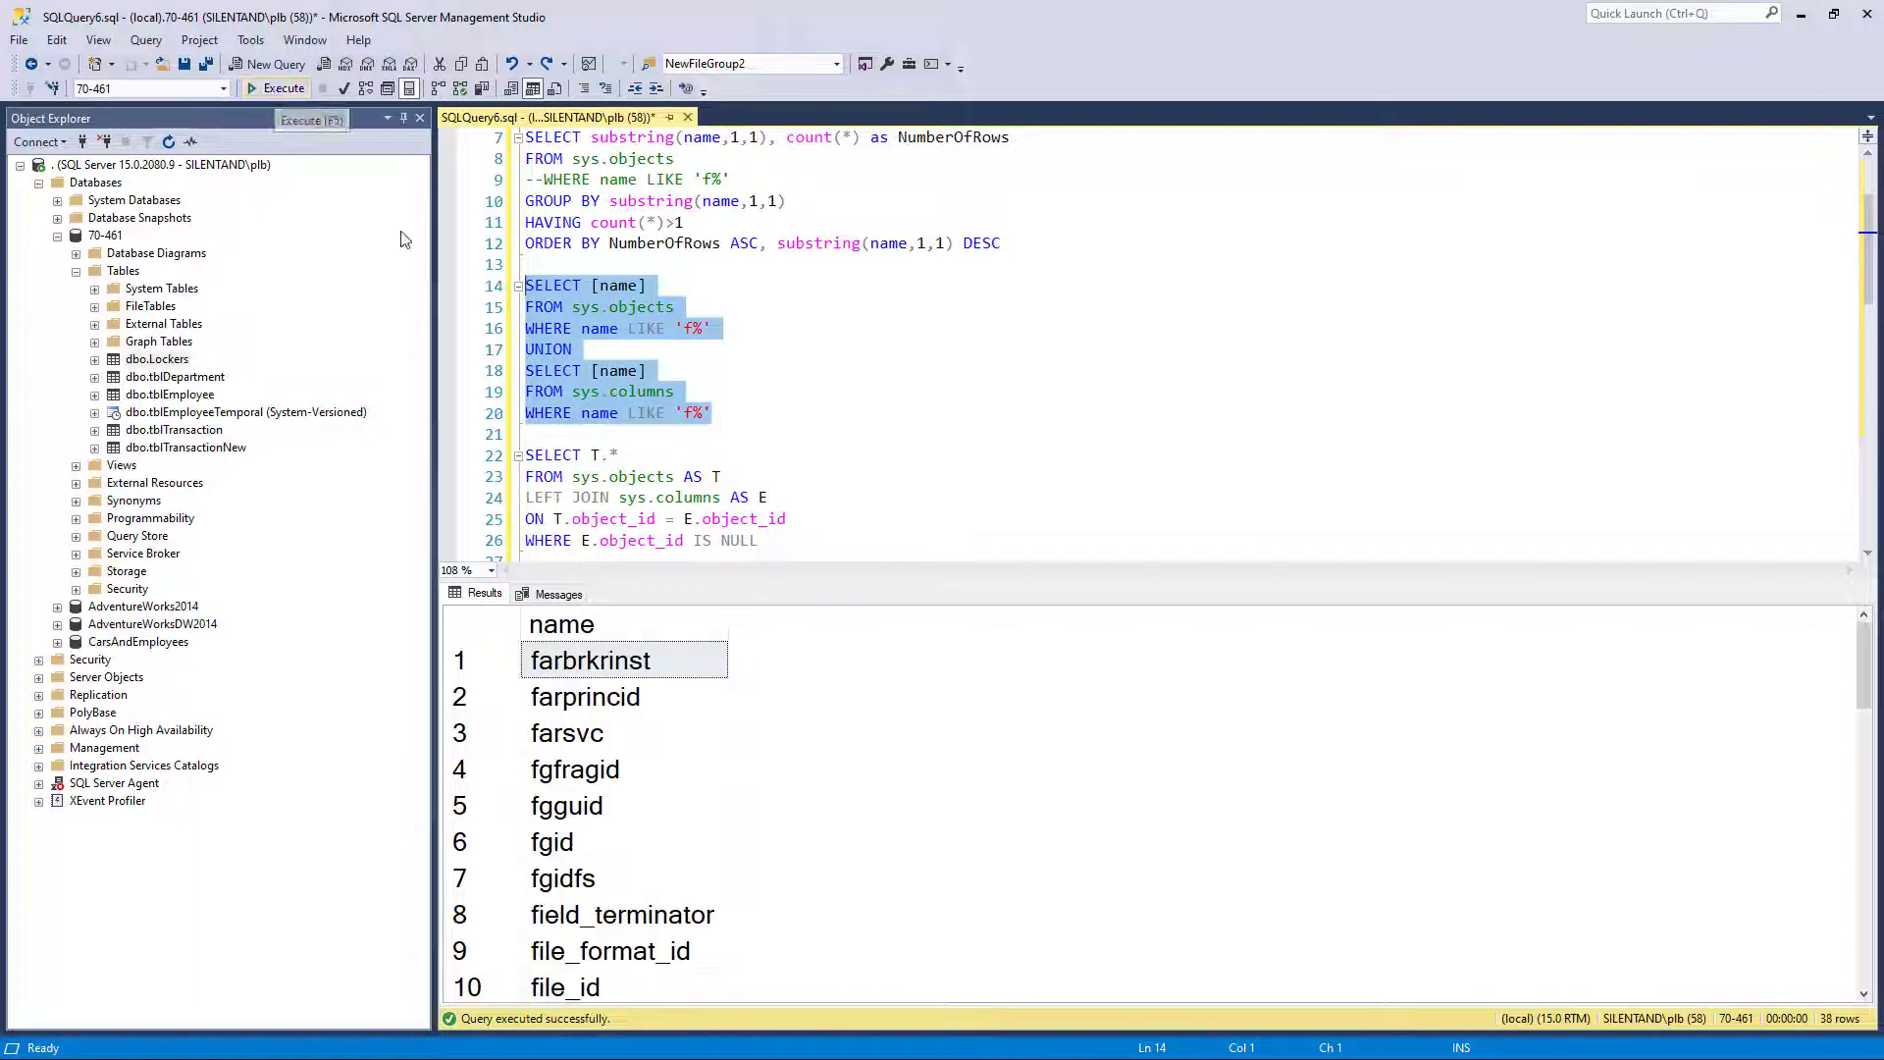
pyautogui.click(580, 348)
pyautogui.write(' ALL')
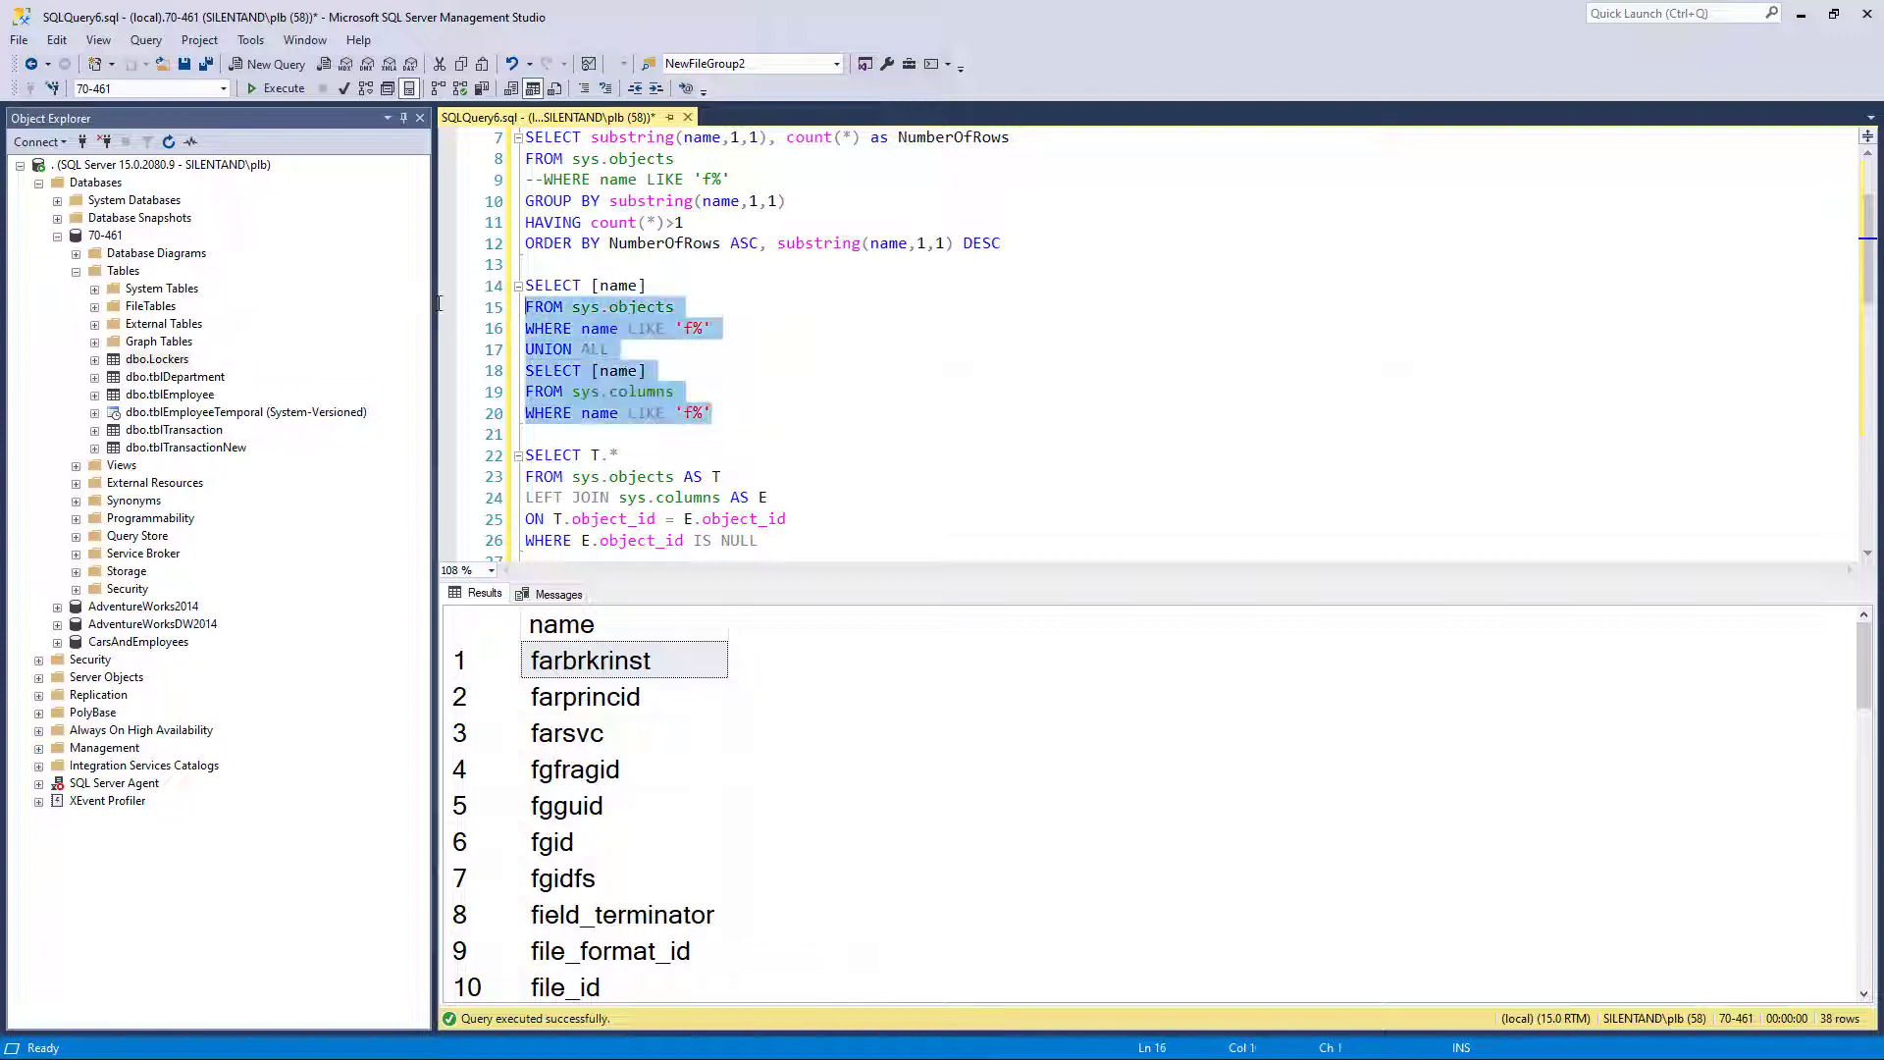
pyautogui.click(284, 88)
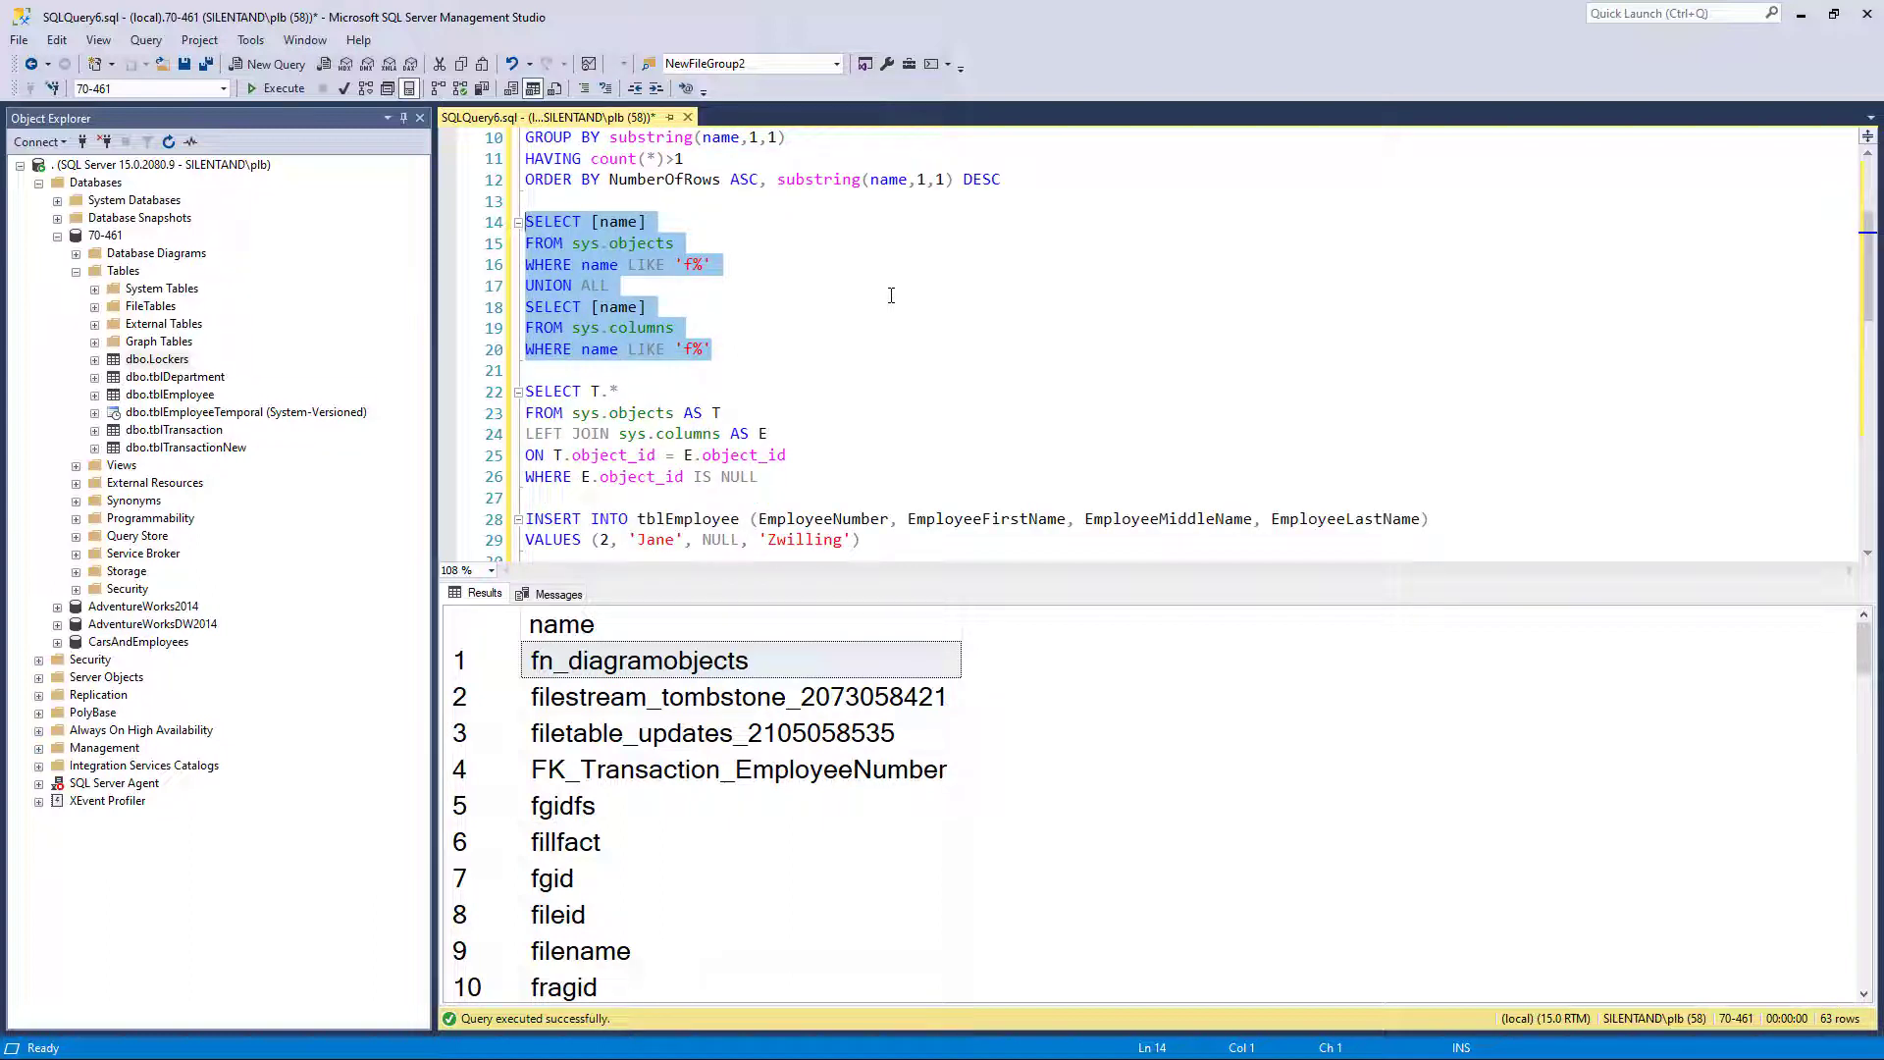
pyautogui.moveTo(716, 398)
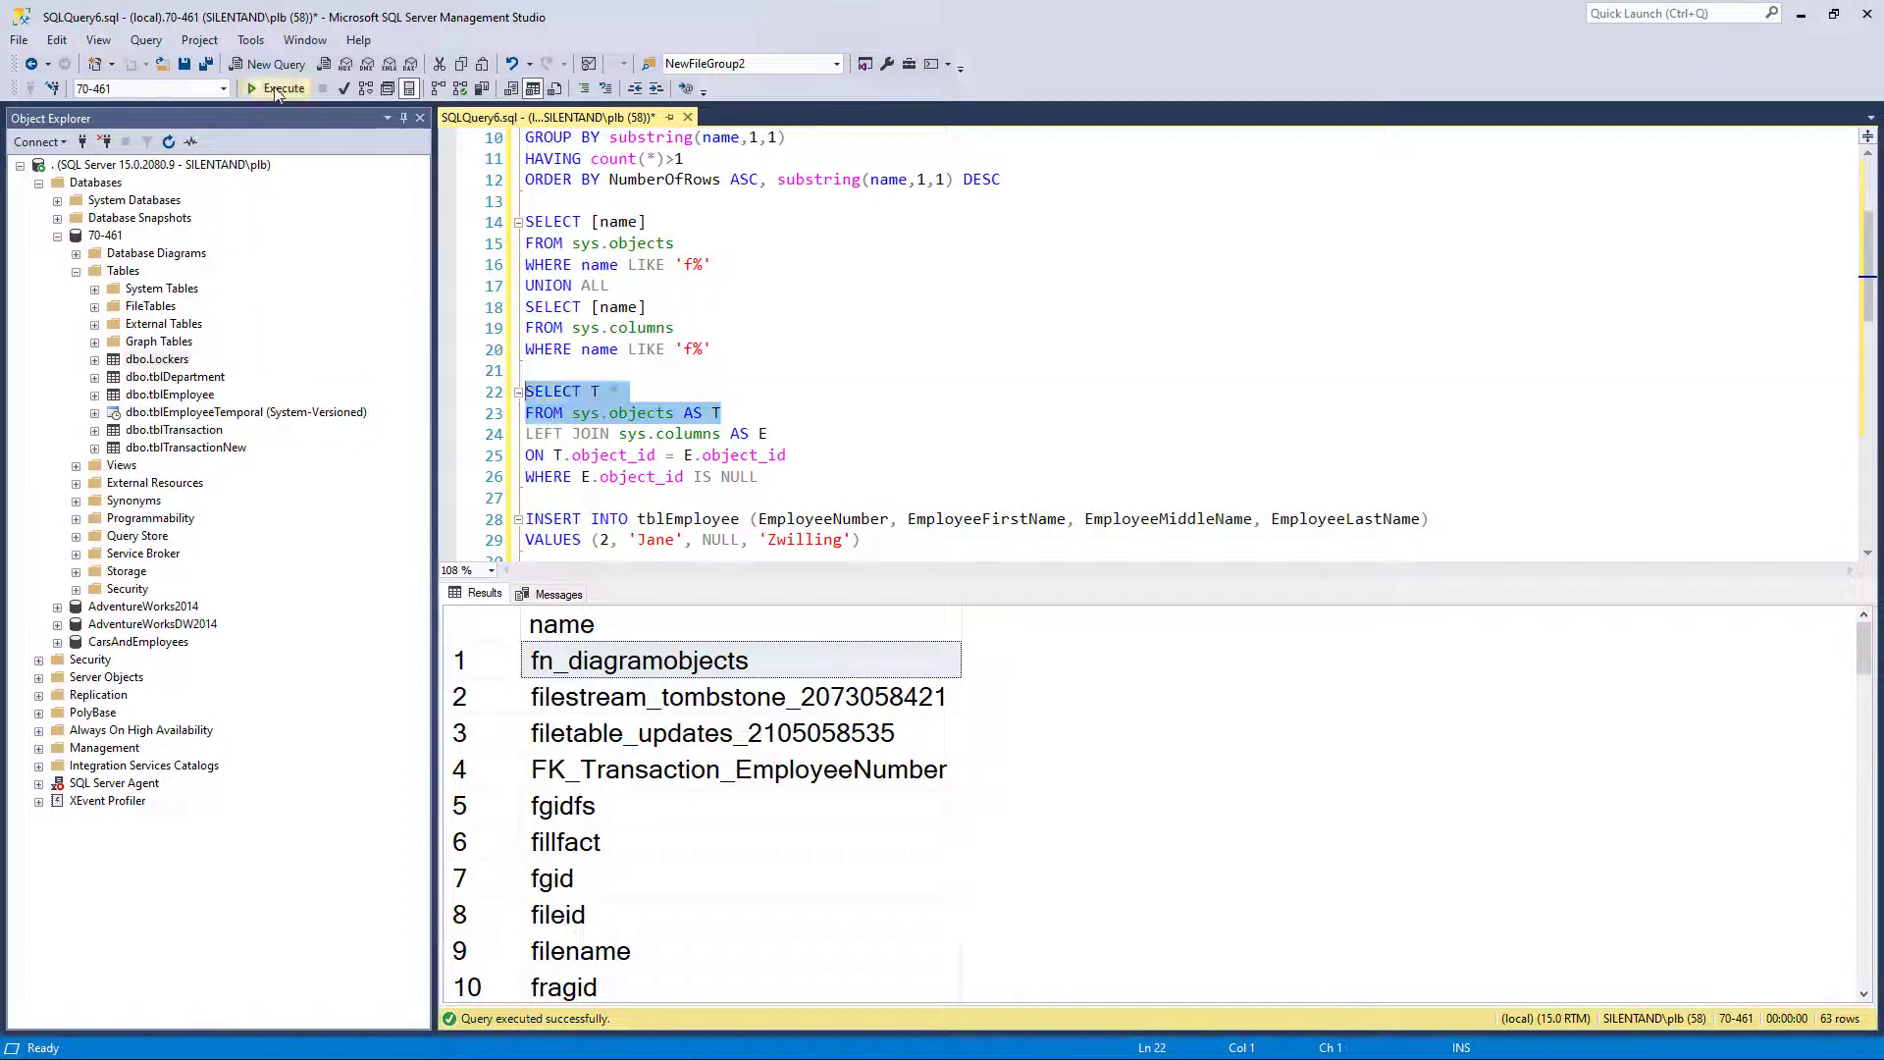
# Run SELECT T.* FROM sys.objects and review the IS NULL filter of the LEFT JOIN query
pyautogui.click(284, 87)
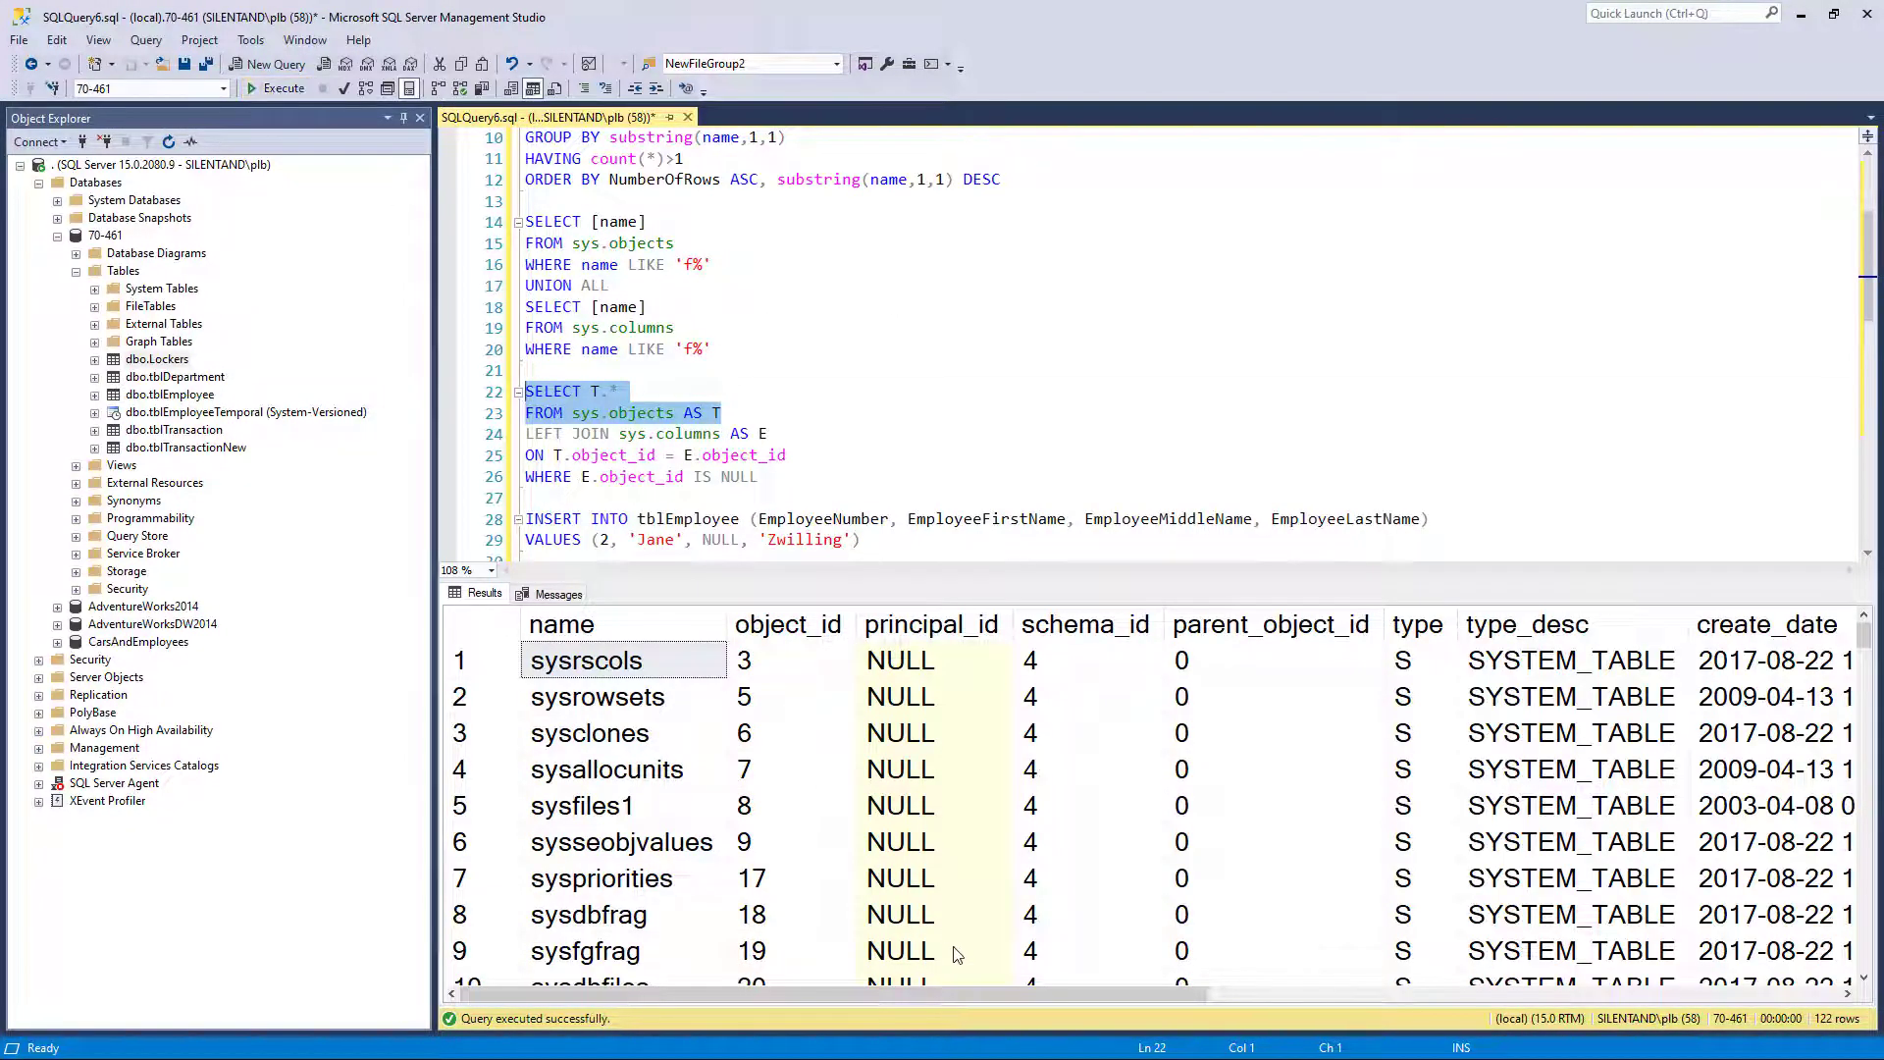
pyautogui.hscroll(3)
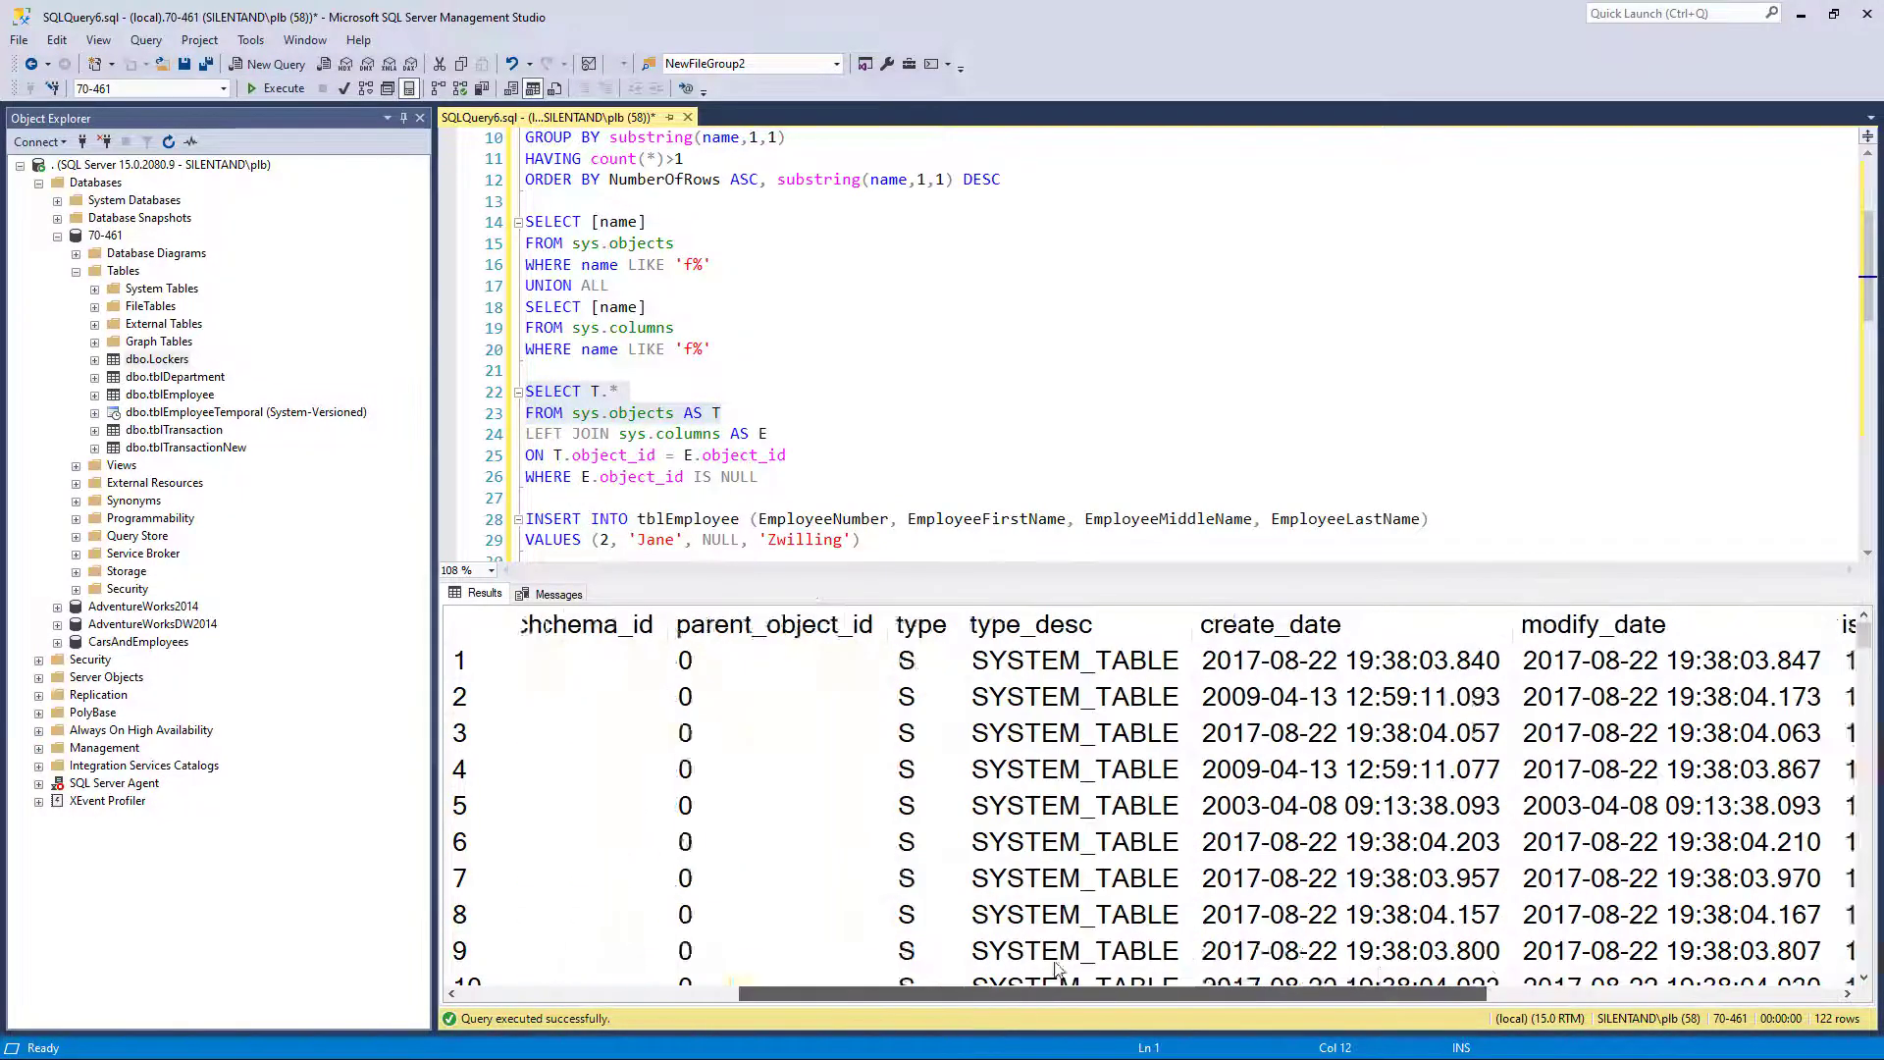
pyautogui.hscroll(-3)
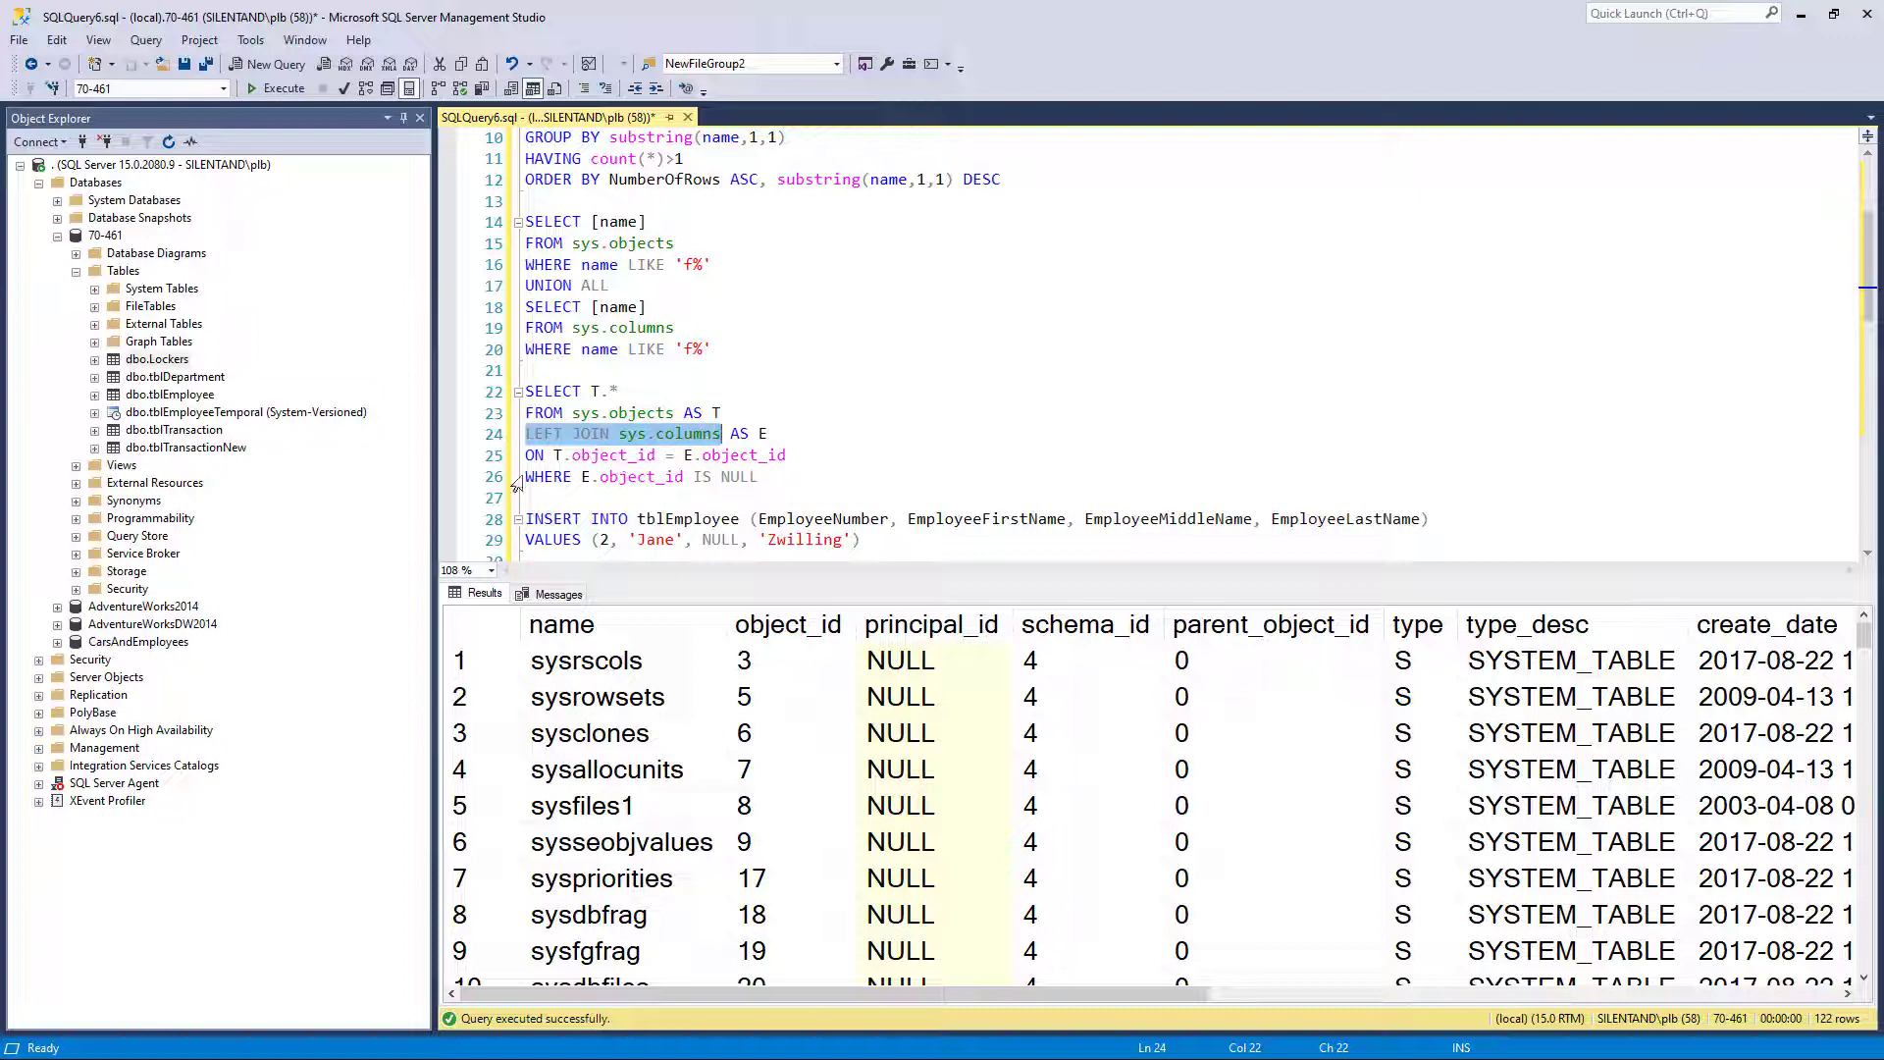
pyautogui.click(759, 476)
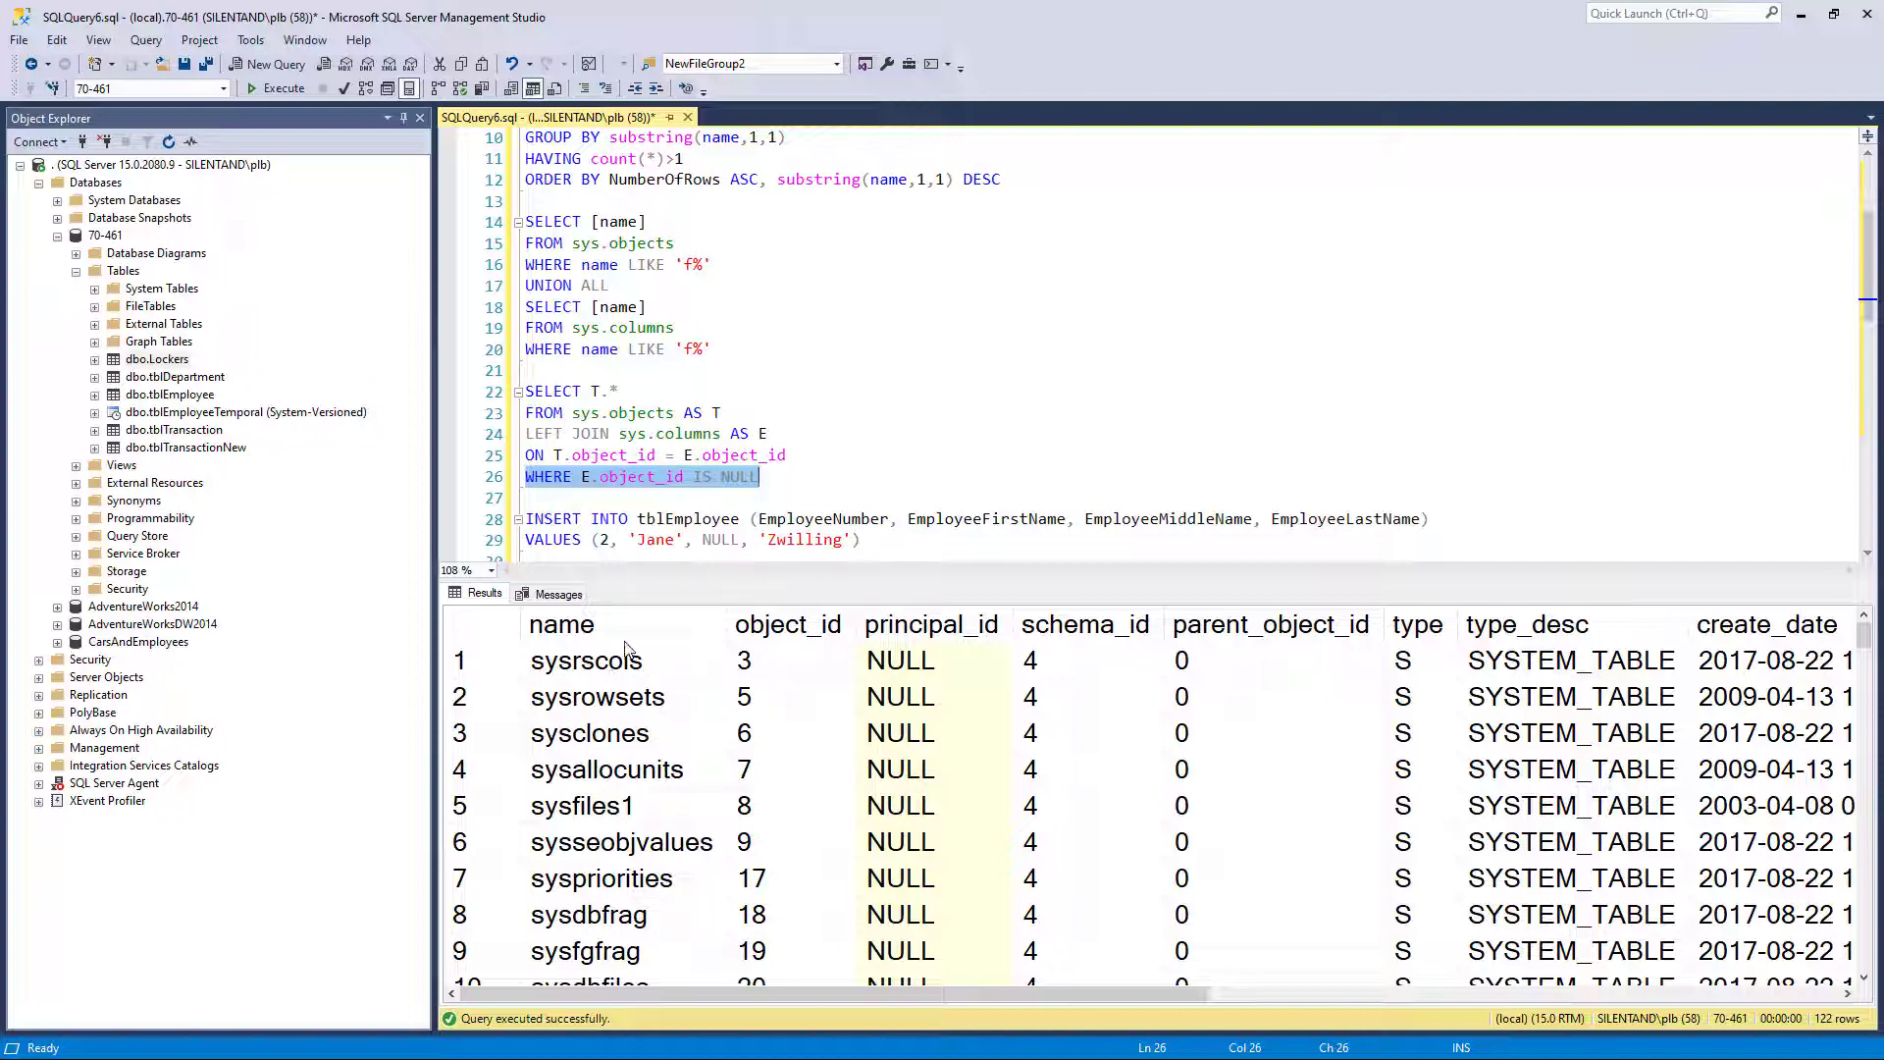
pyautogui.click(561, 624)
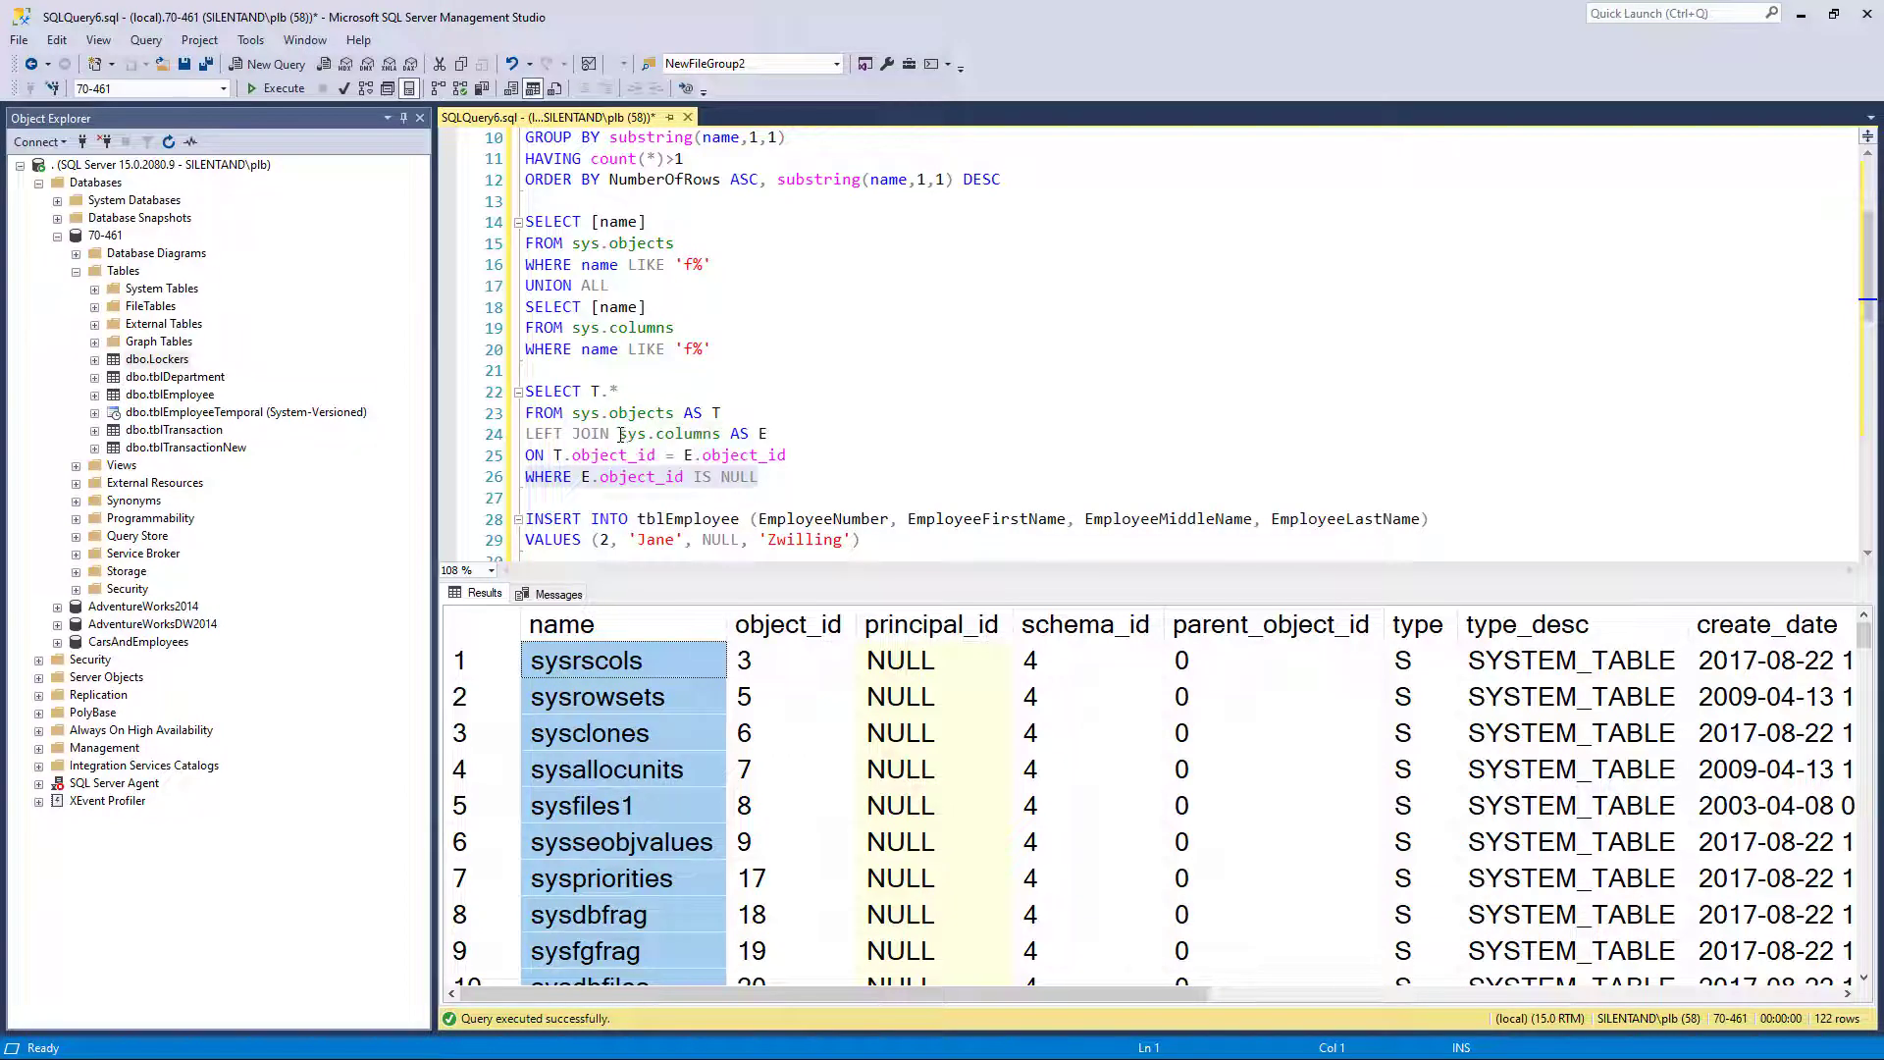
# Run the LEFT JOIN sys.columns query returning 20 column-less objects, including the Lockers primary key
pyautogui.doubleClick(668, 433)
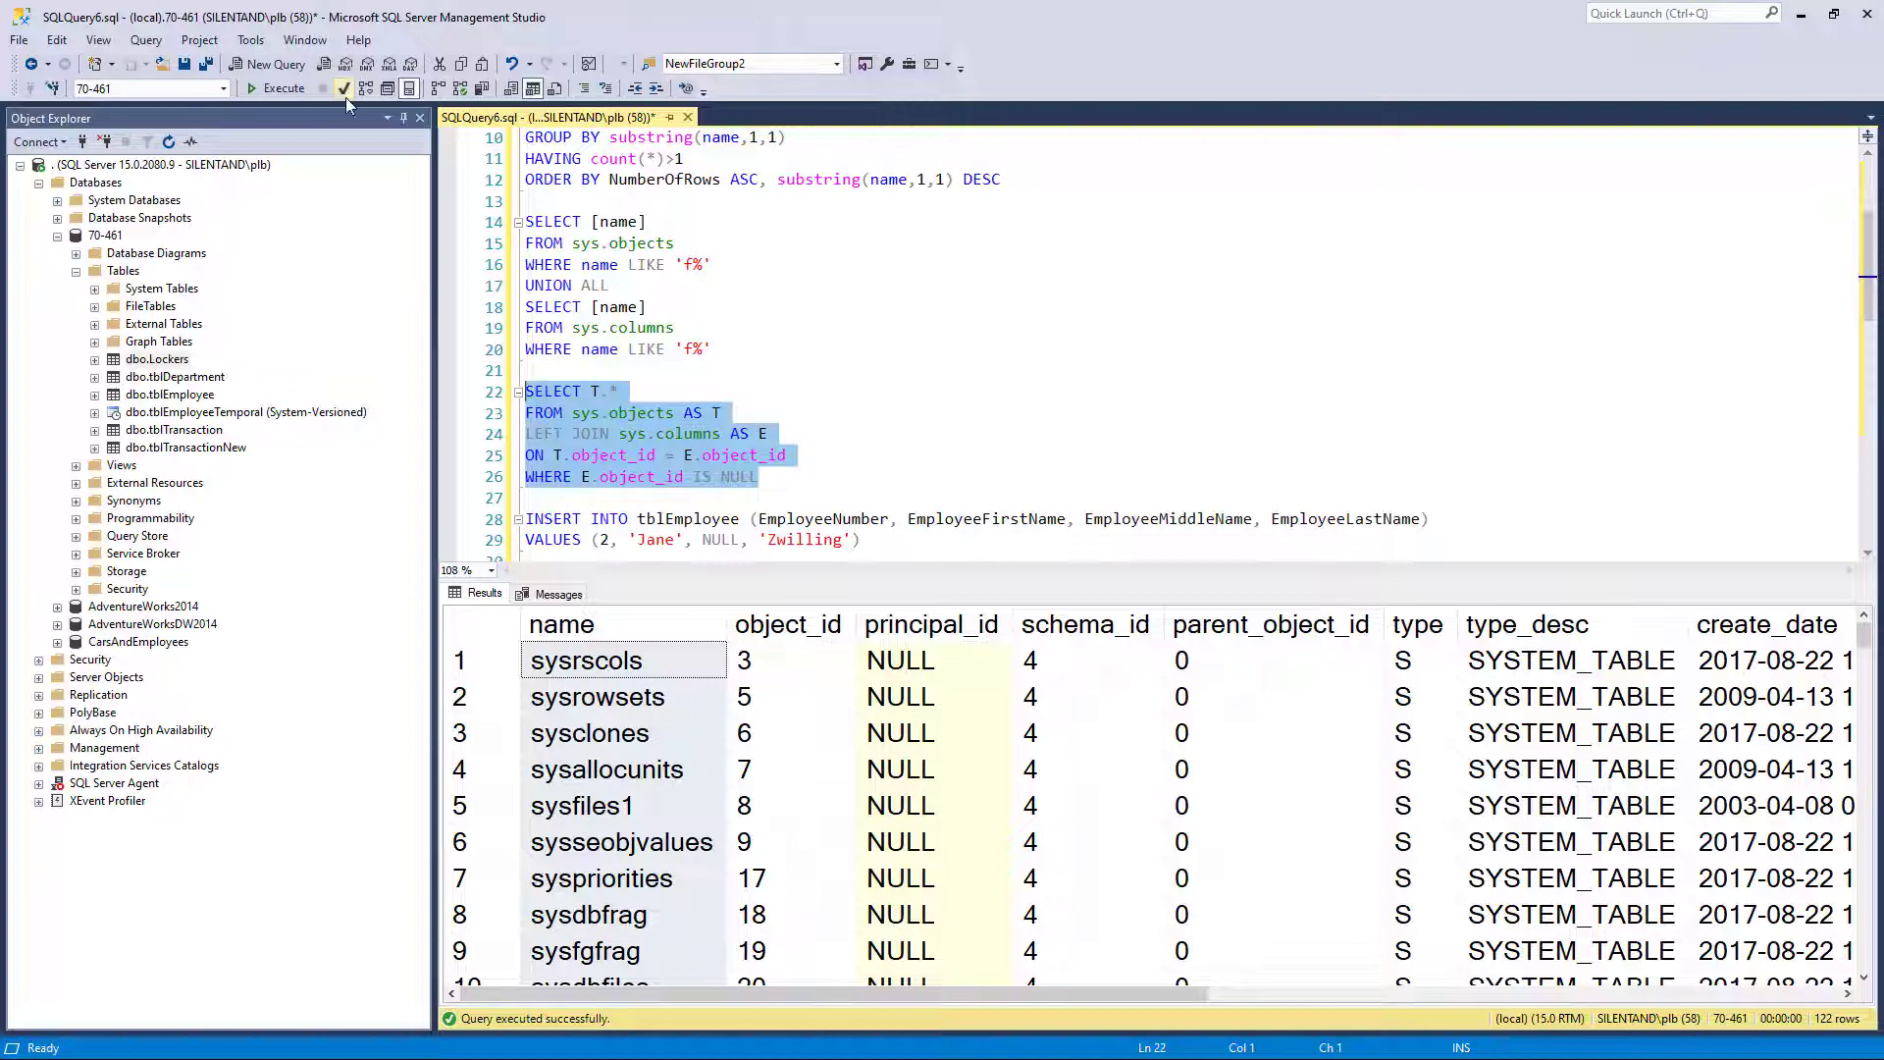
pyautogui.click(285, 88)
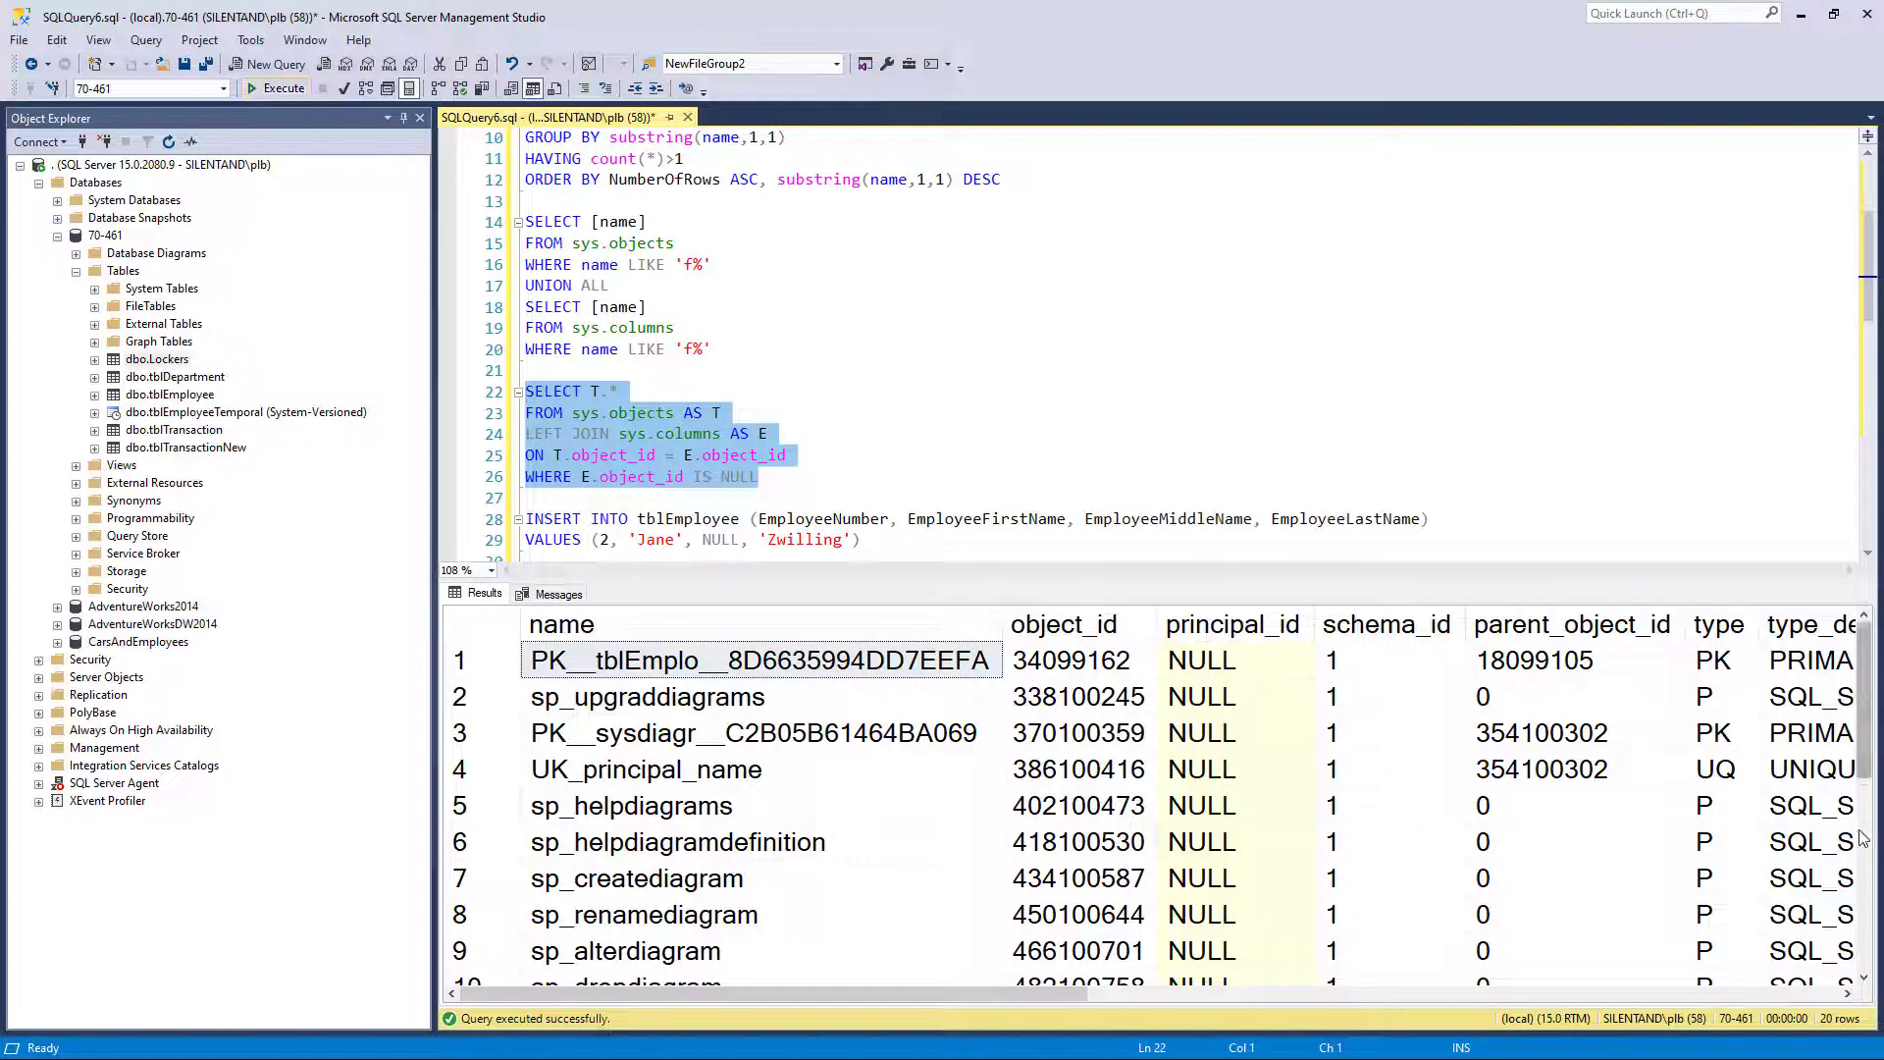
pyautogui.scroll(-3)
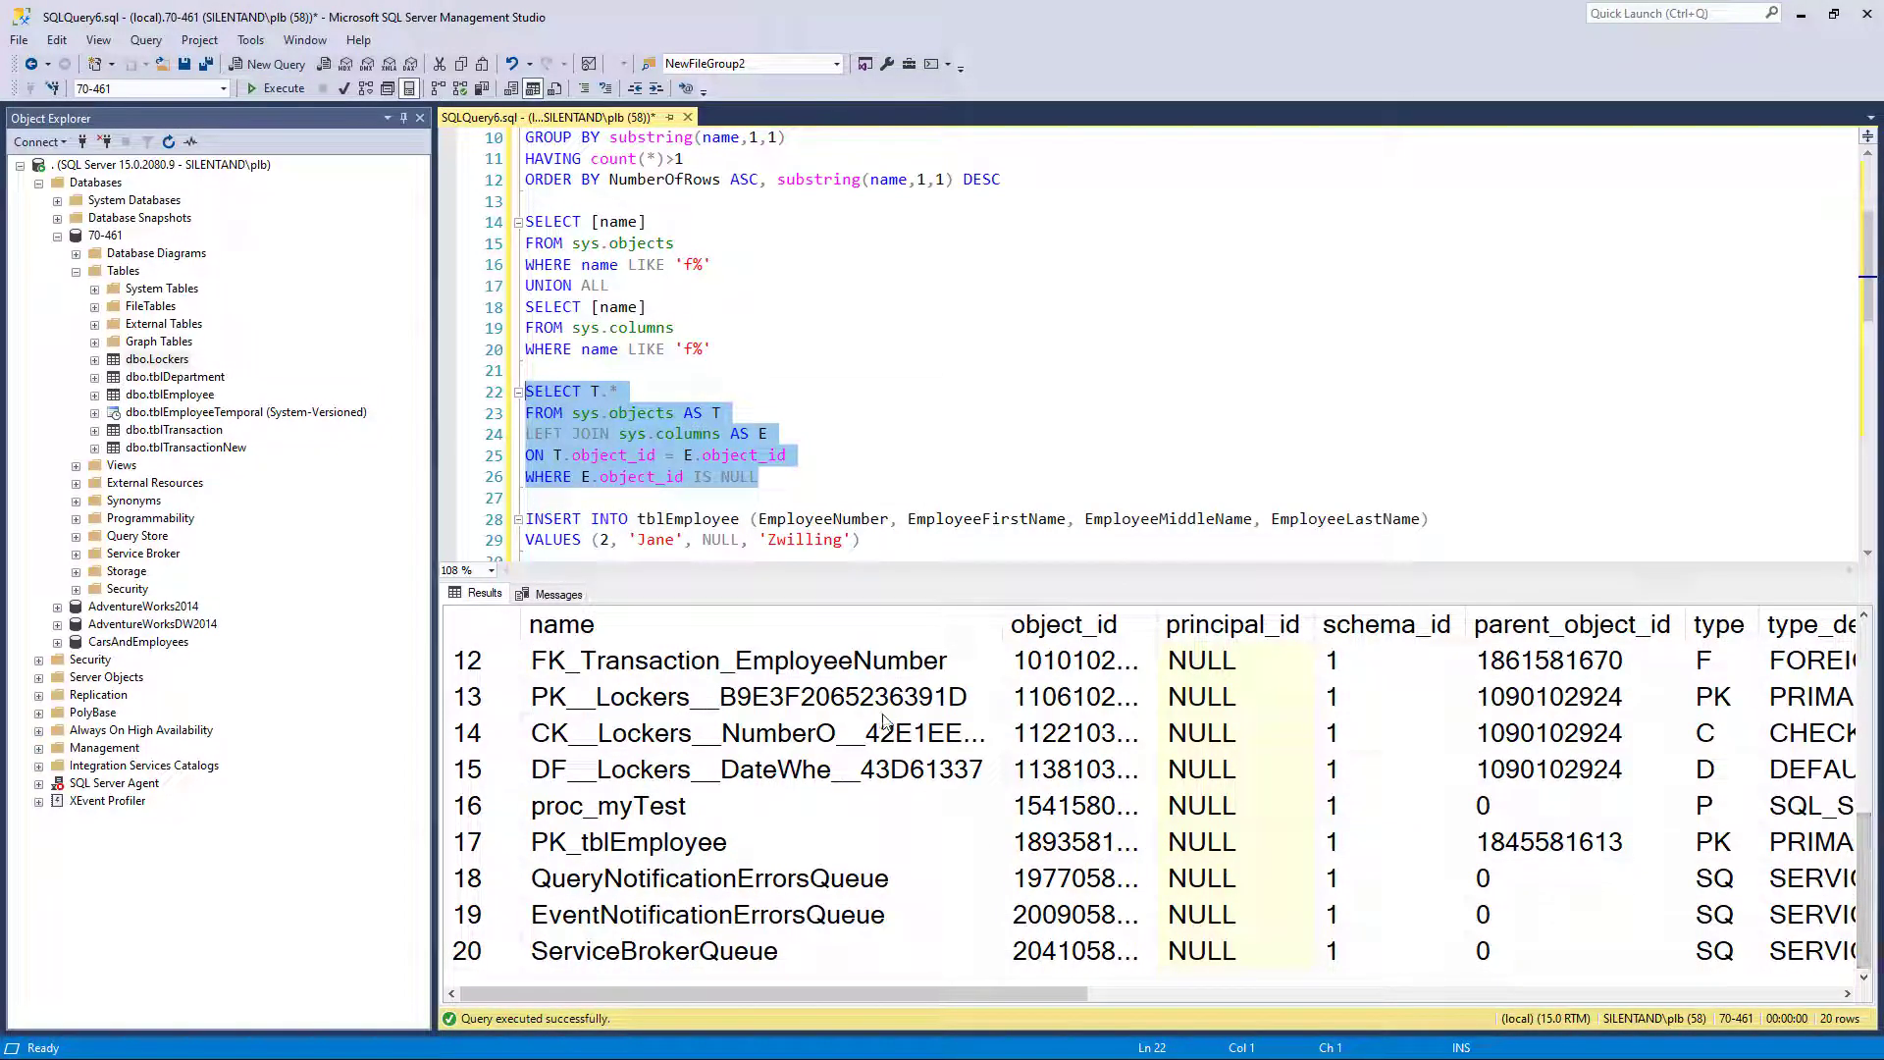
pyautogui.click(1085, 697)
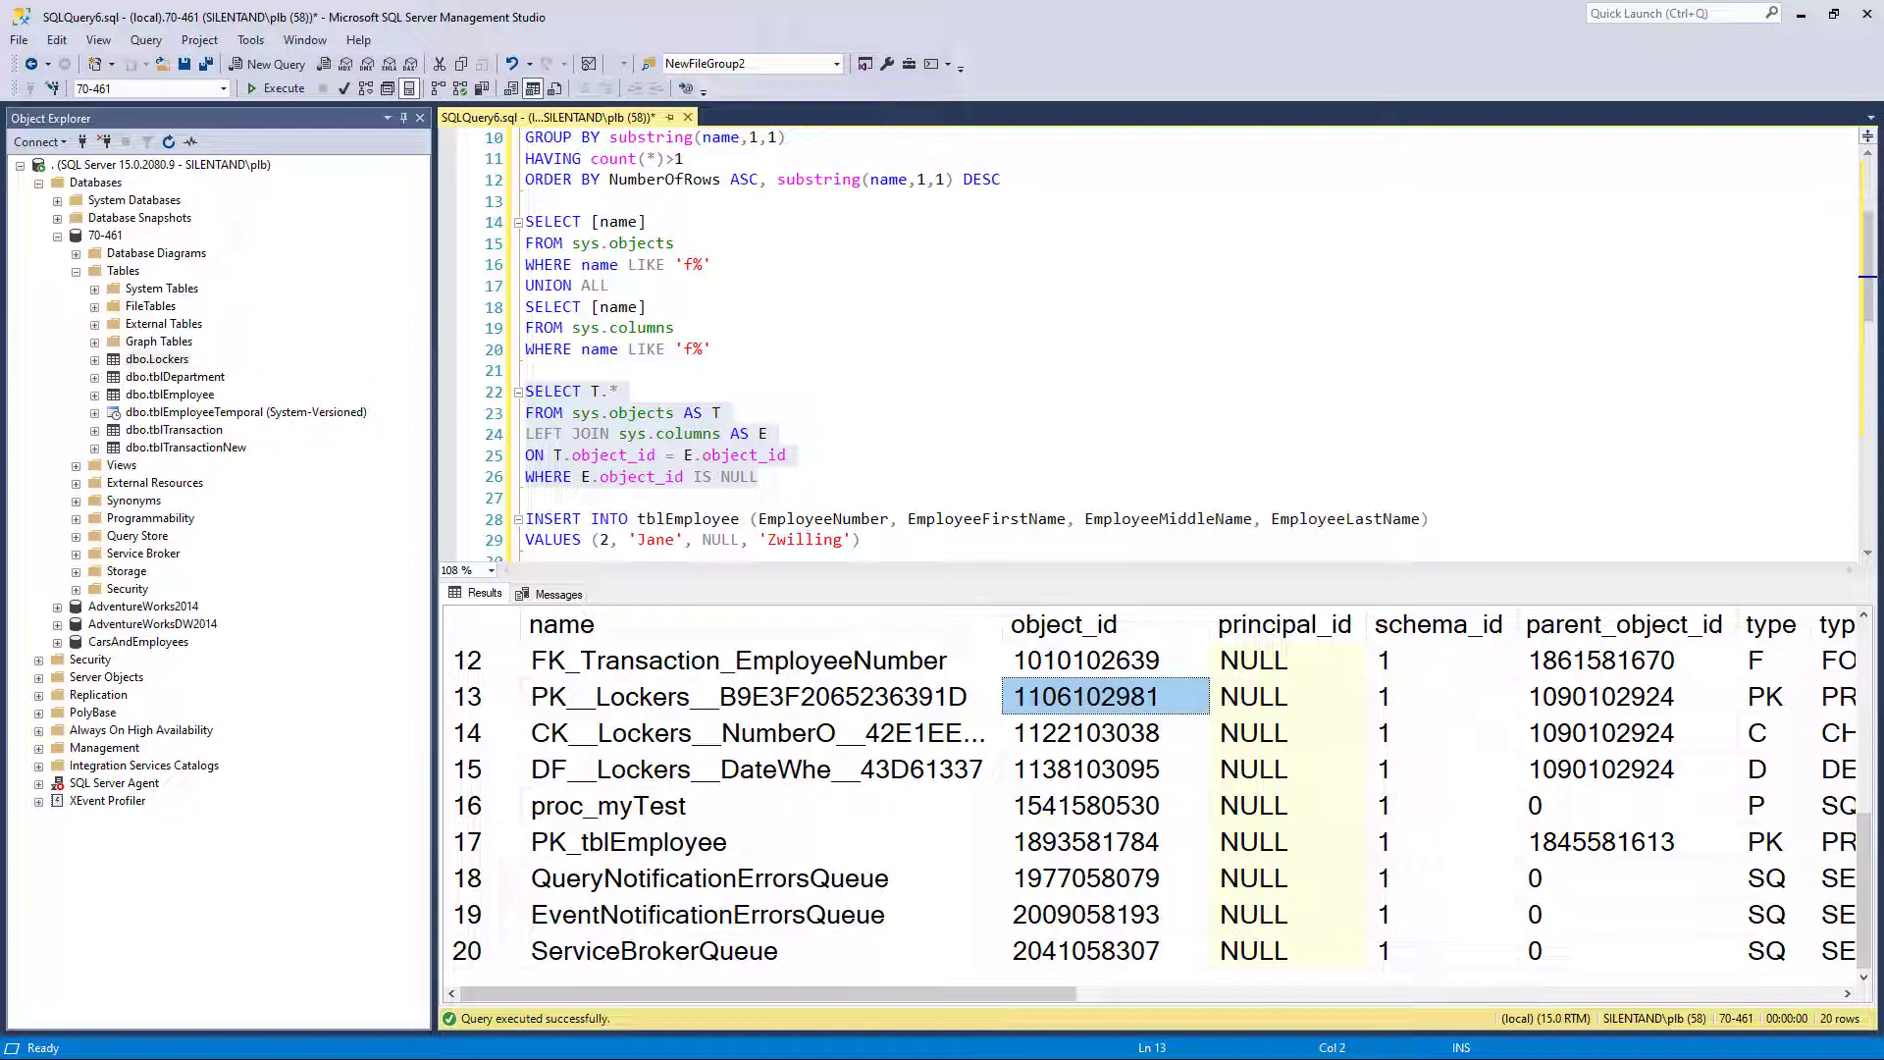
pyautogui.moveTo(12, 516)
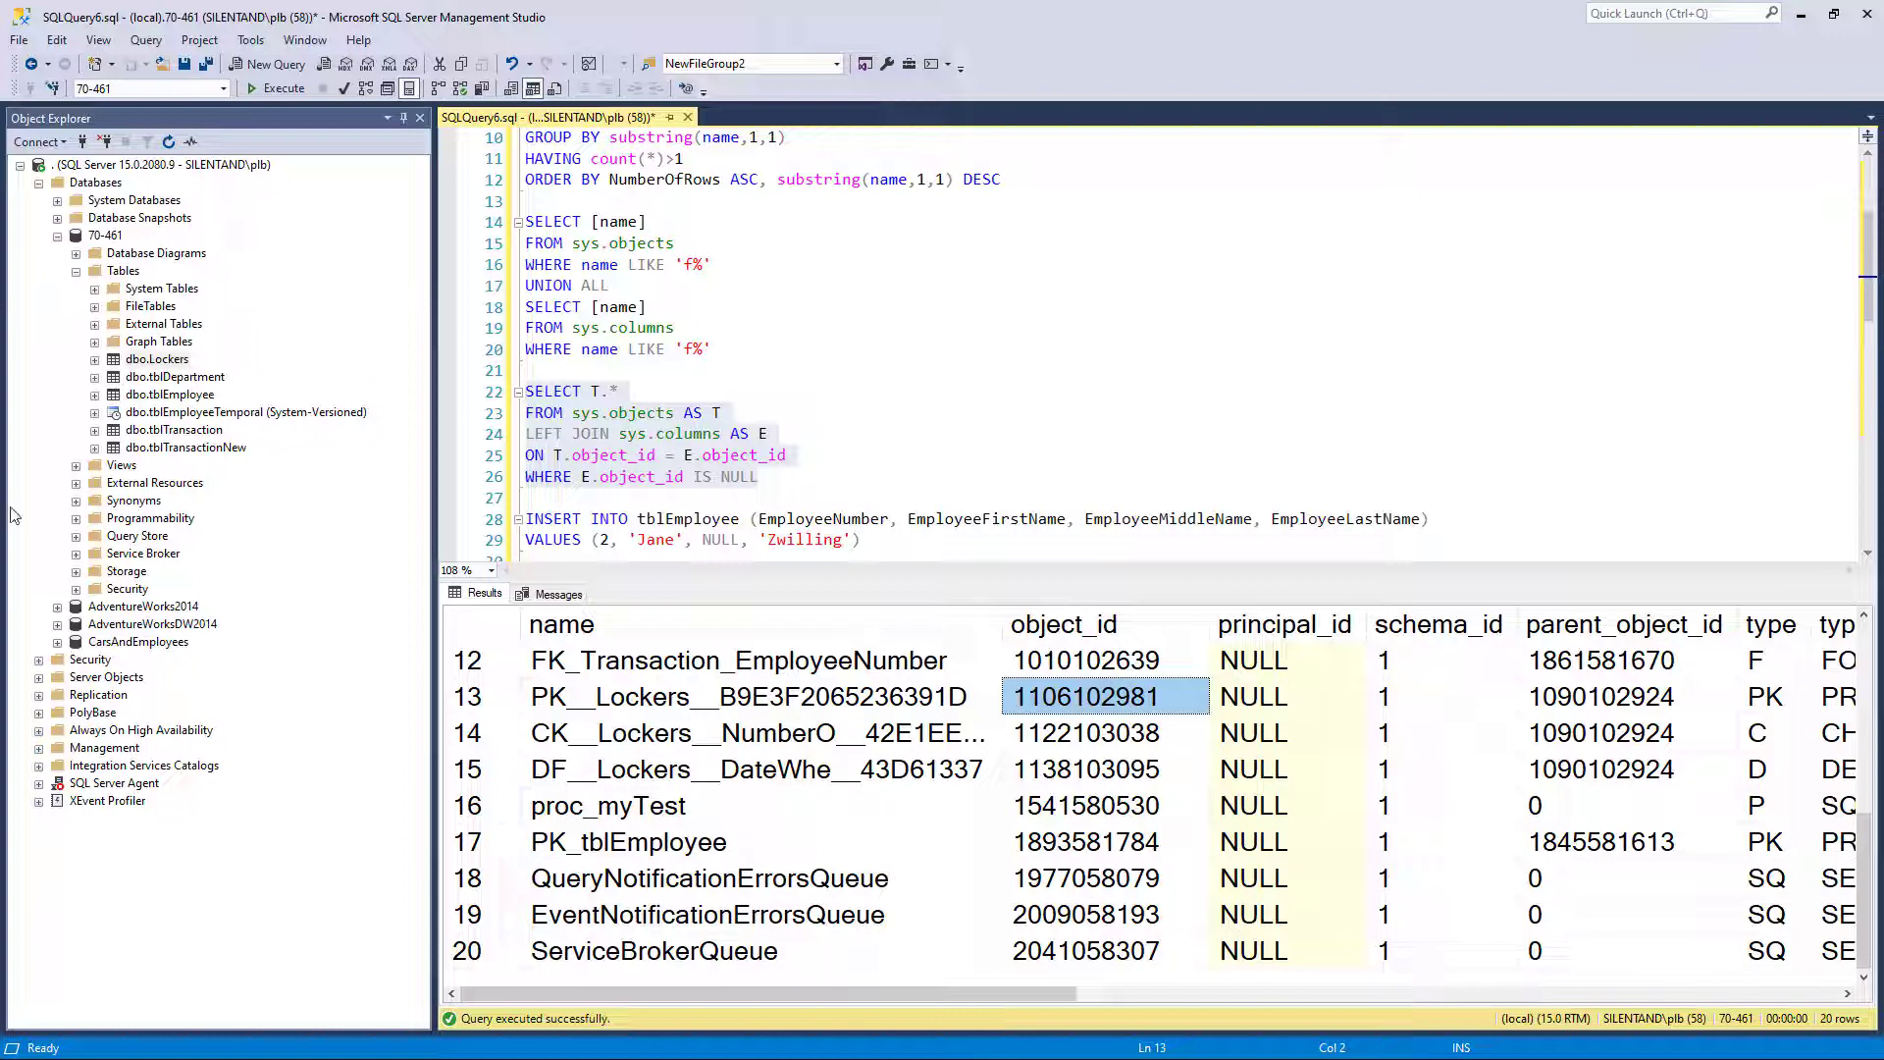
pyautogui.scroll(-3)
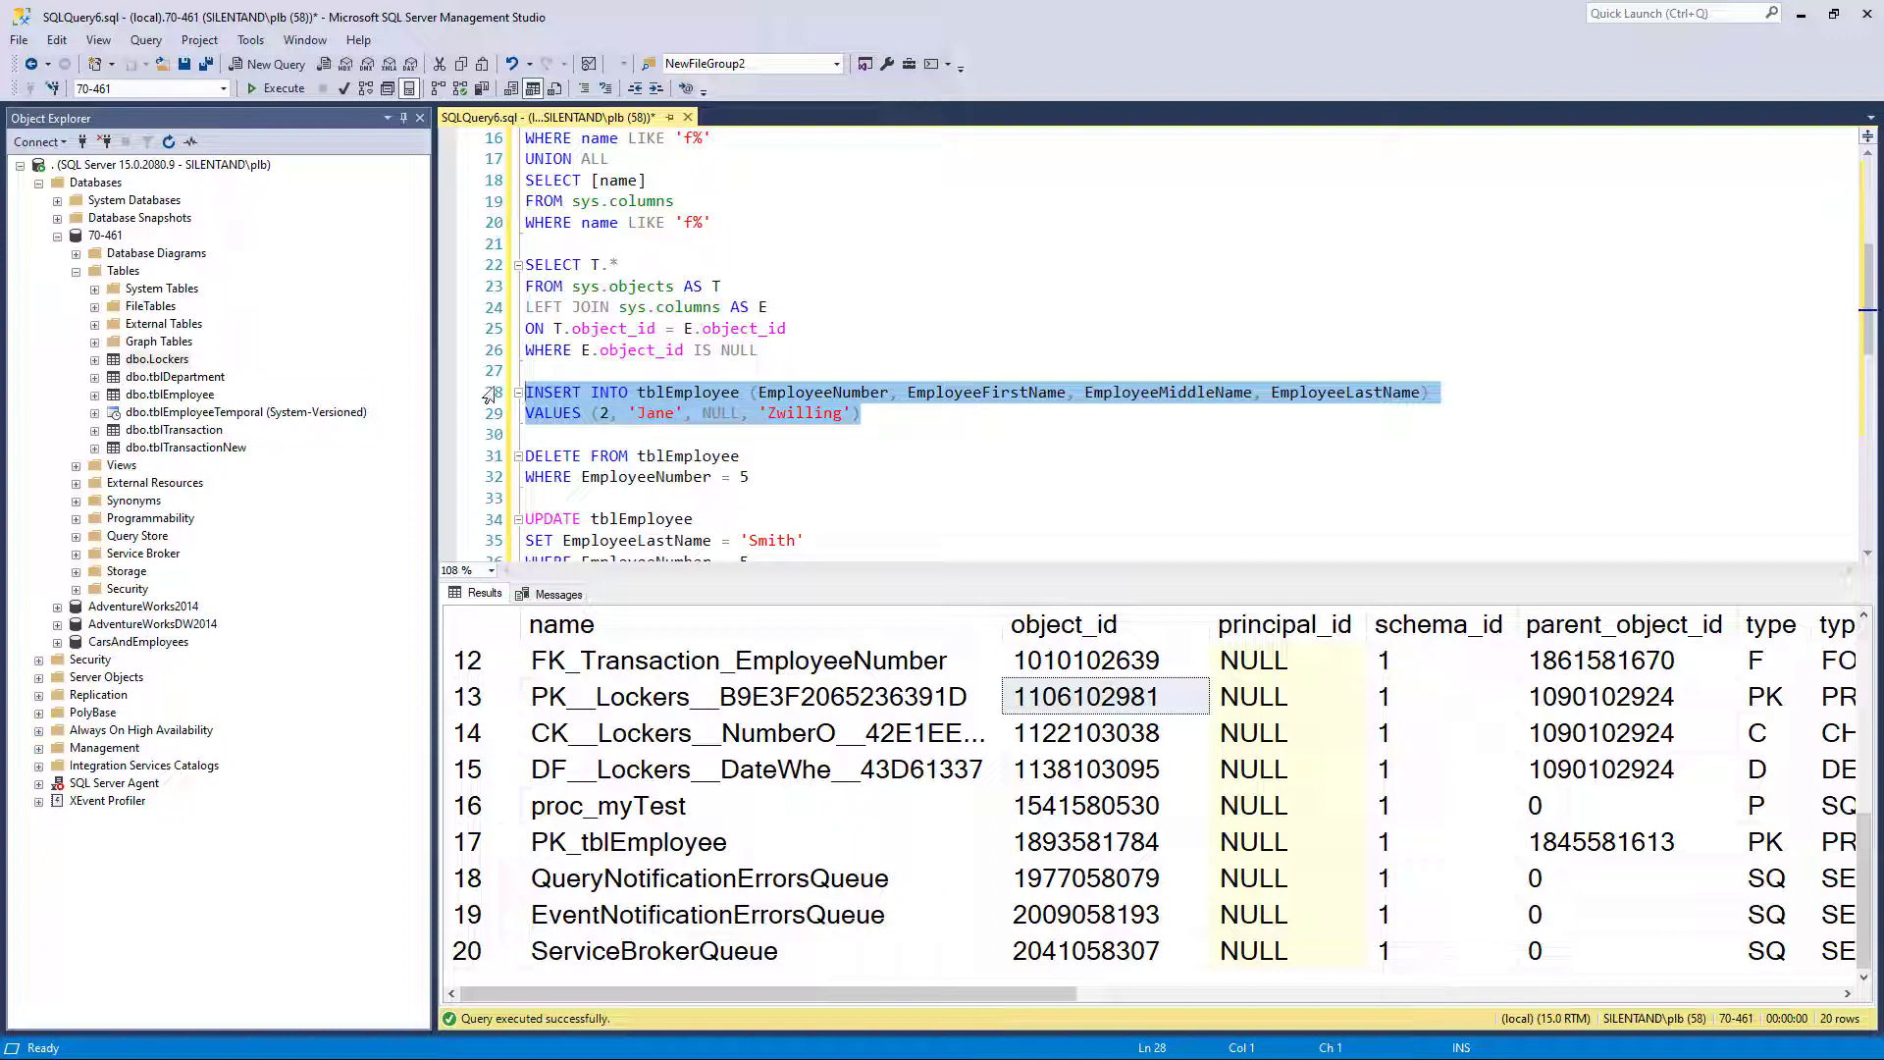
# Move through the DELETE and UPDATE statements on tblEmployee in the script
pyautogui.click(1013, 231)
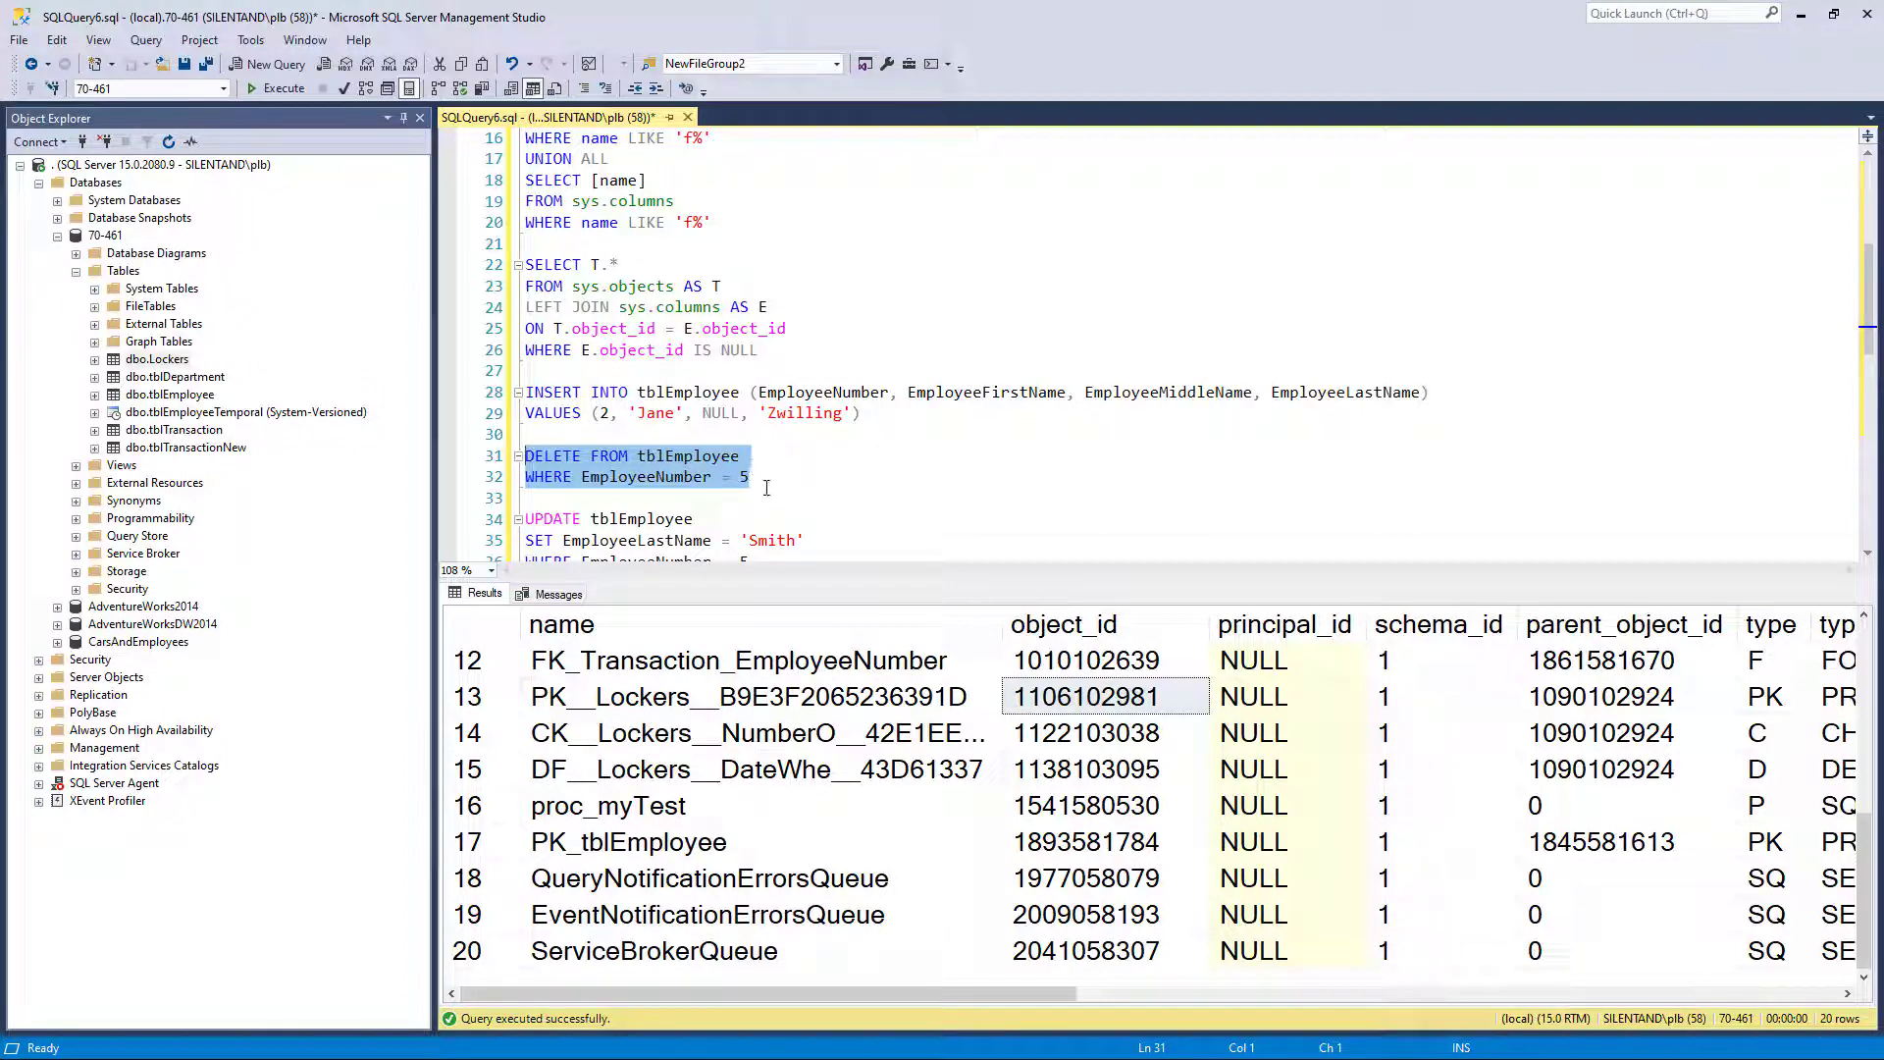
pyautogui.scroll(-3)
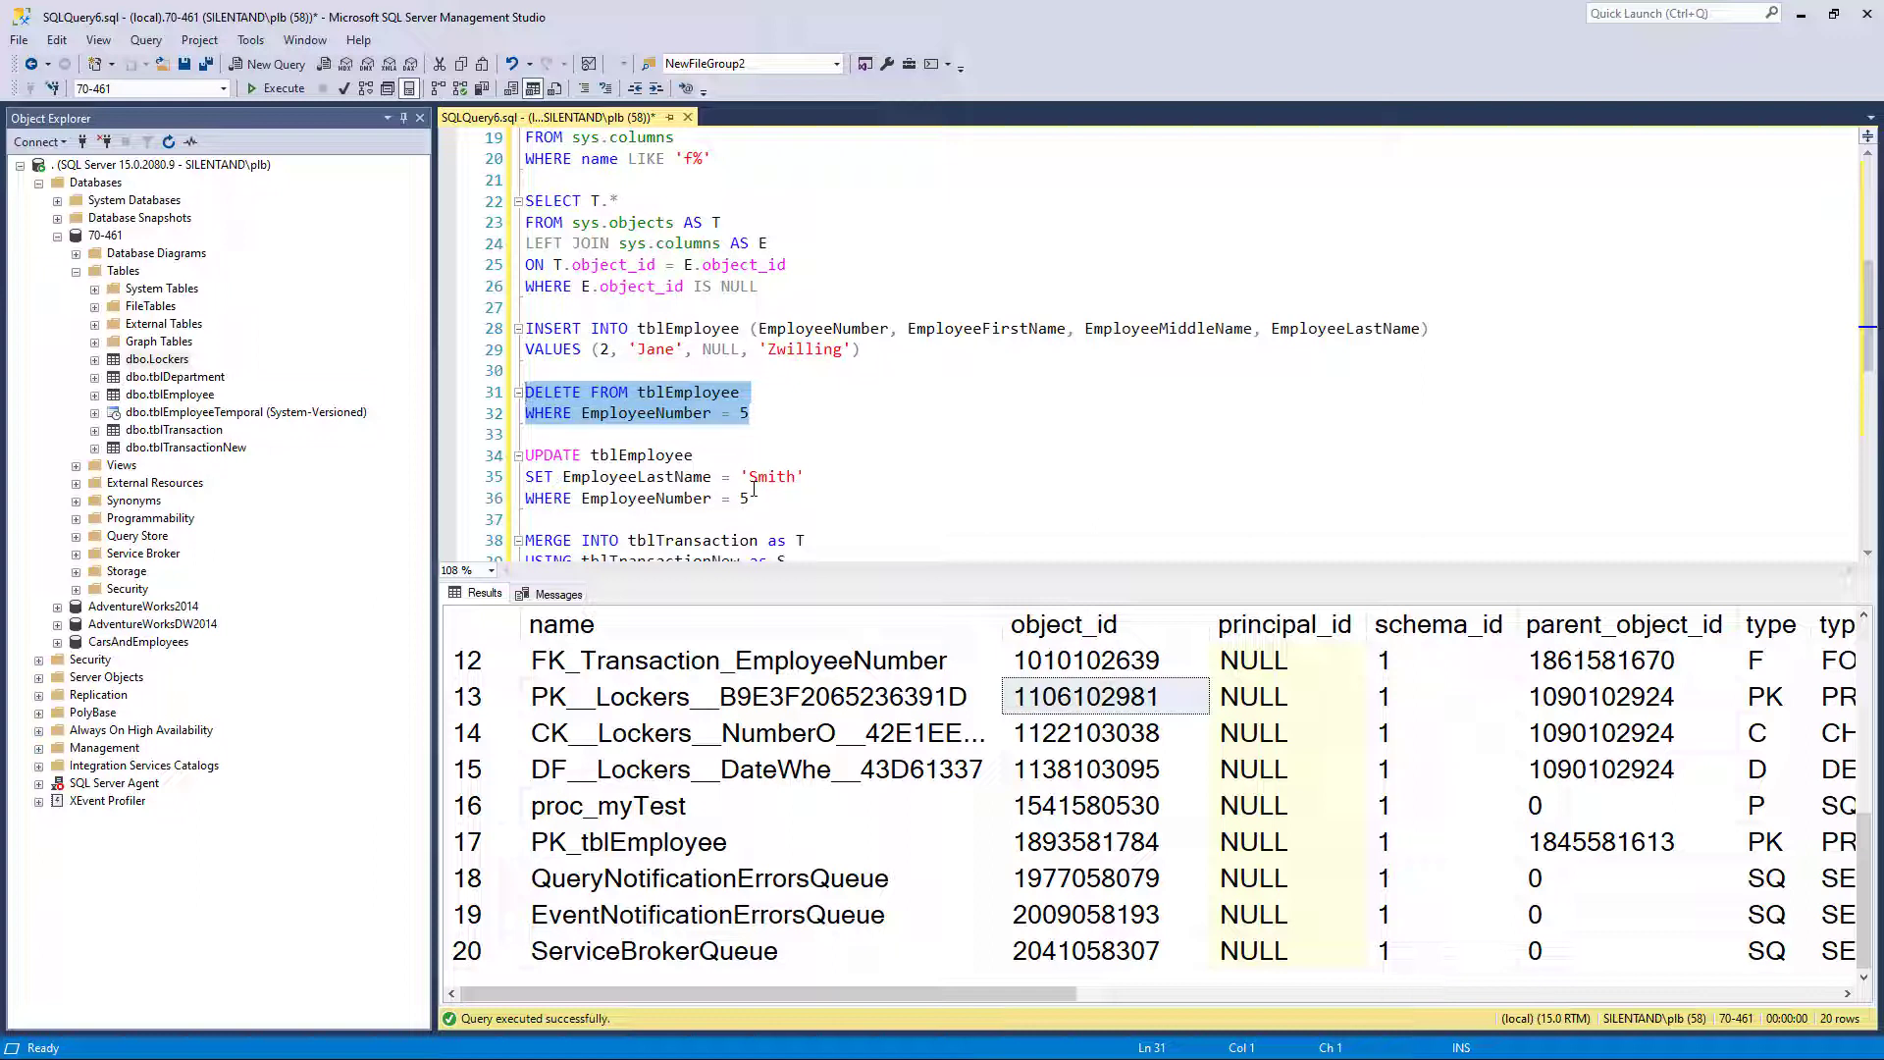
pyautogui.click(750, 498)
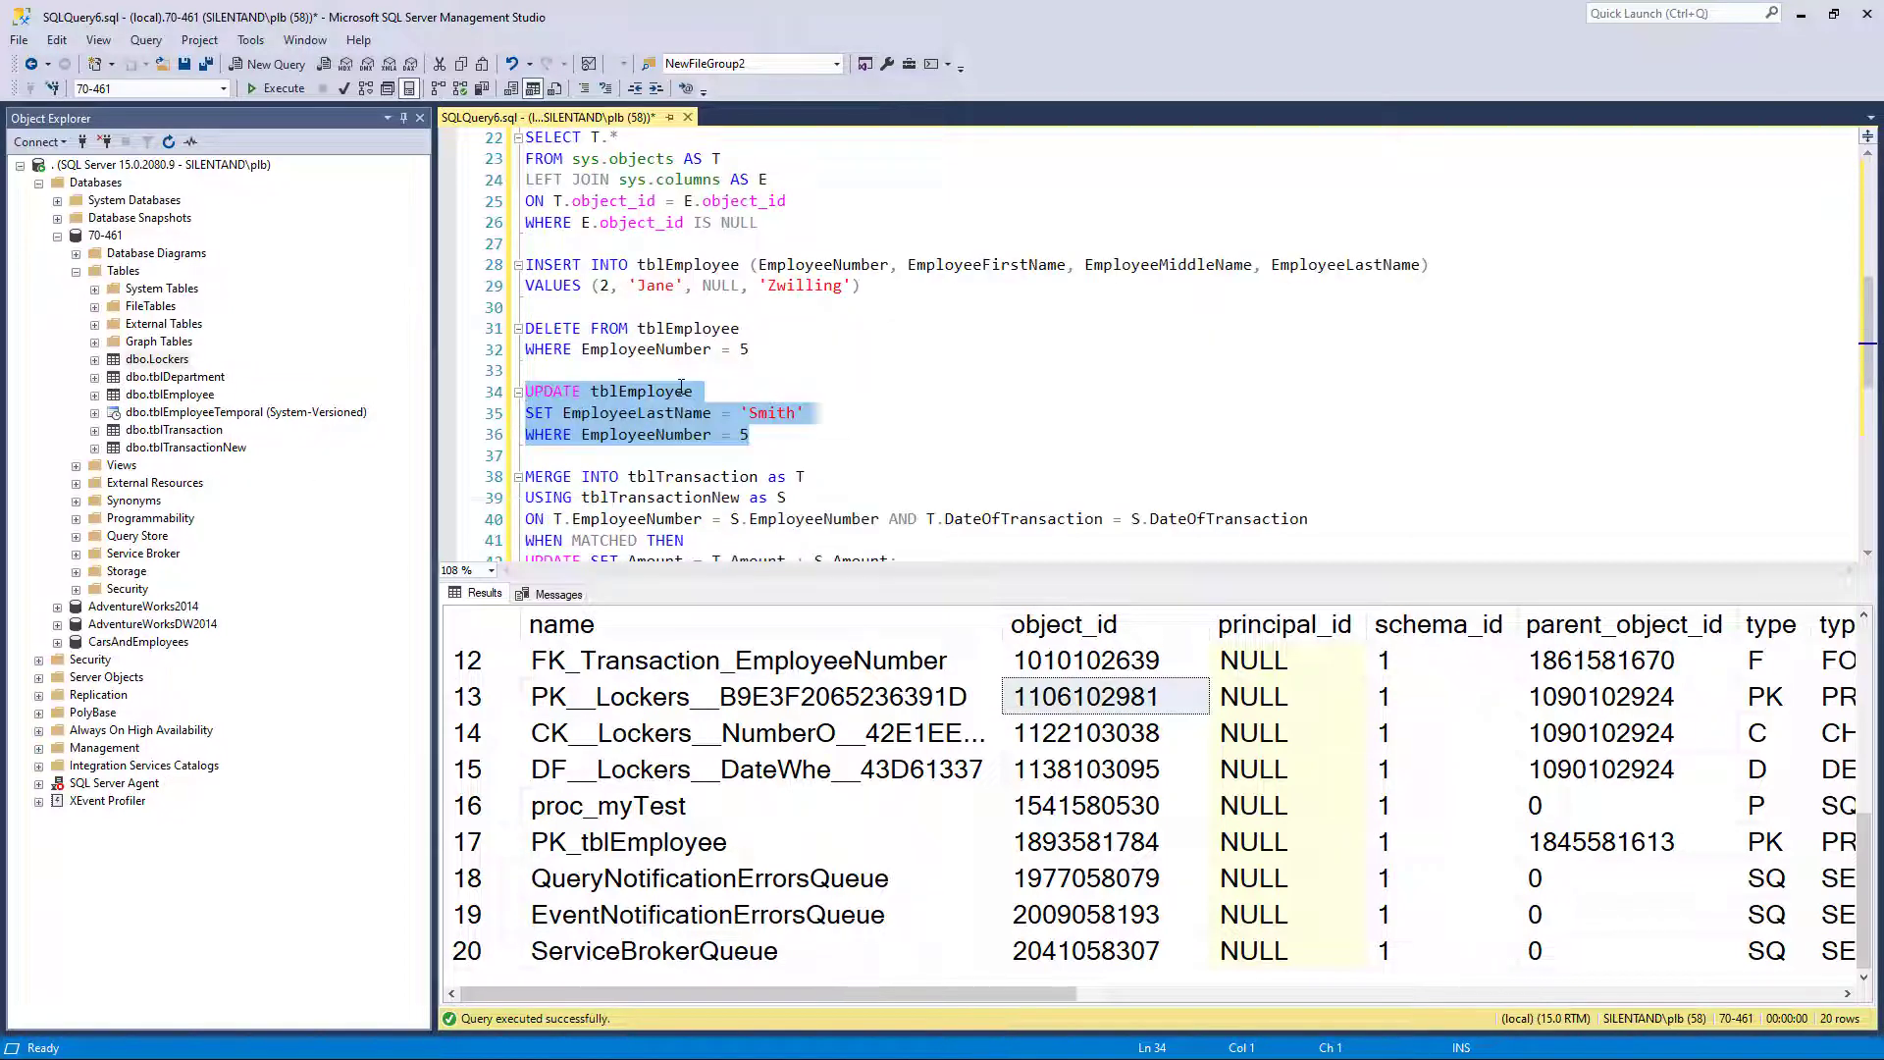
pyautogui.scroll(-3)
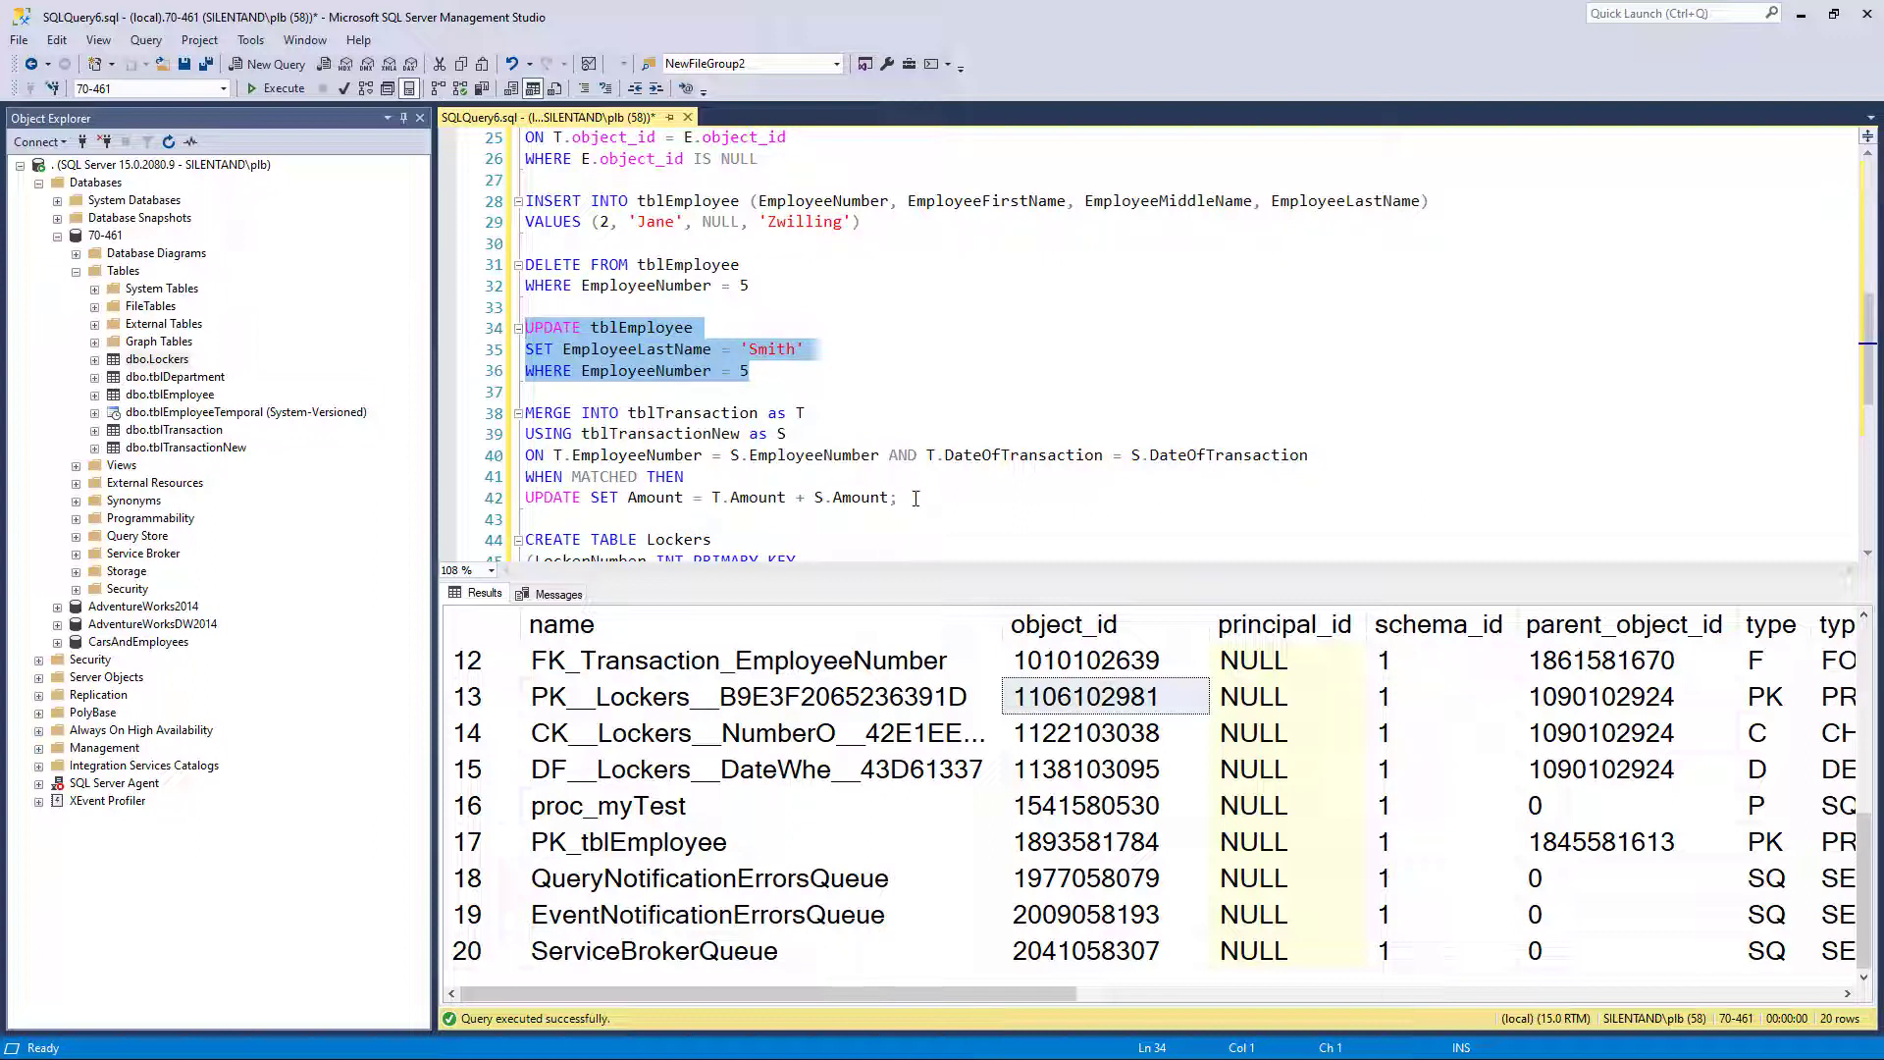
pyautogui.moveTo(933, 523)
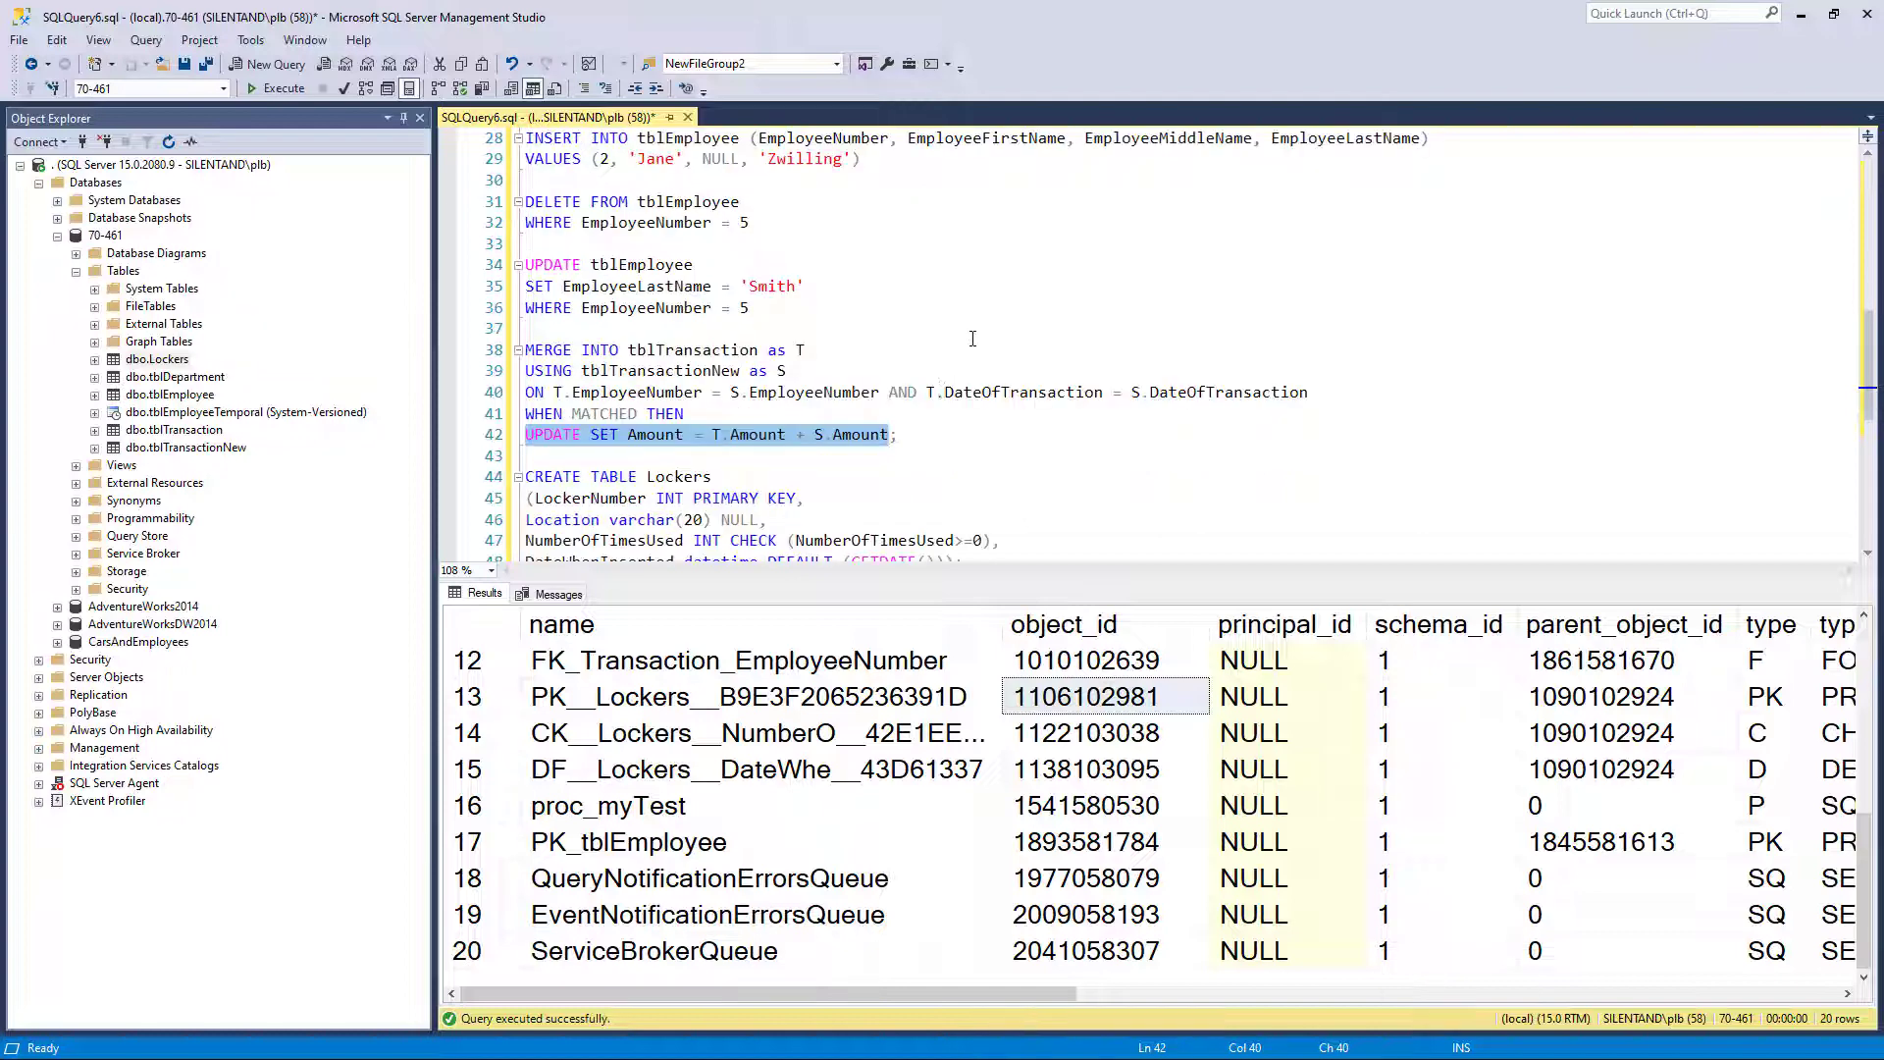
pyautogui.scroll(-3)
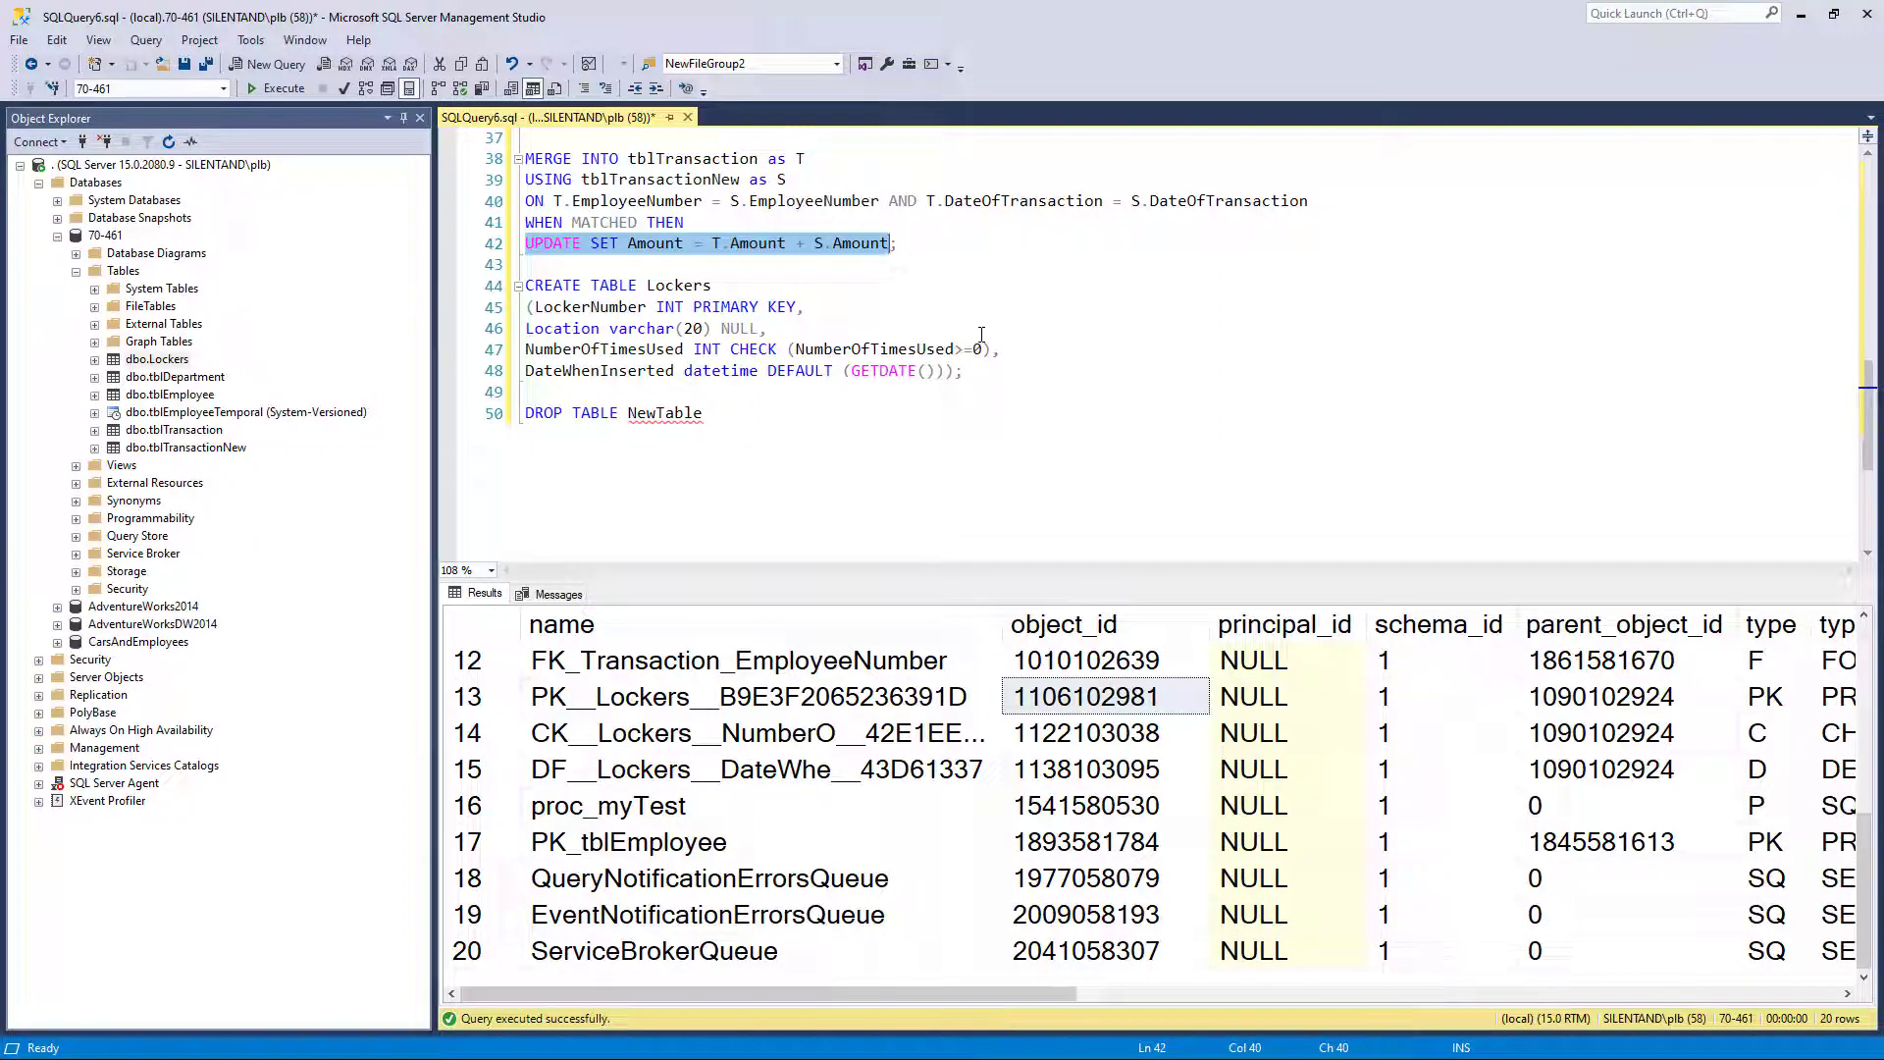
pyautogui.moveTo(466, 413)
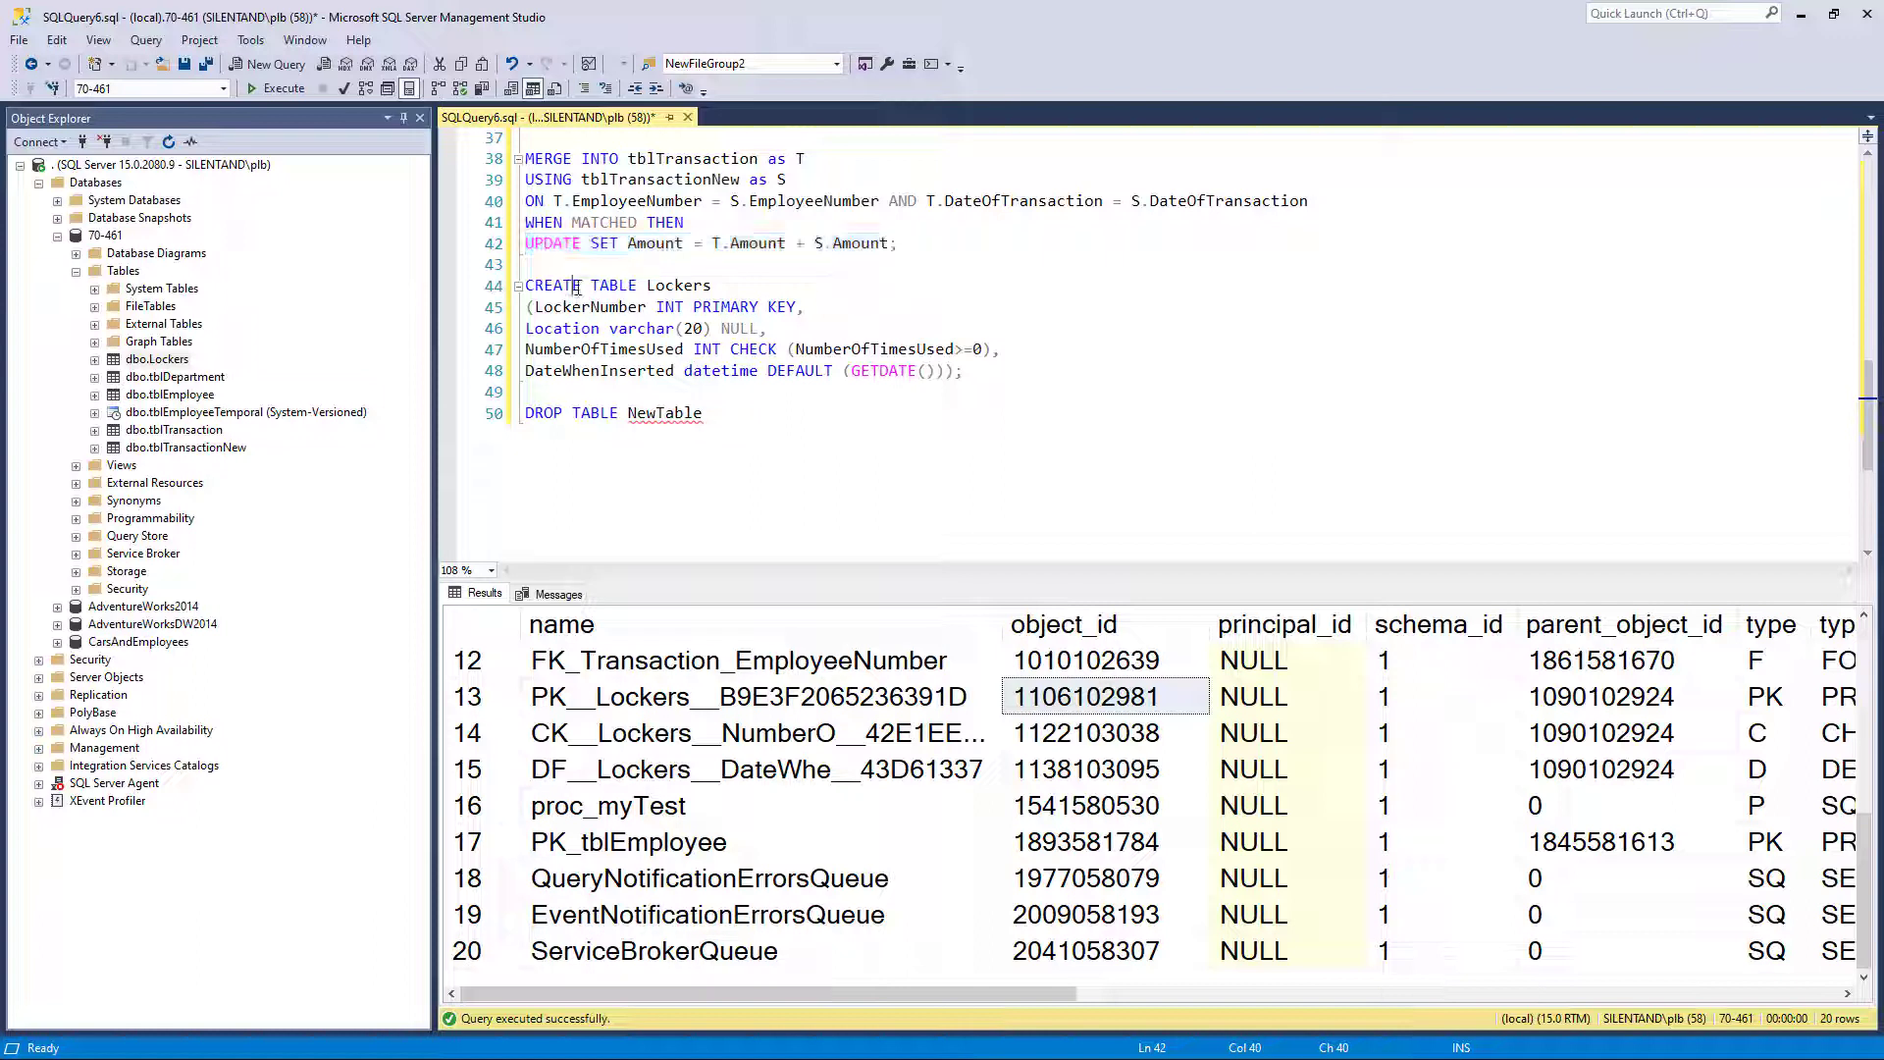
pyautogui.click(525, 412)
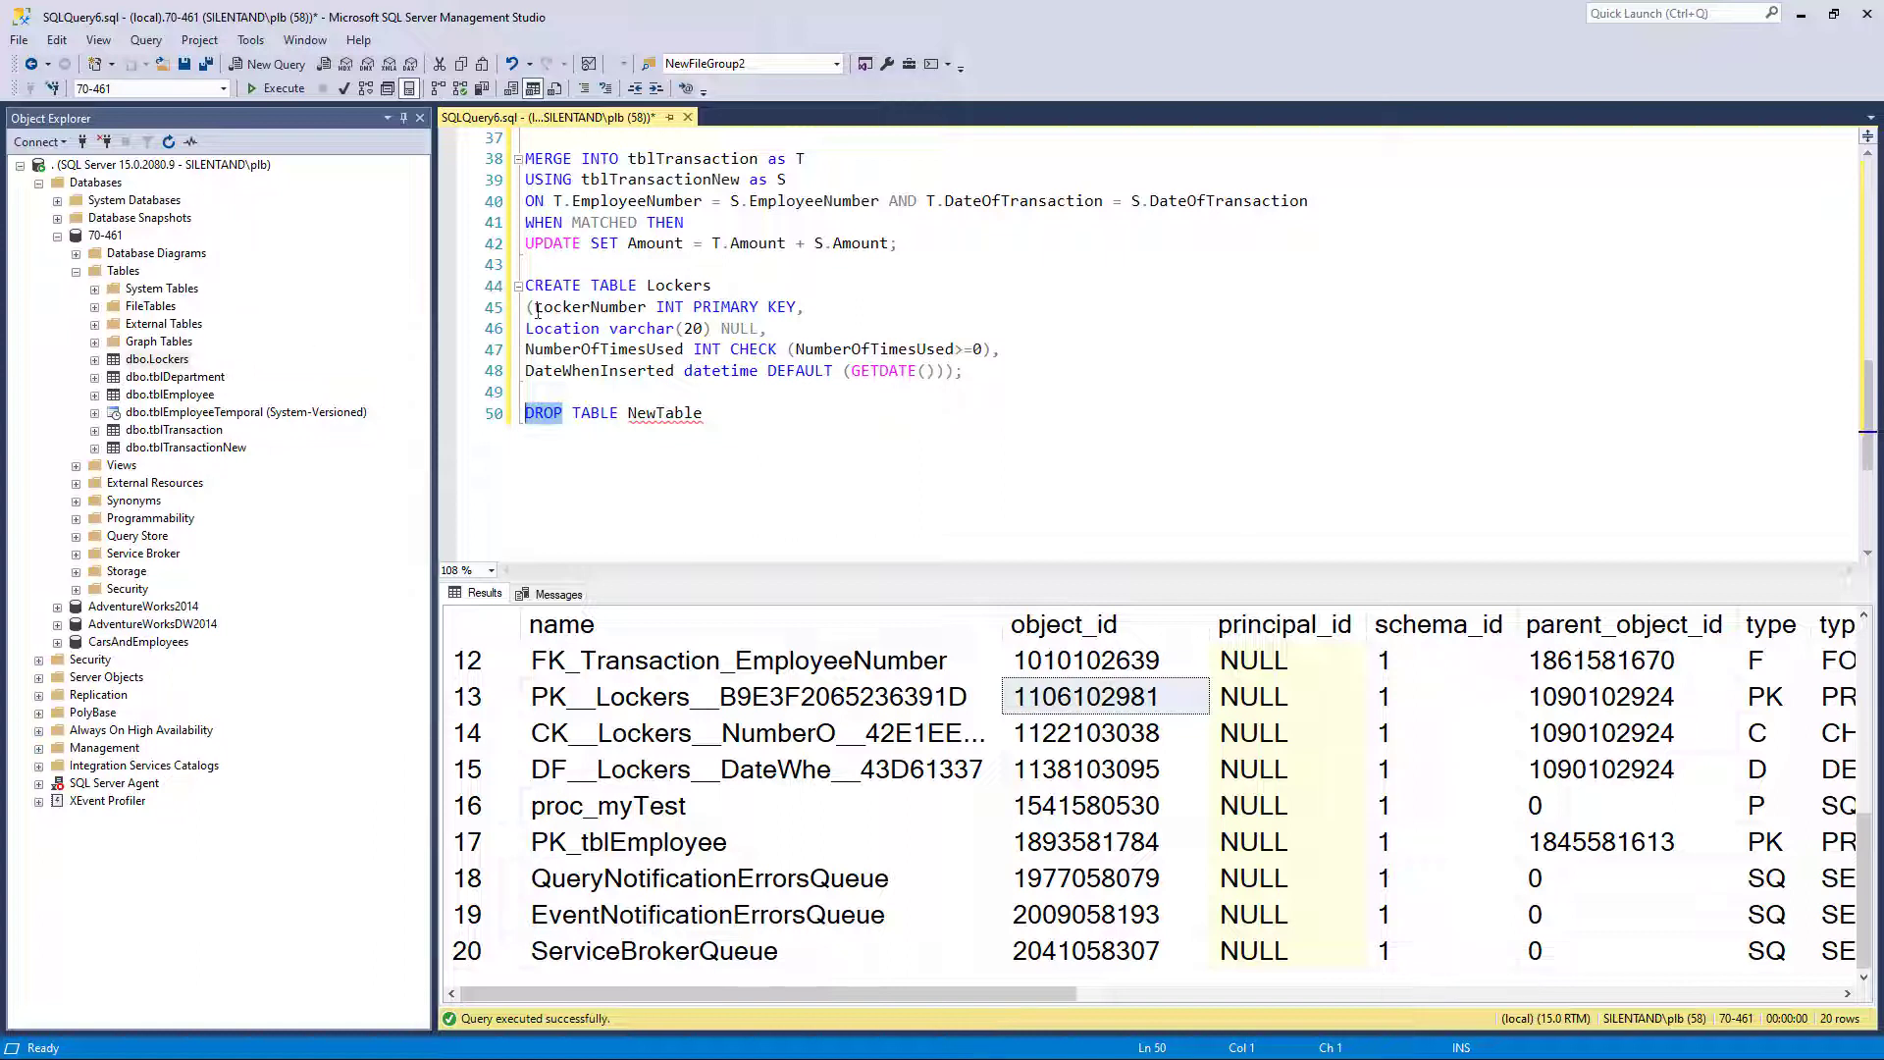
pyautogui.moveTo(531, 307); pyautogui.dragTo(943, 370)
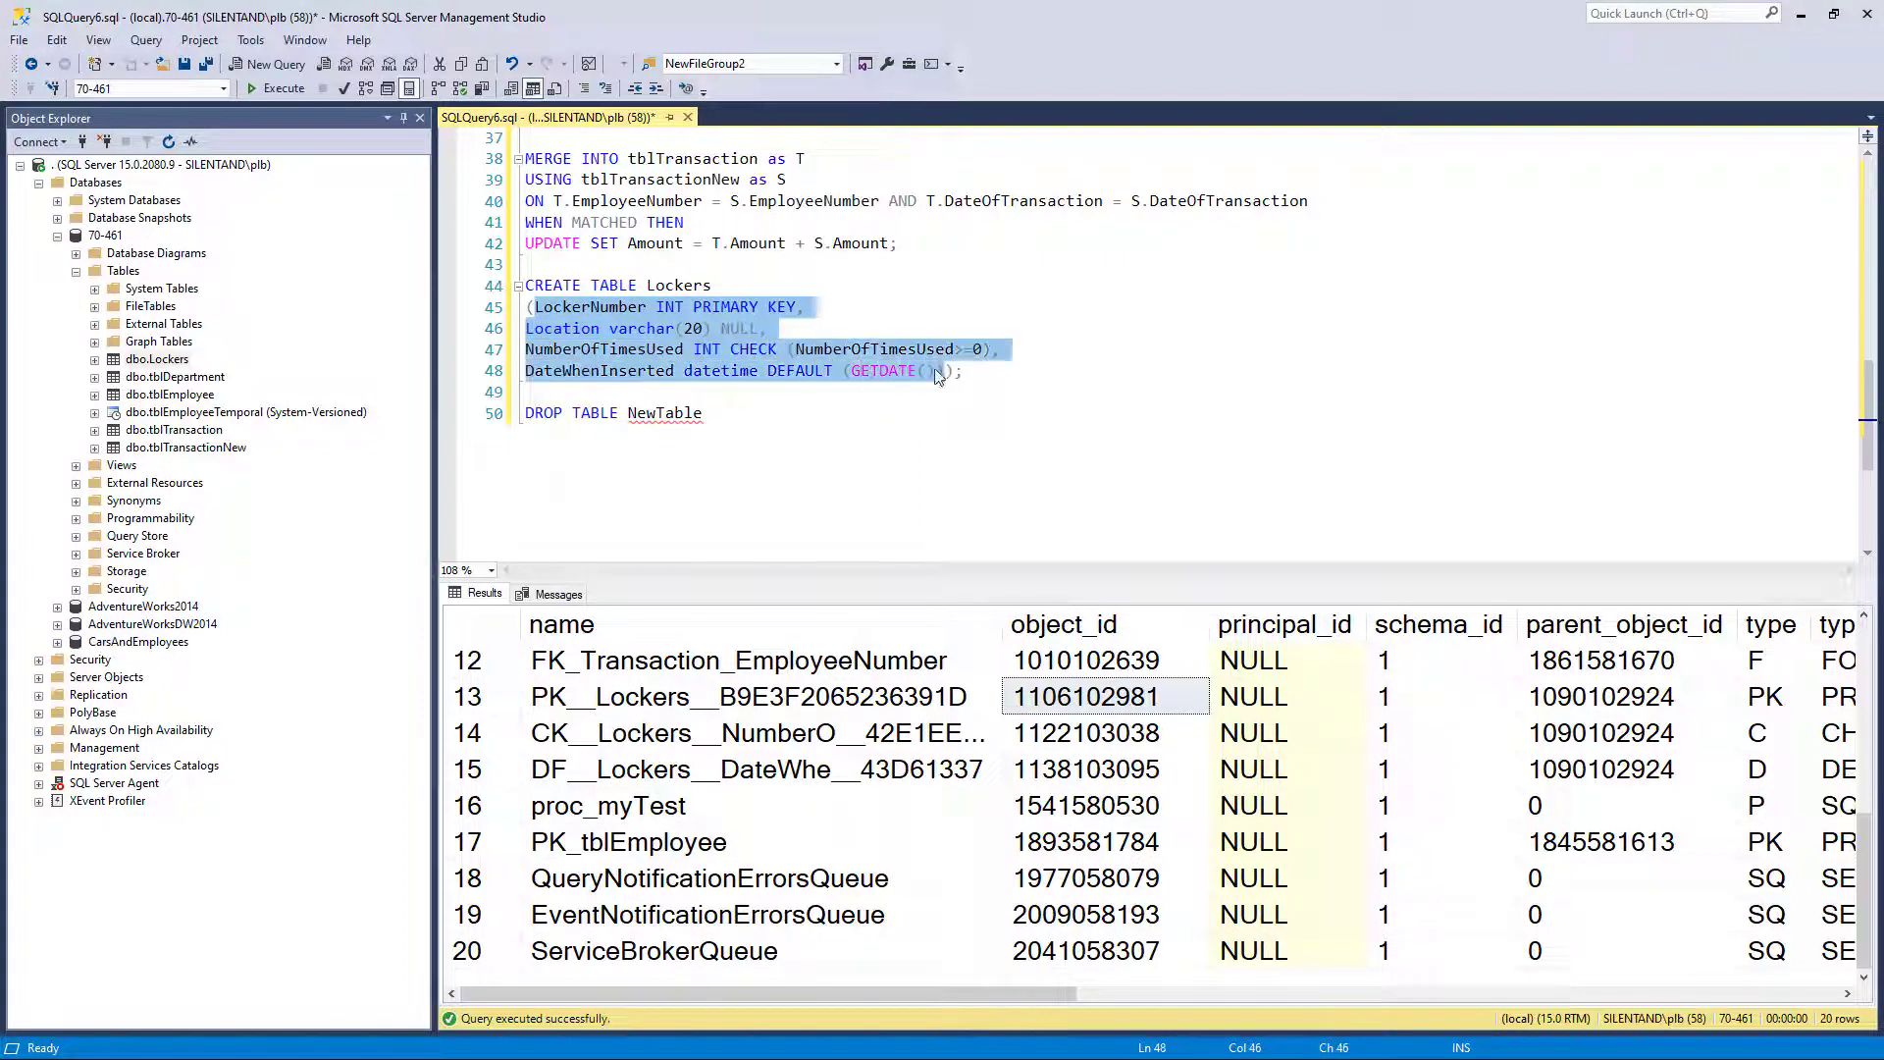
pyautogui.moveTo(877, 349)
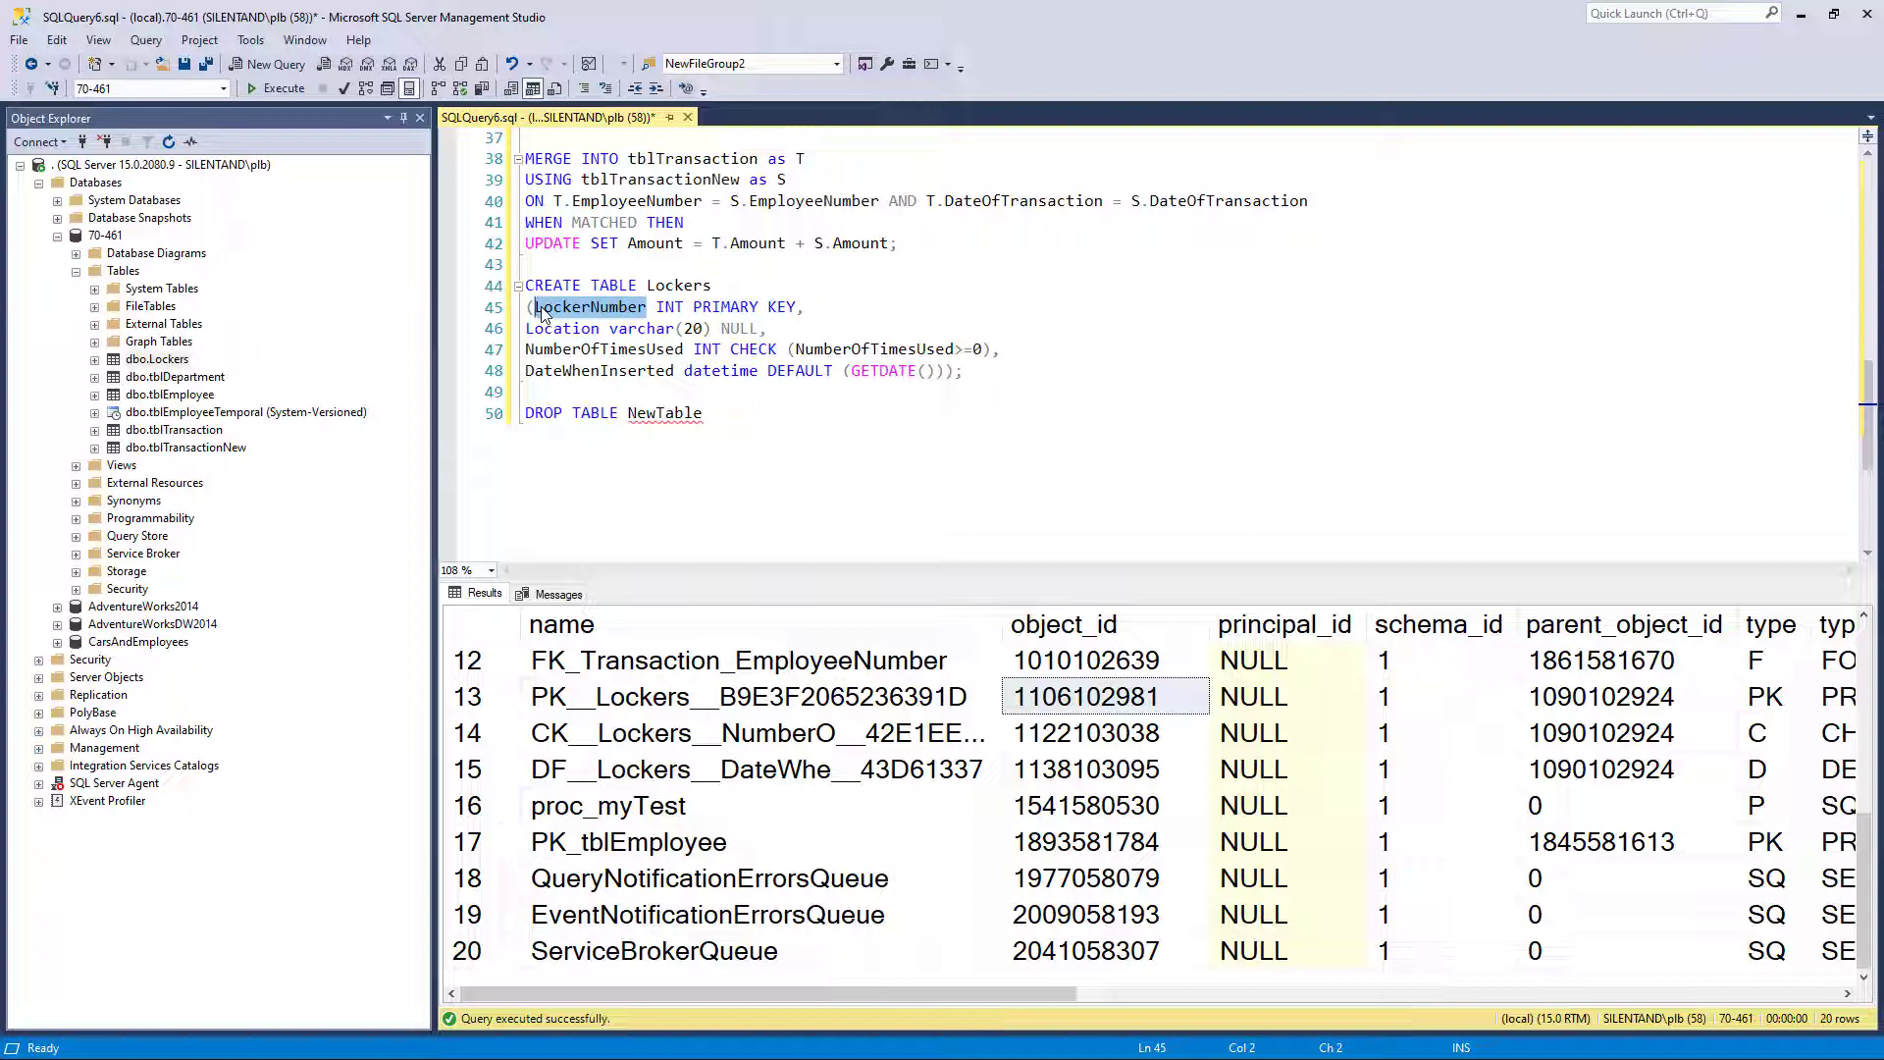
pyautogui.doubleClick(739, 327)
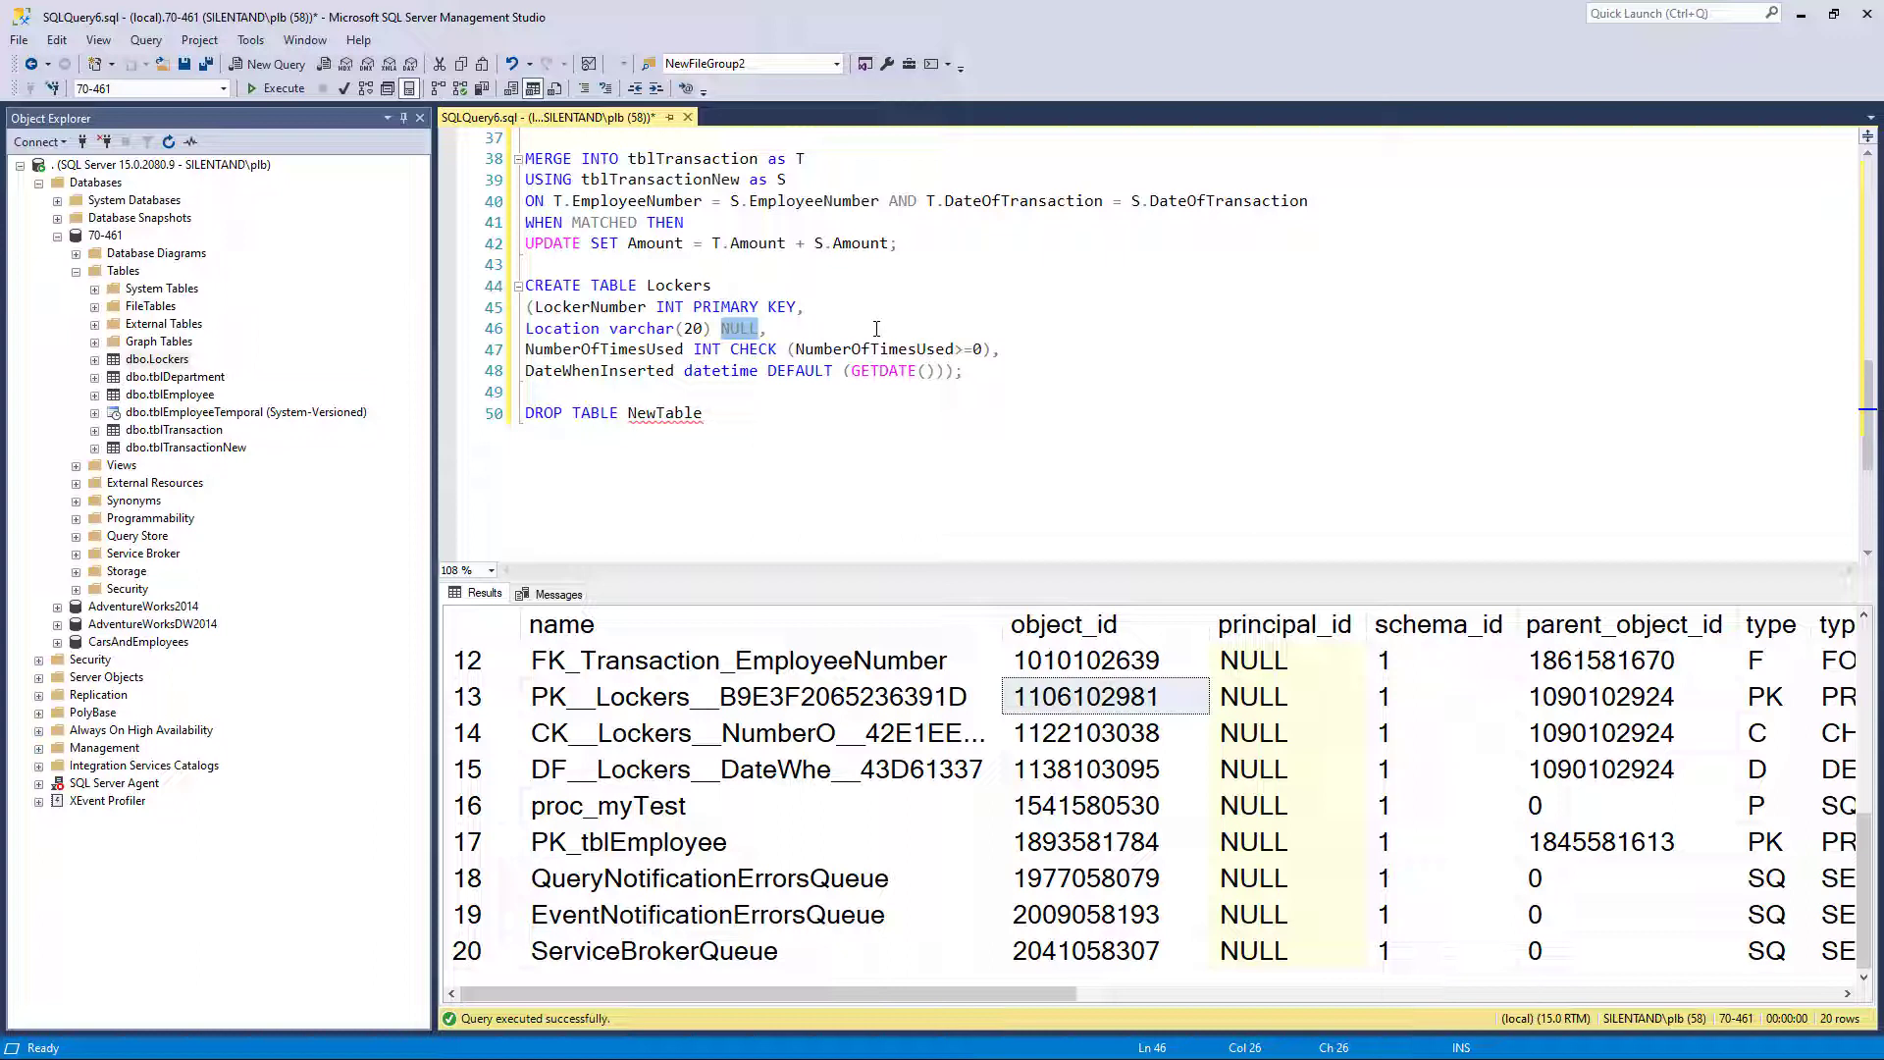
pyautogui.moveTo(727, 352)
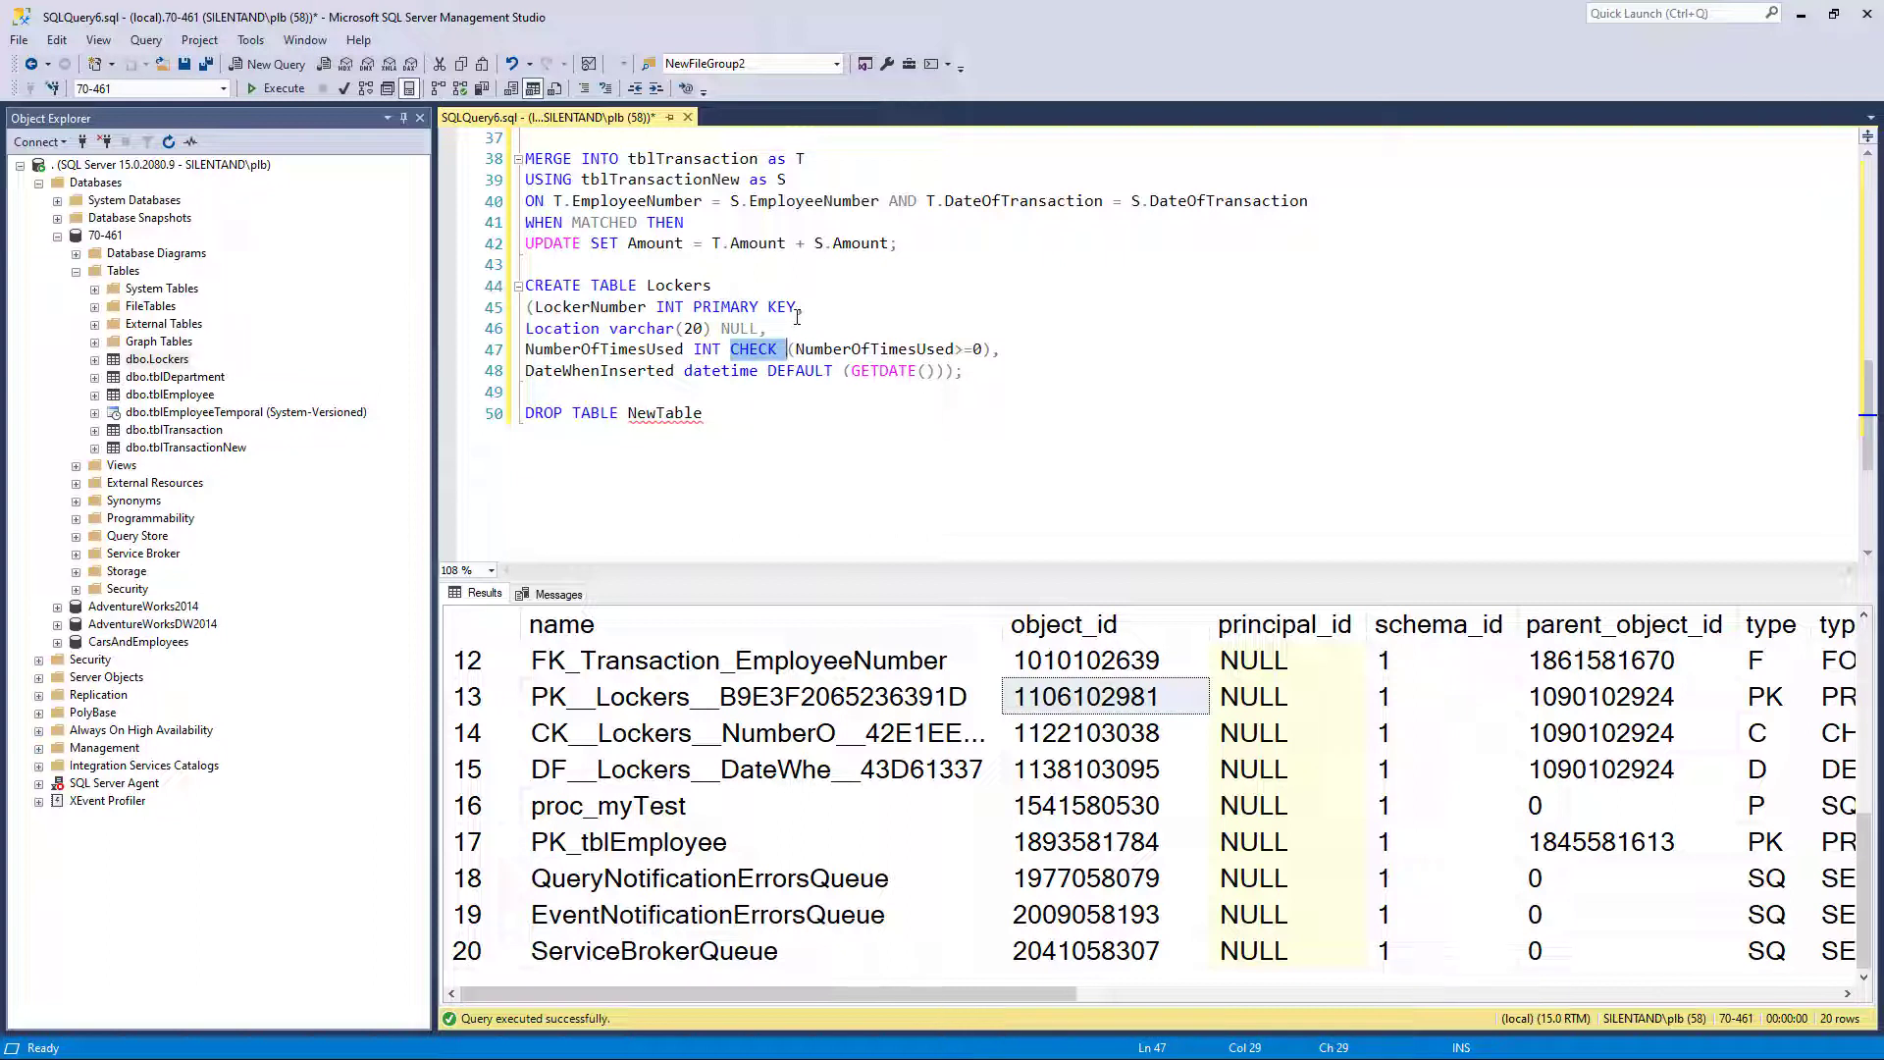
pyautogui.click(687, 348)
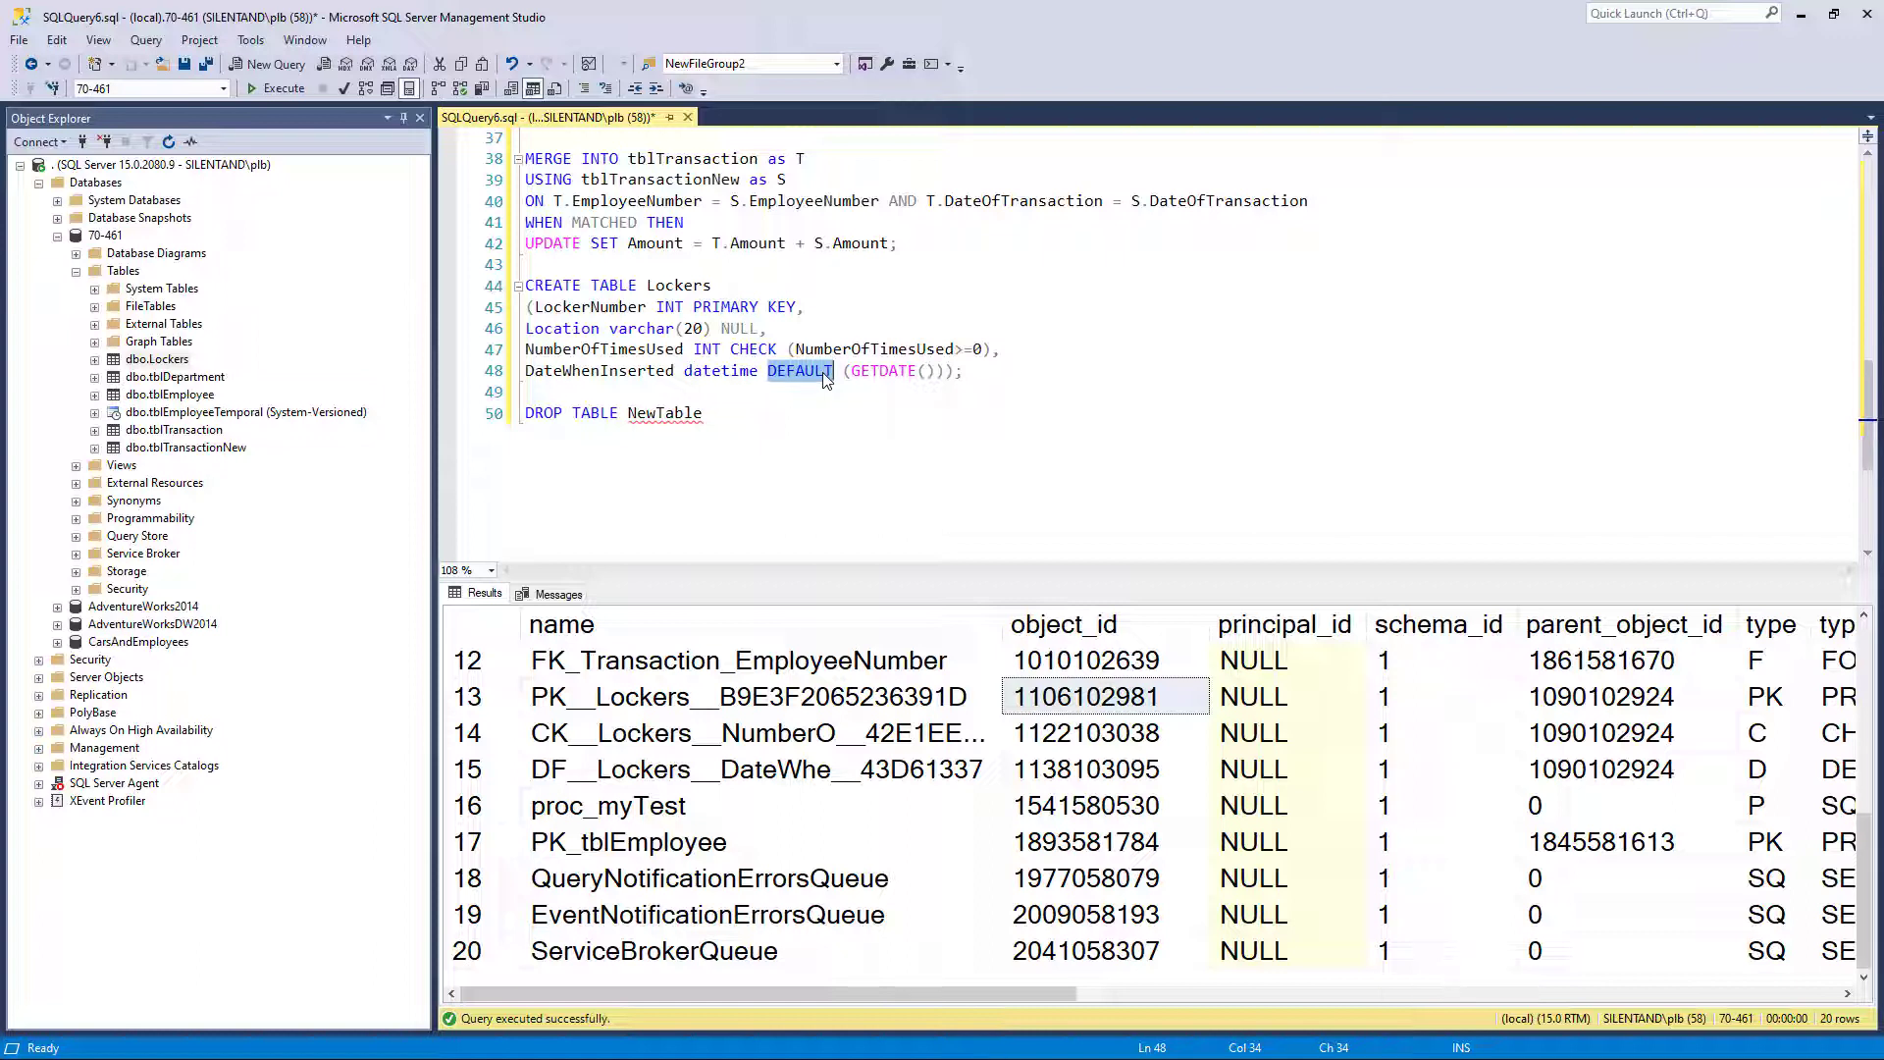
pyautogui.moveTo(674, 373)
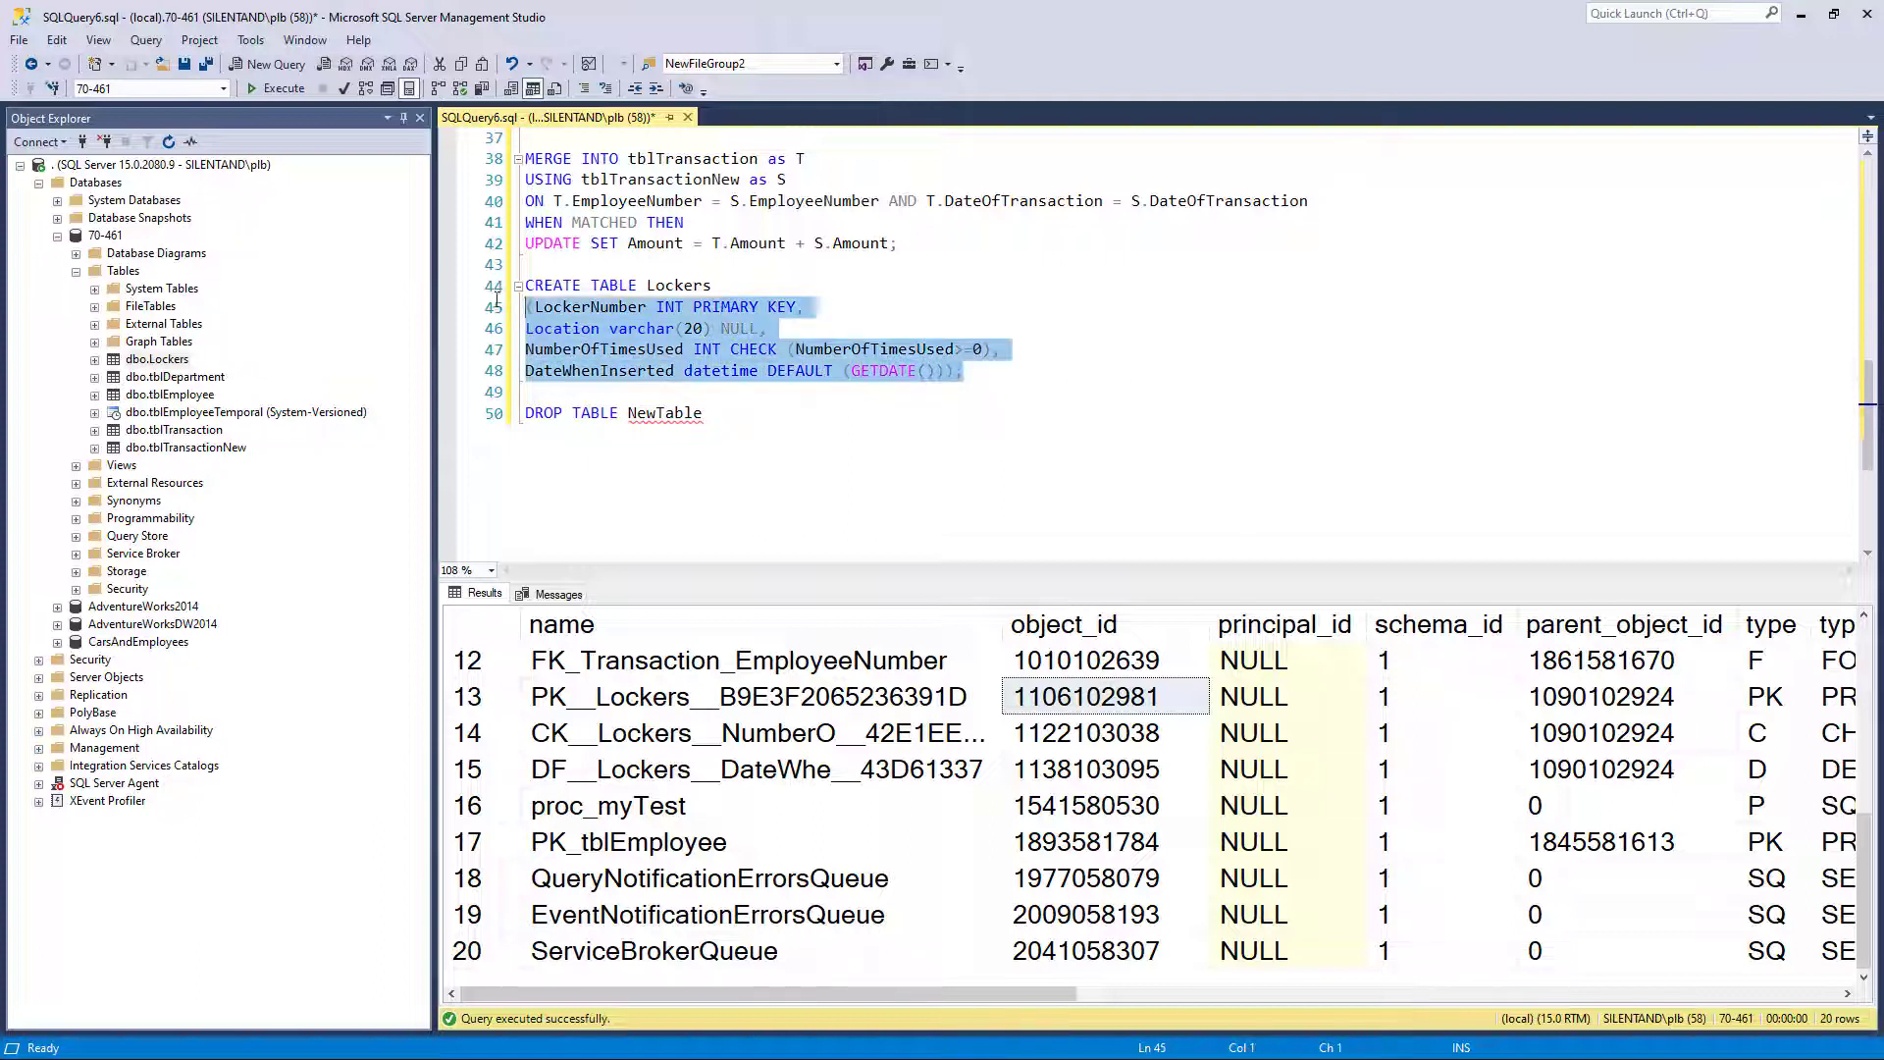
pyautogui.click(284, 87)
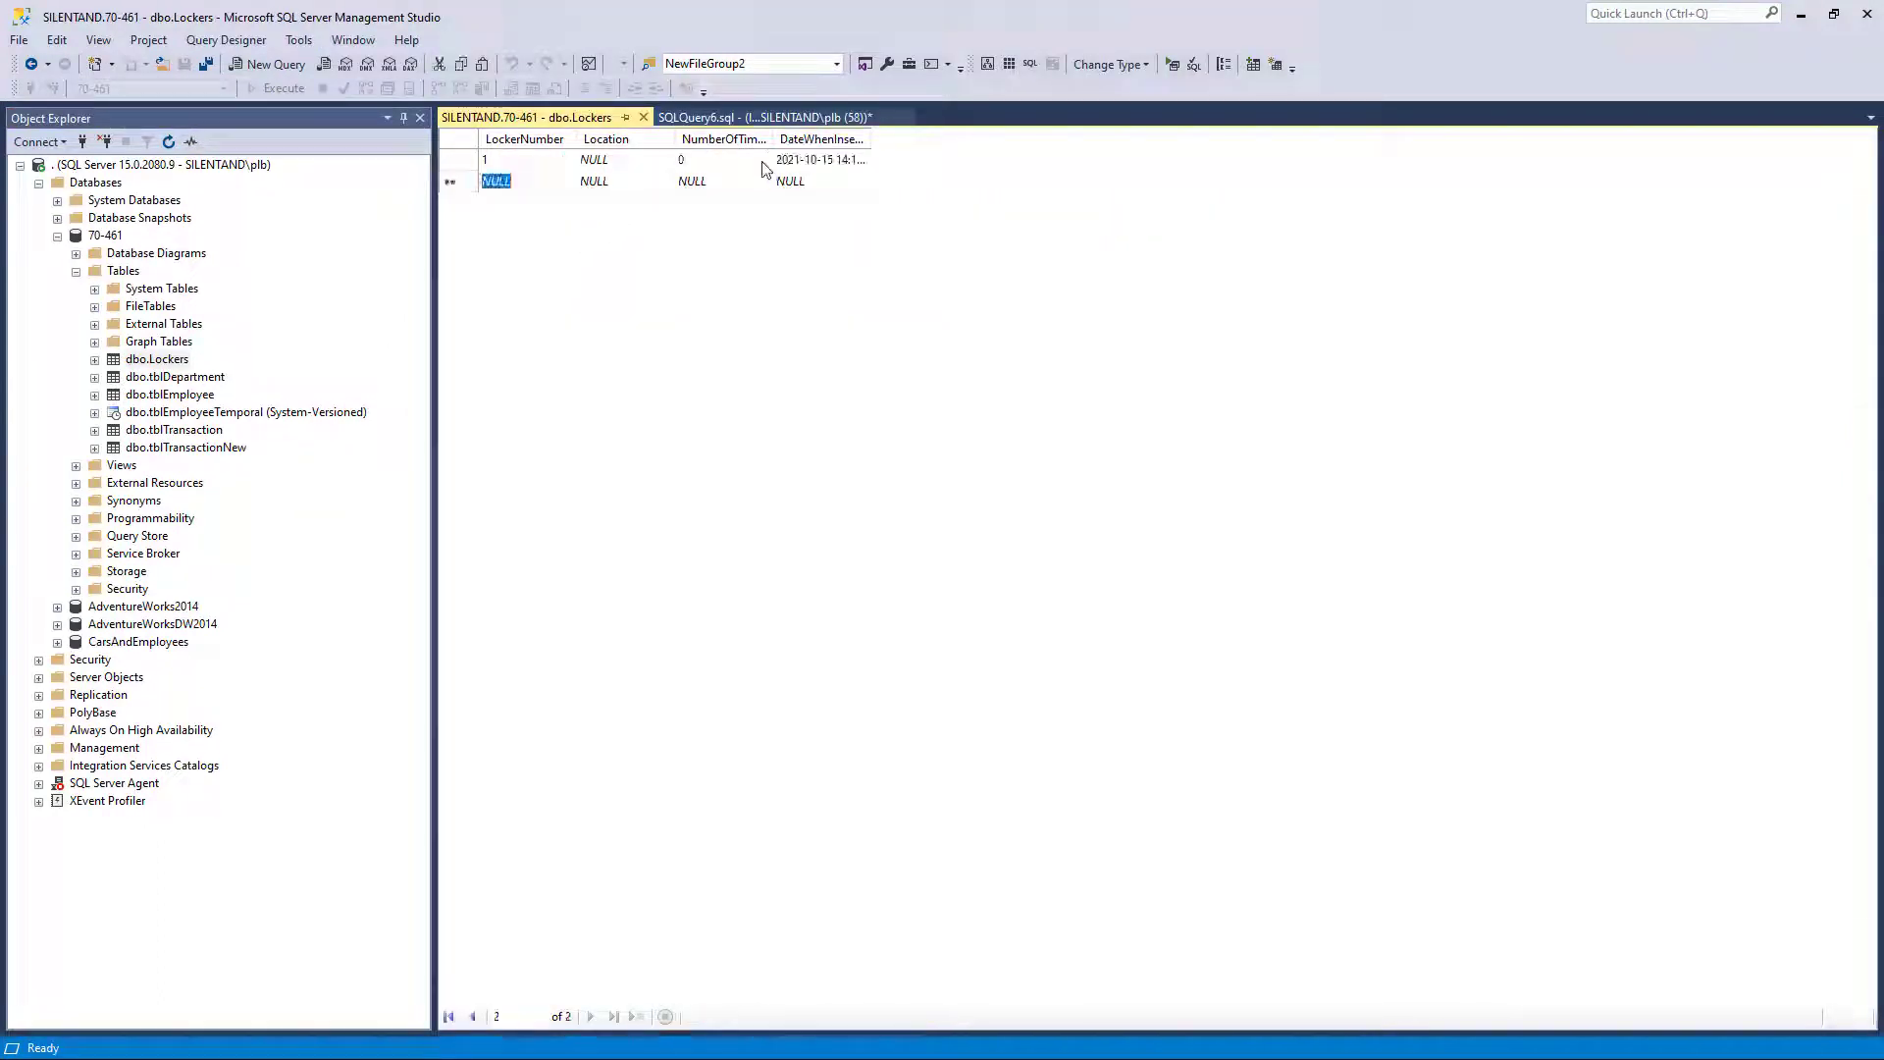
pyautogui.moveTo(793, 157)
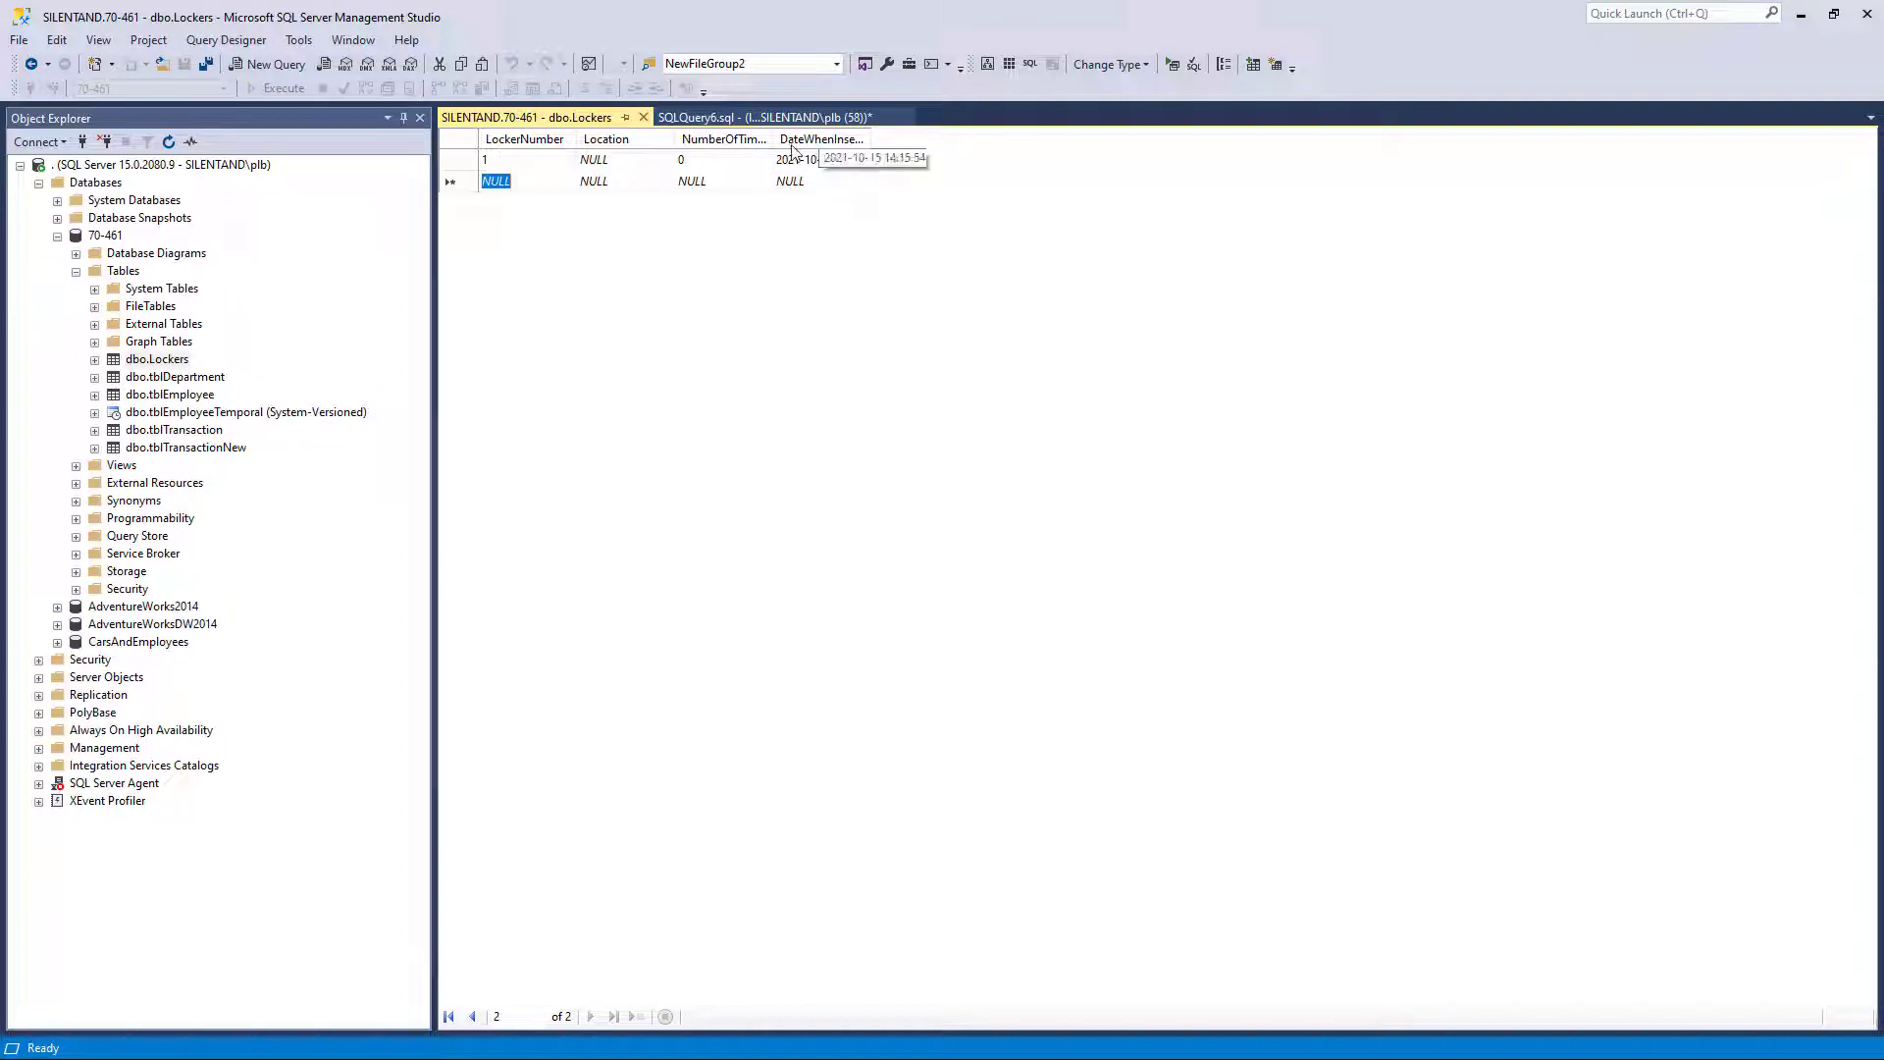
pyautogui.moveTo(847, 157)
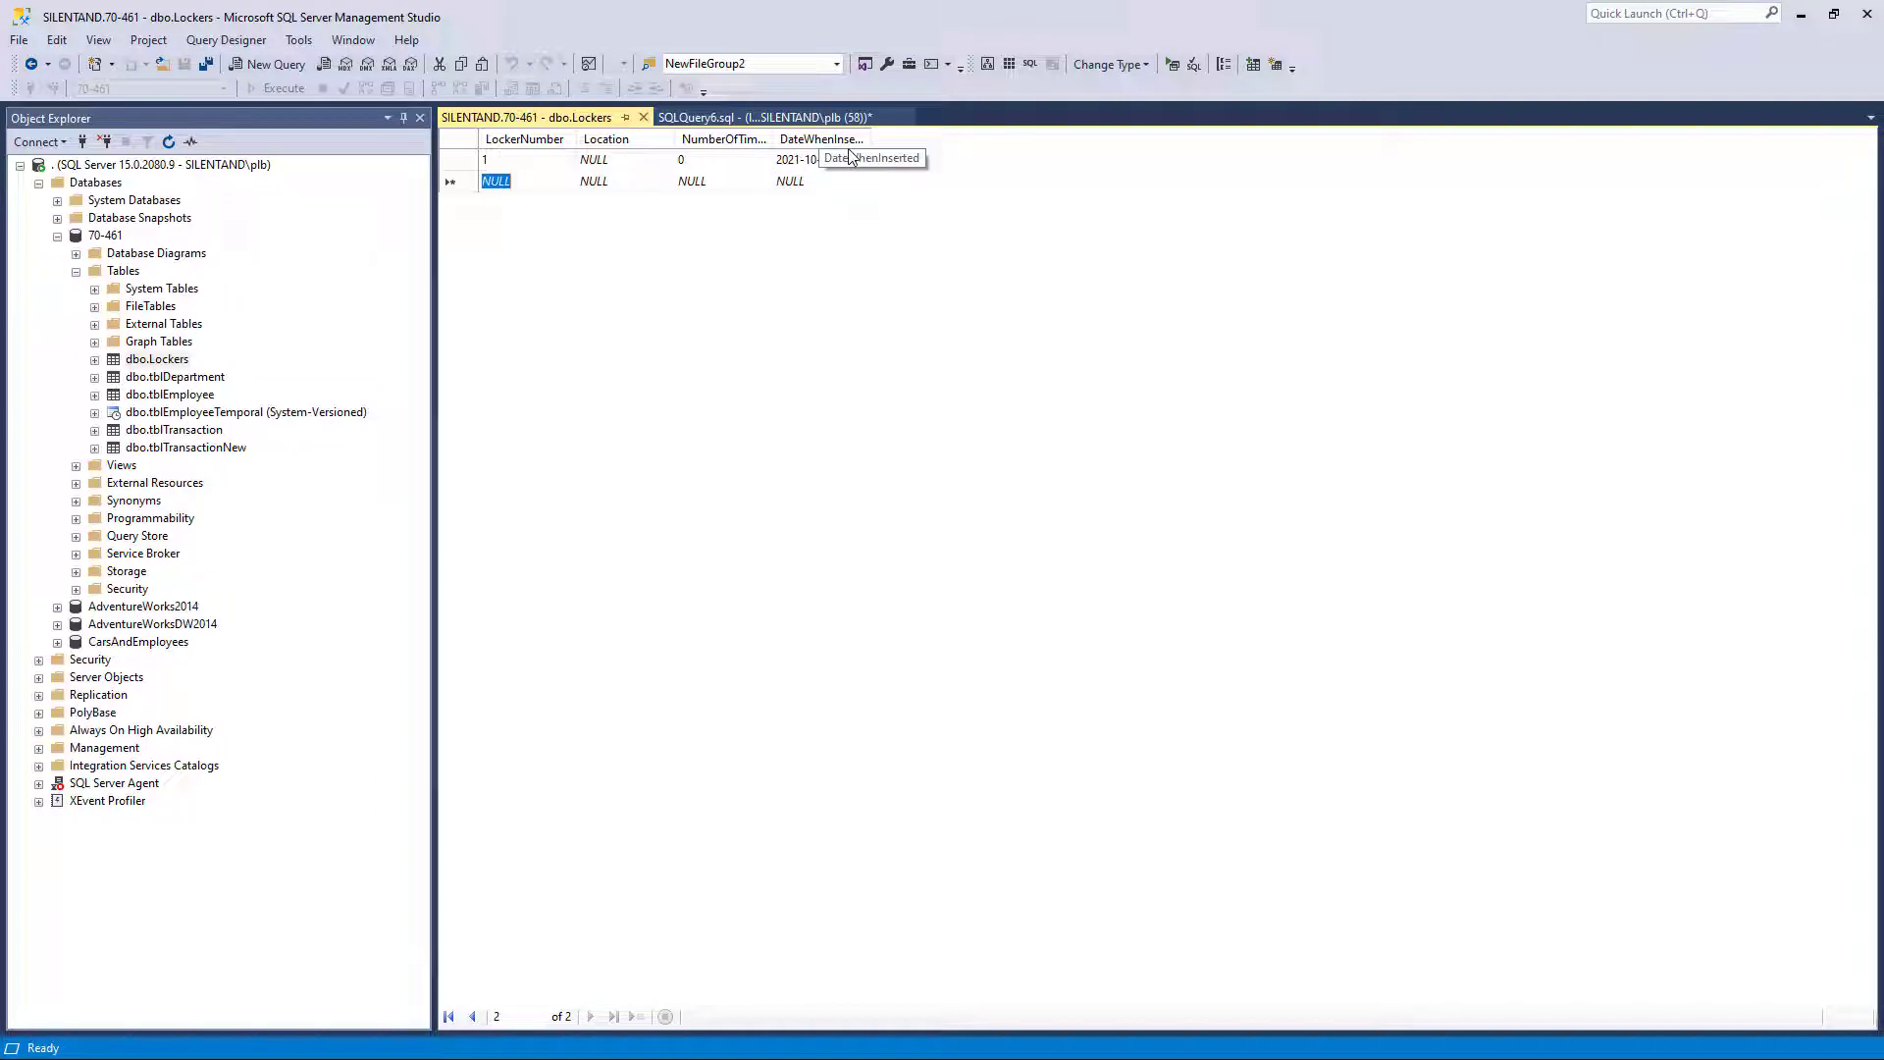
pyautogui.moveTo(713, 195)
pyautogui.write('-1')
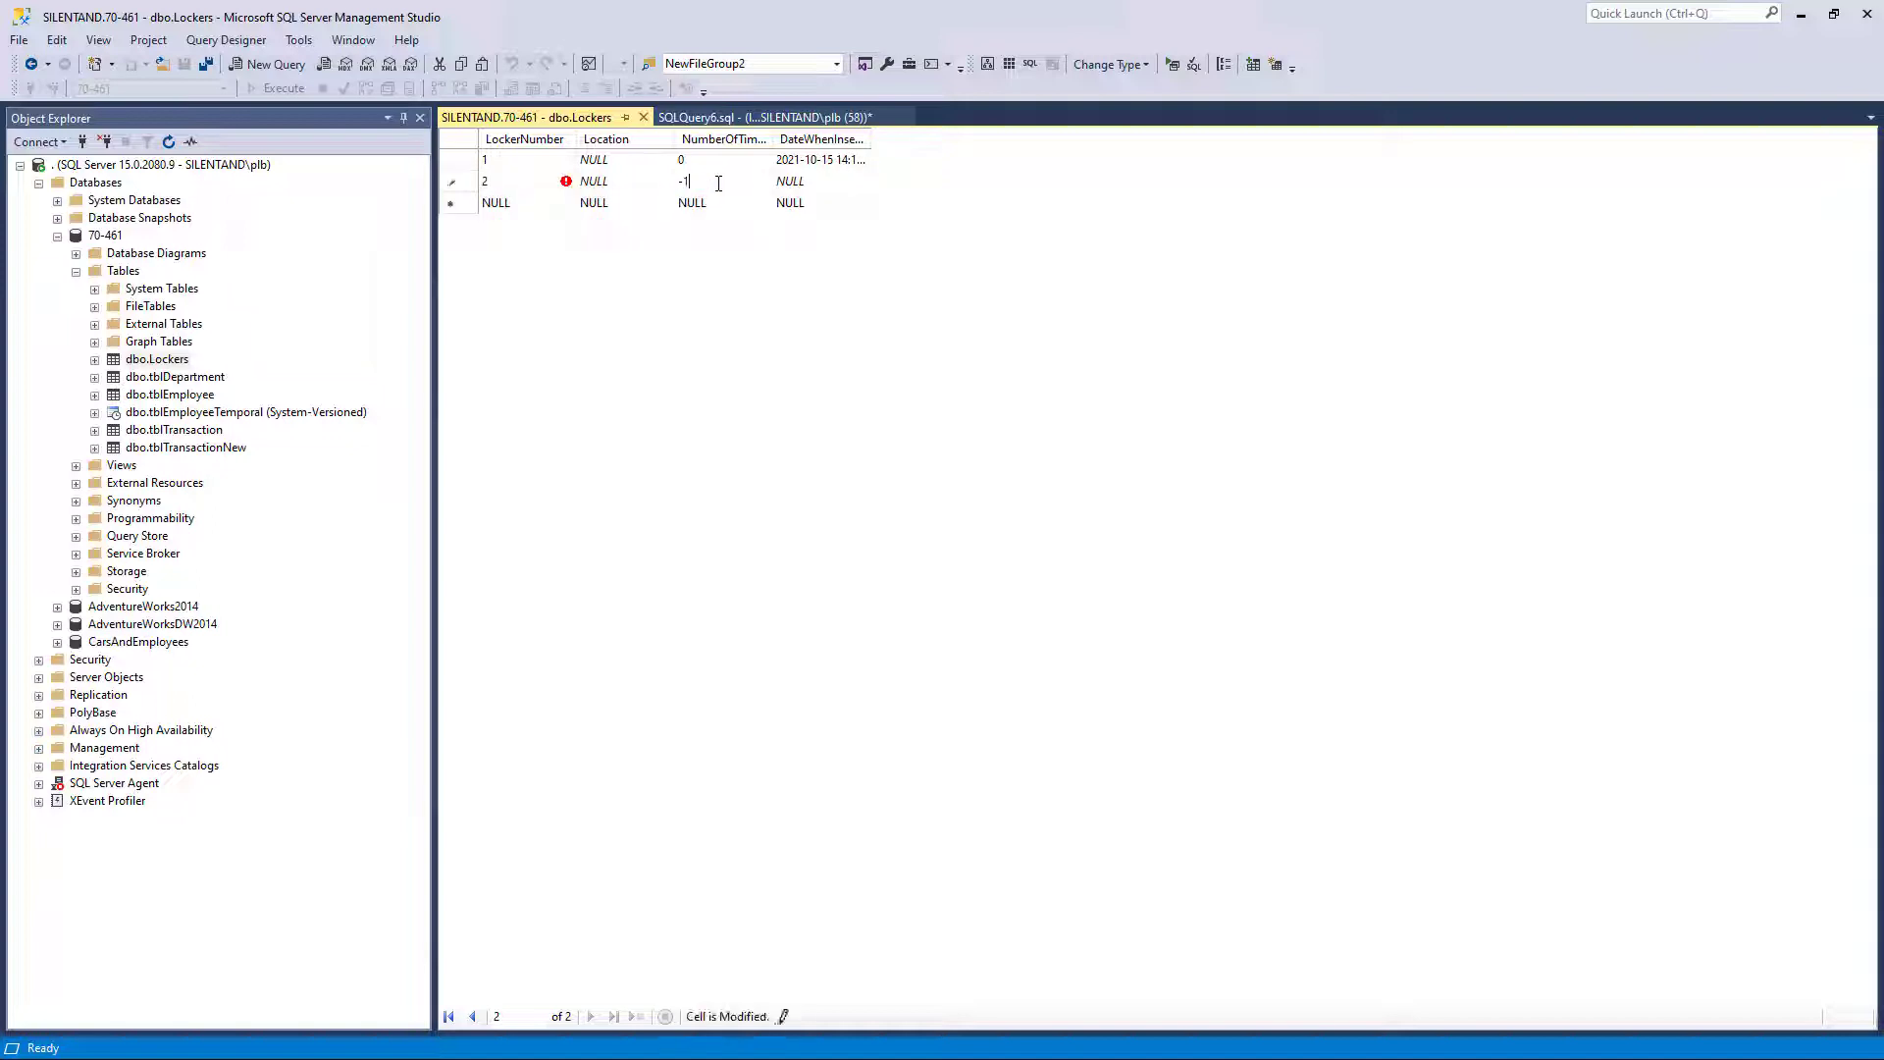
# Commit a Lockers row with -1 uses and dismiss the CHECK constraint error
pyautogui.click(789, 182)
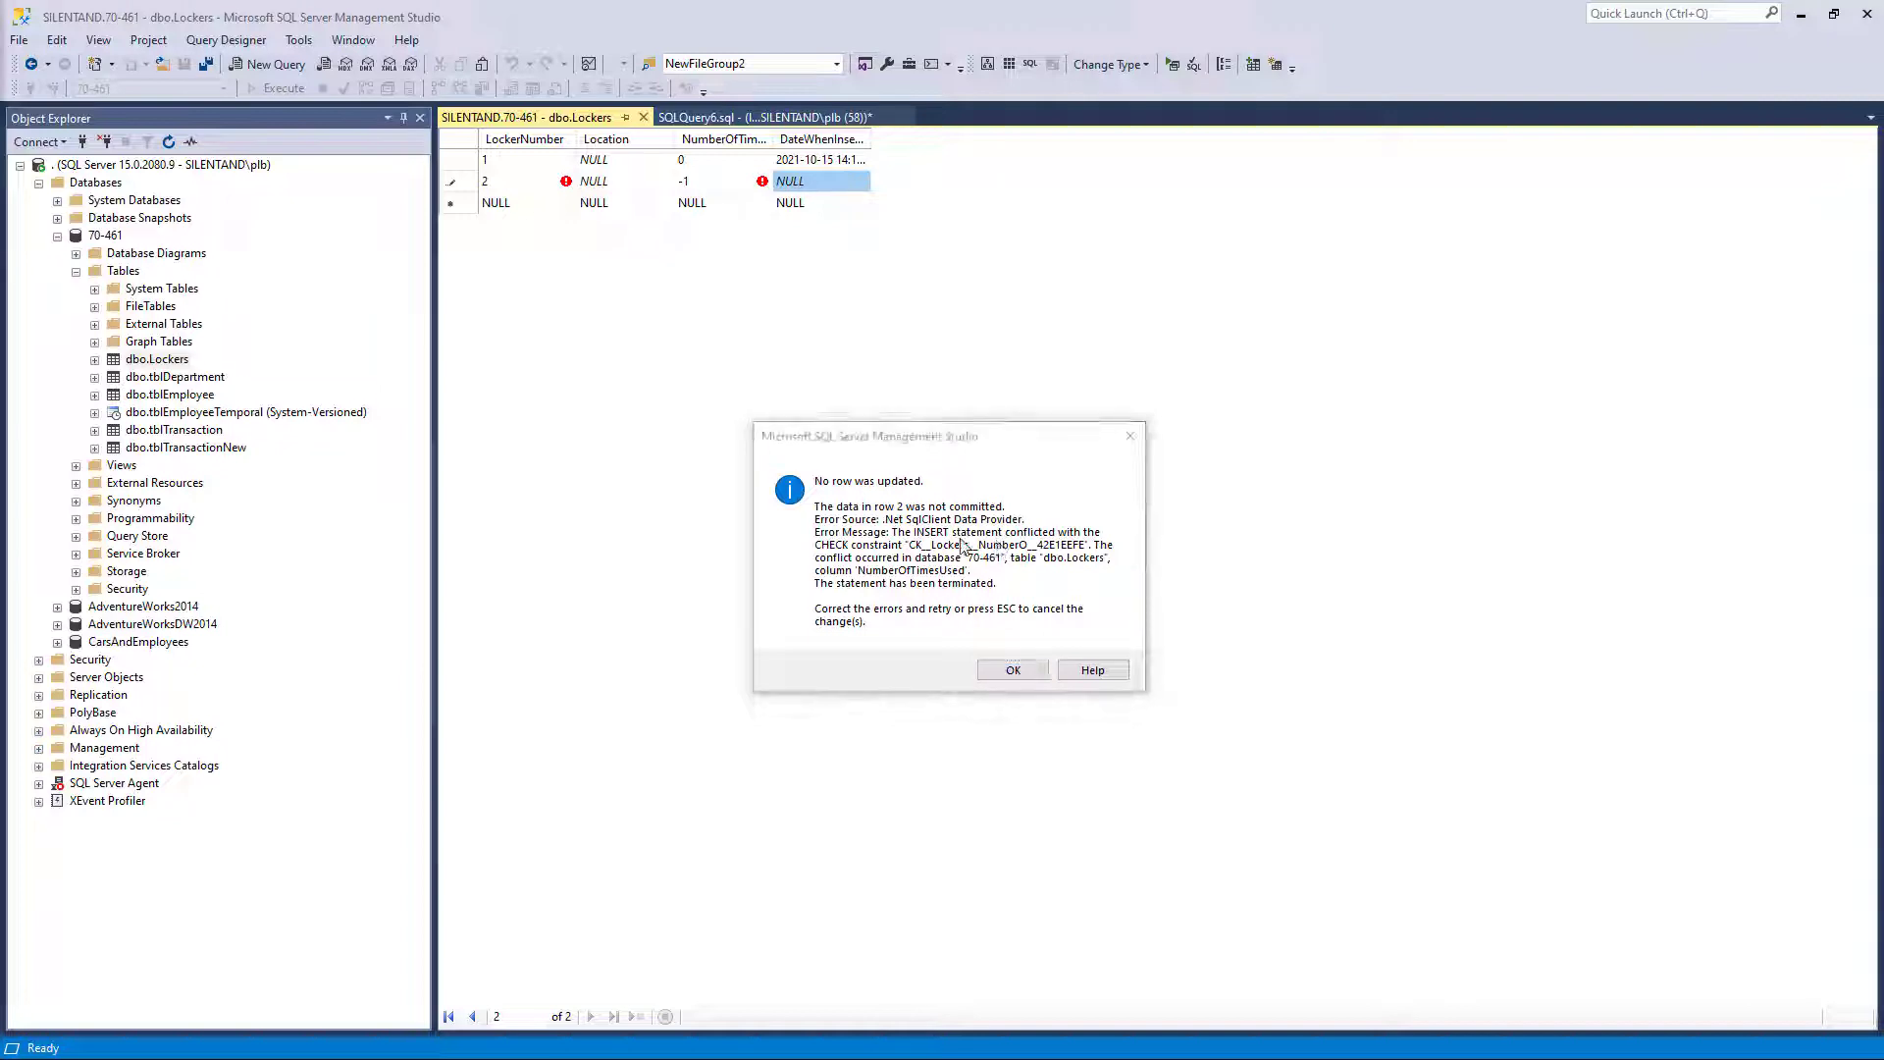
pyautogui.click(1012, 670)
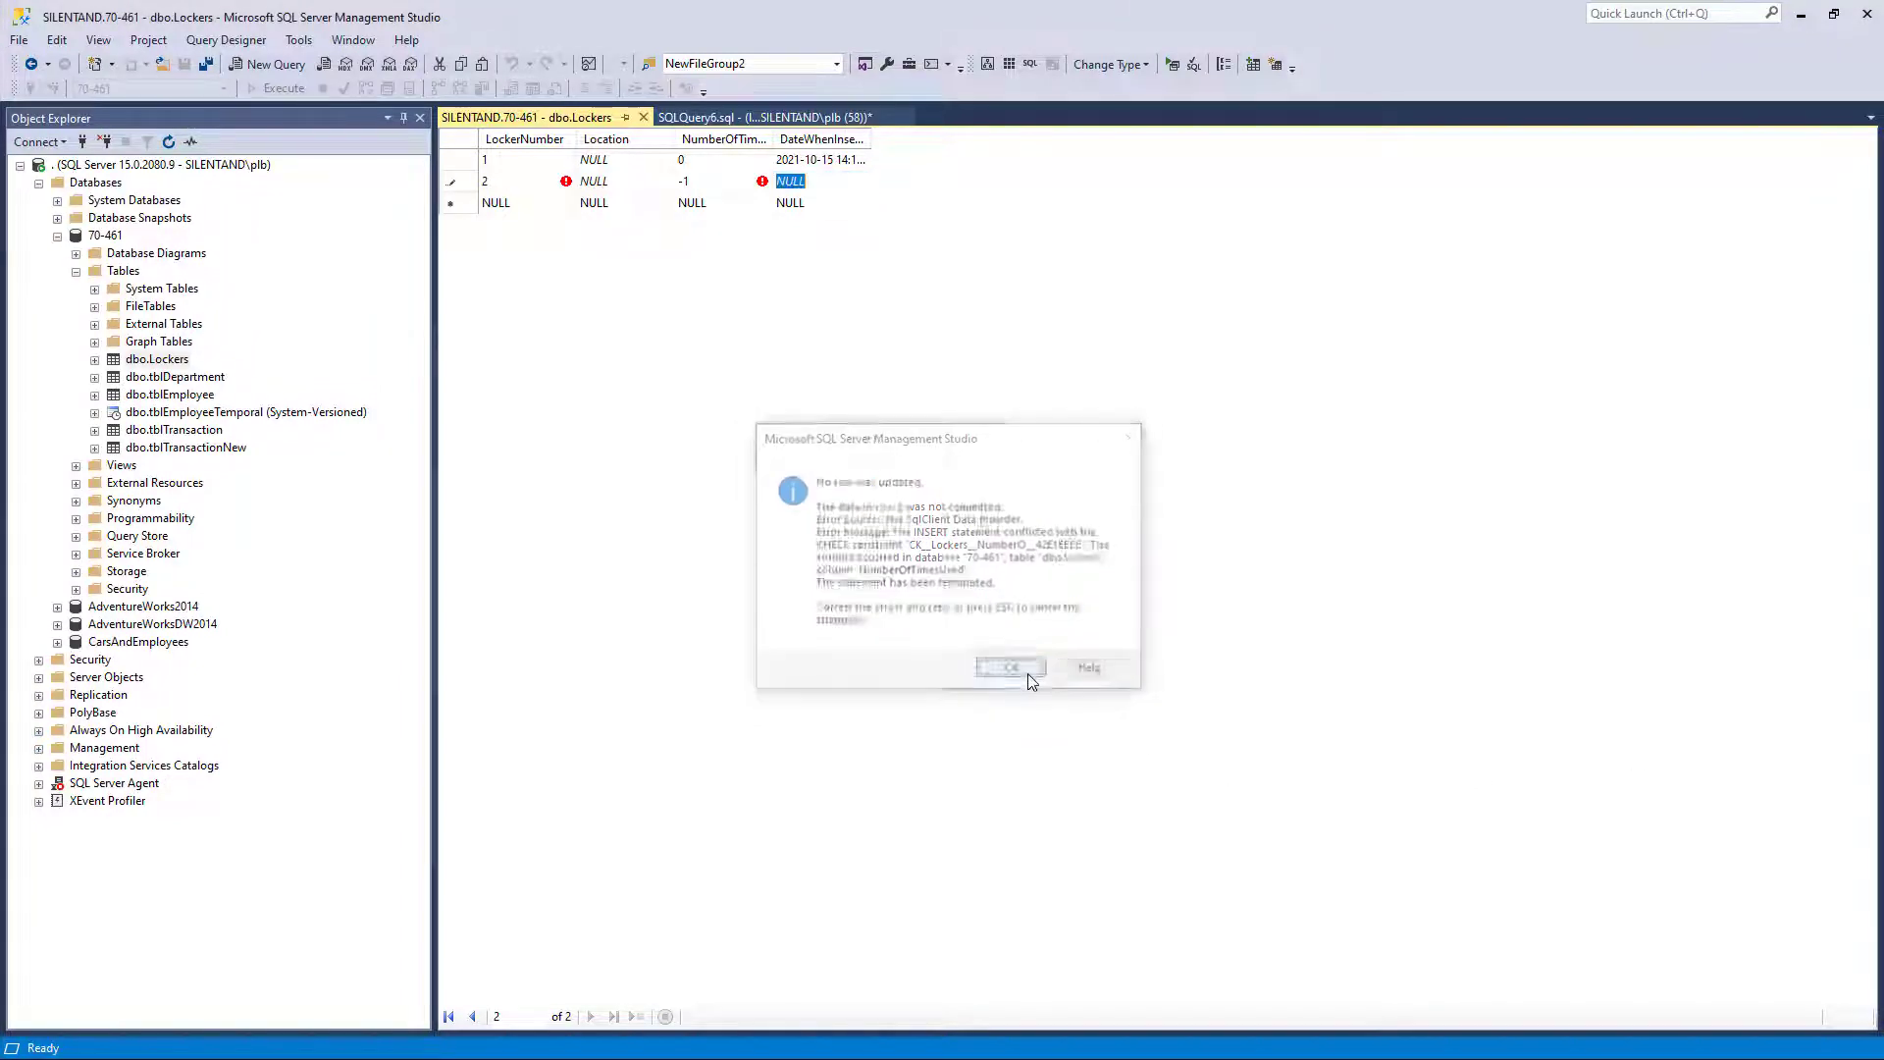
pyautogui.click(1007, 667)
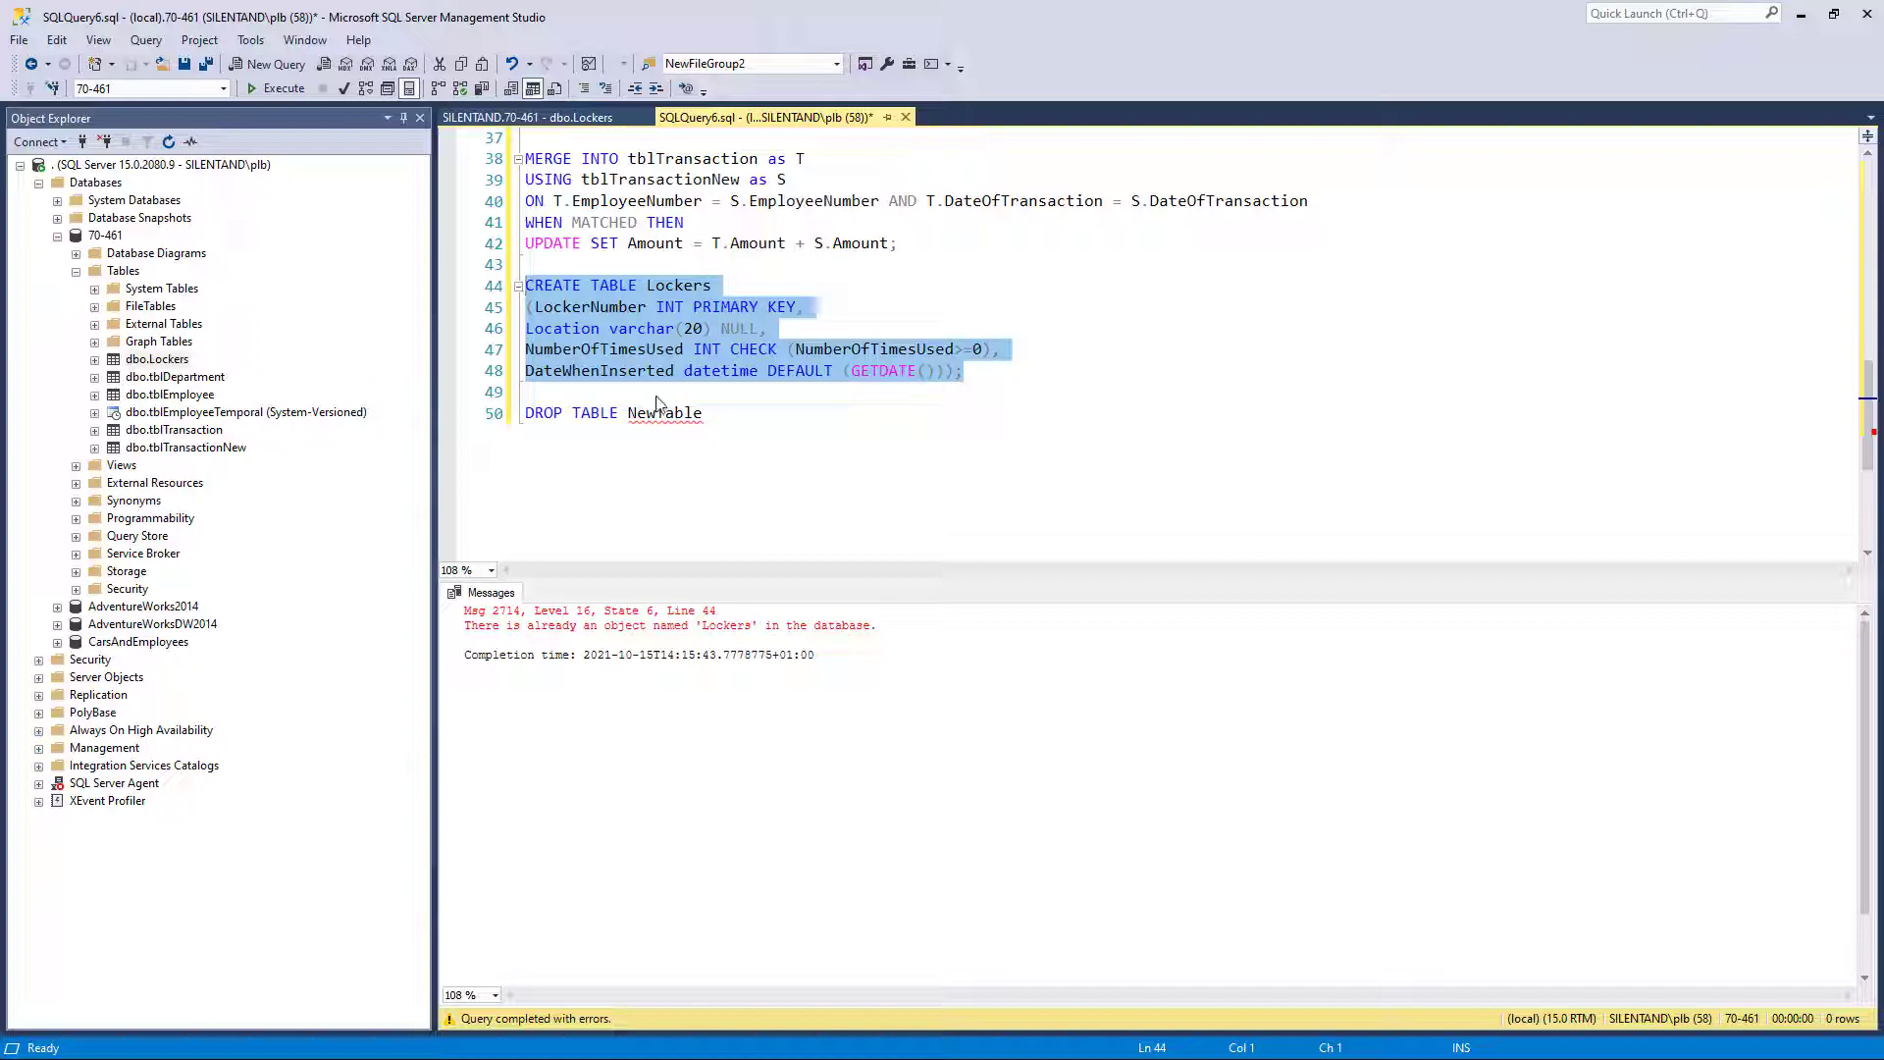
# Scroll back up to the CREATE TABLE Lockers statement in the script
pyautogui.scroll(3)
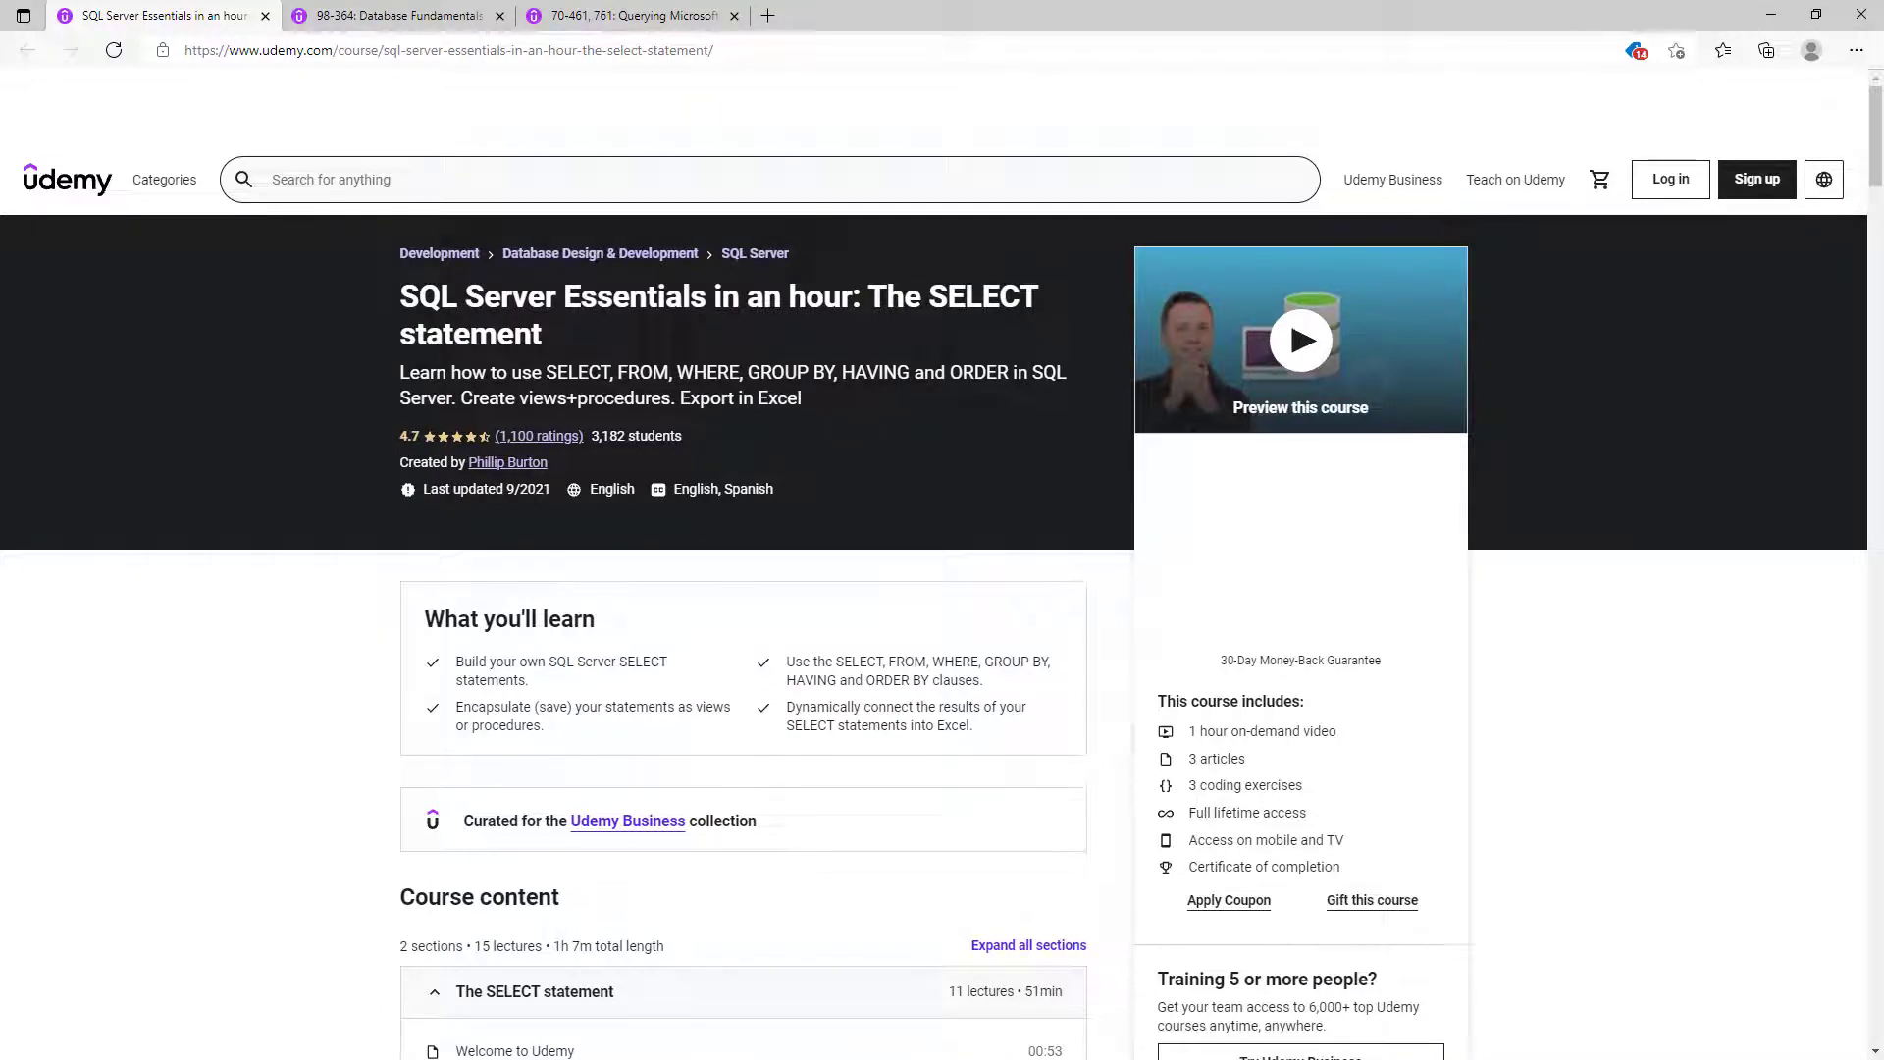
# View the 98-364 course's 8.5 video hours and the 70-461, 761 course's 29.5 hours
pyautogui.click(396, 15)
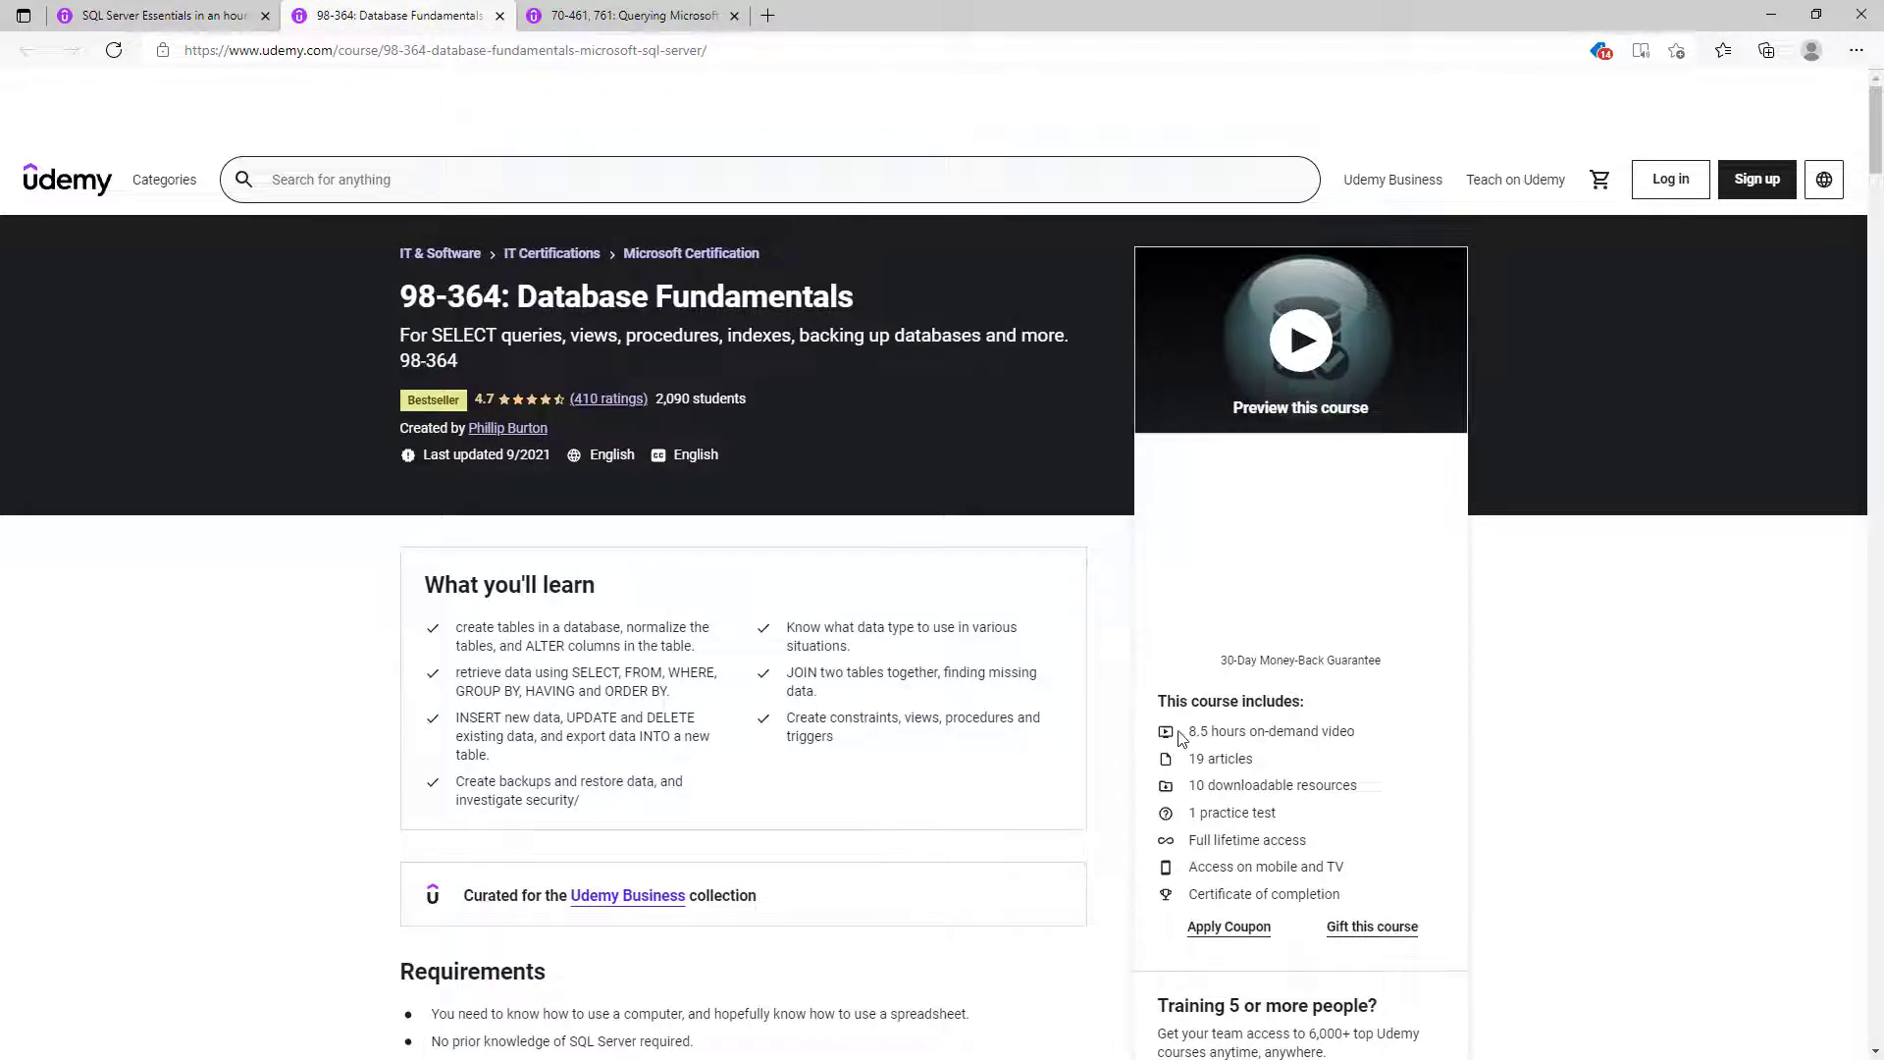
pyautogui.doubleClick(1215, 730)
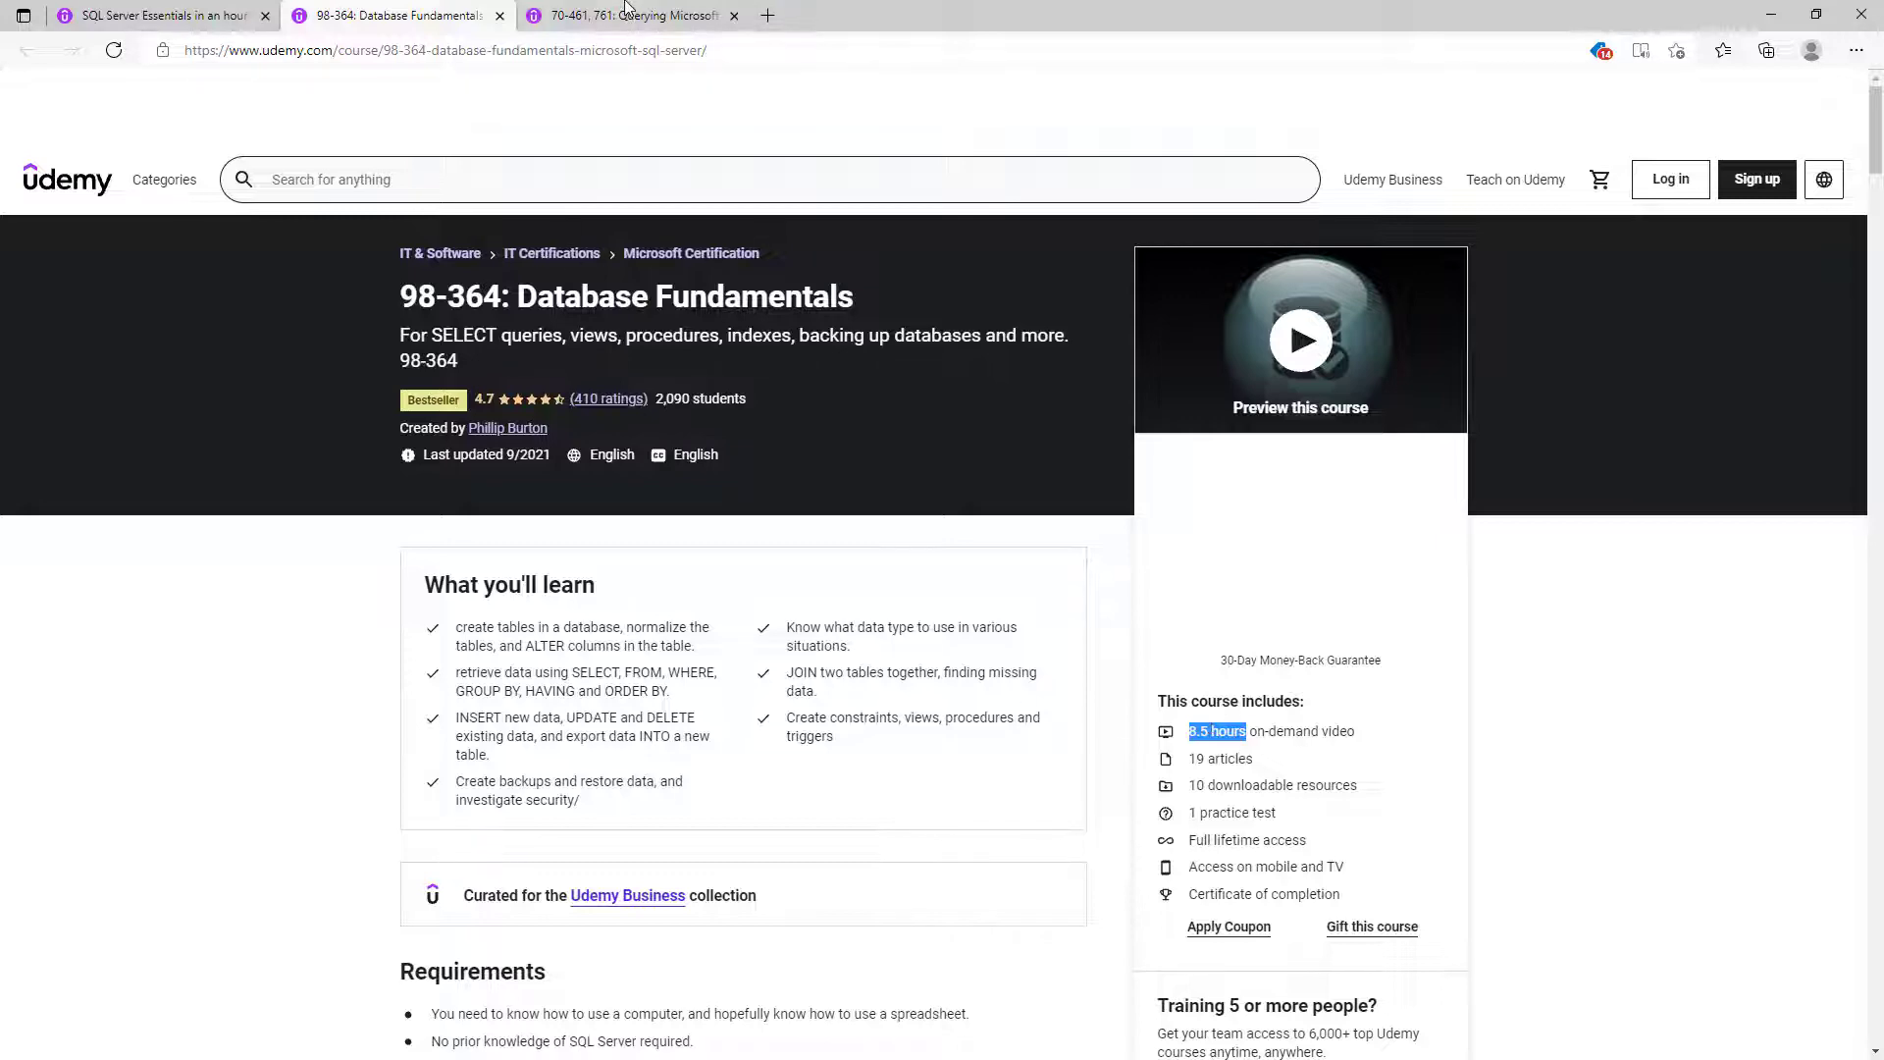
pyautogui.click(625, 15)
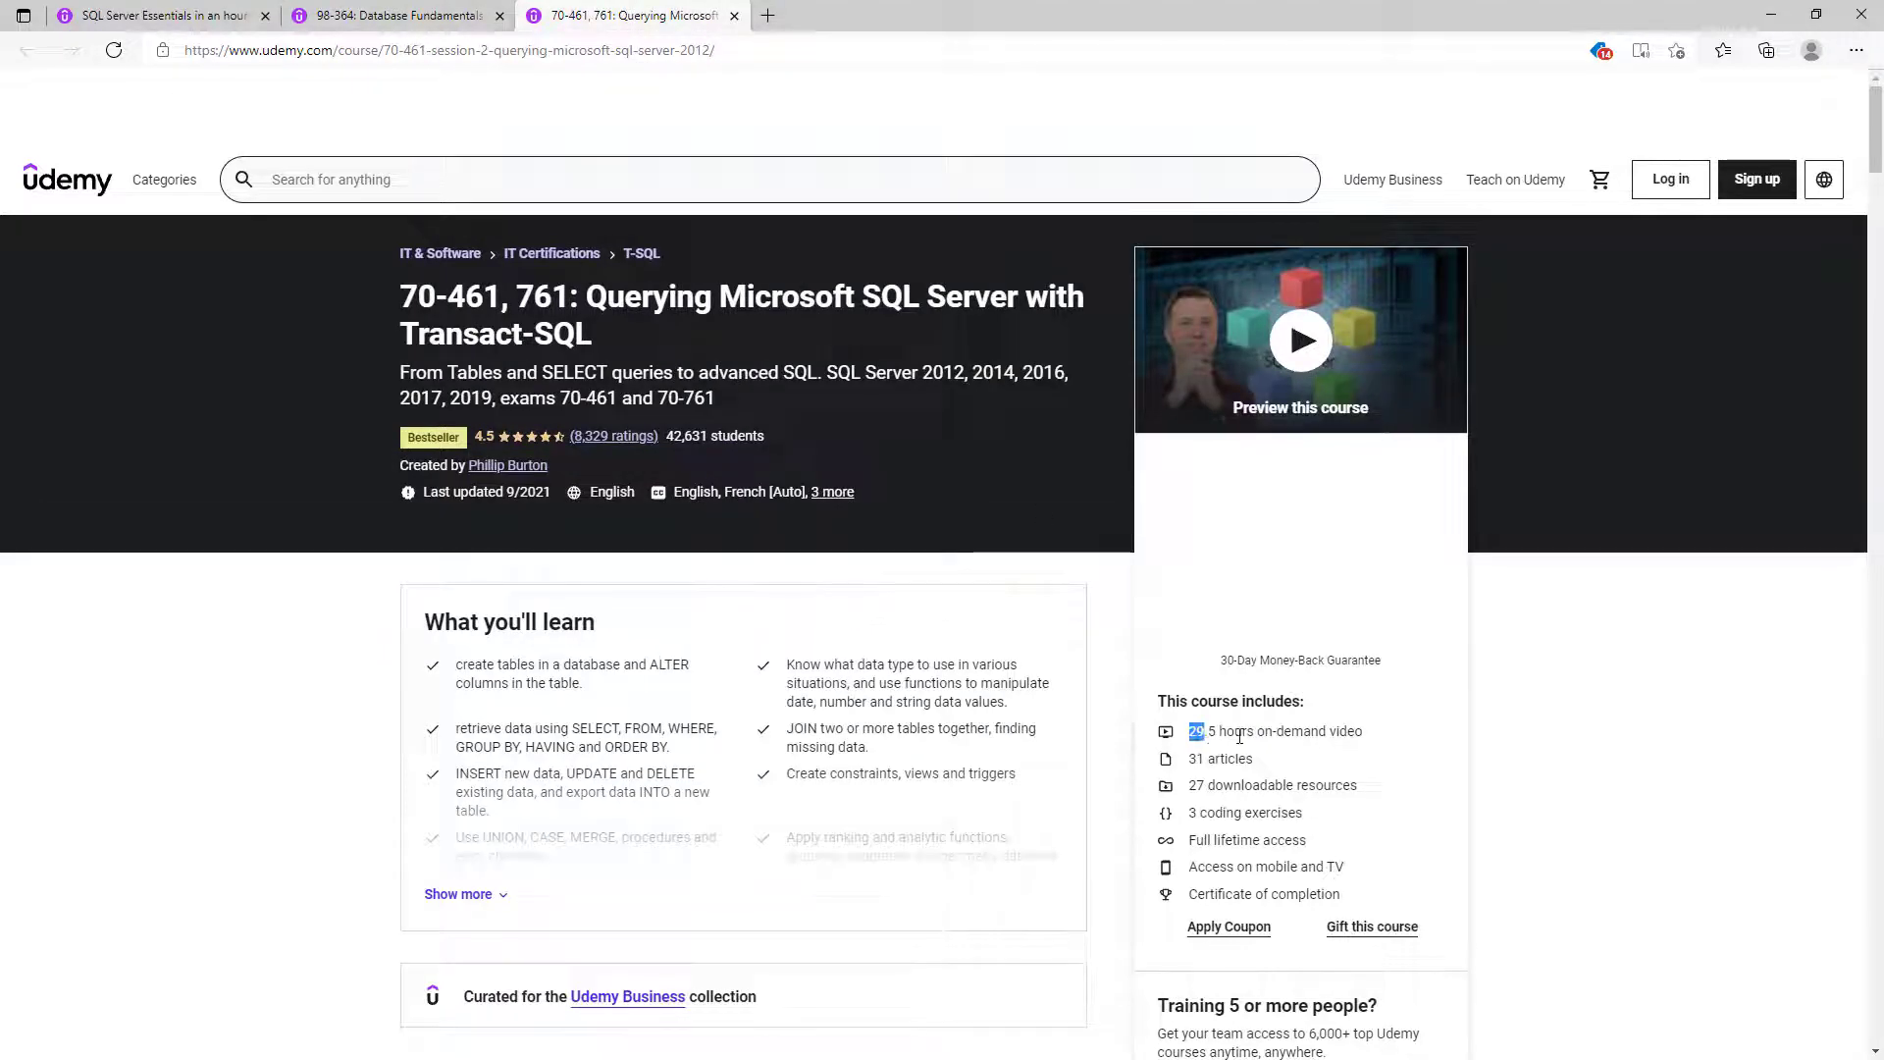
pyautogui.doubleClick(1221, 730)
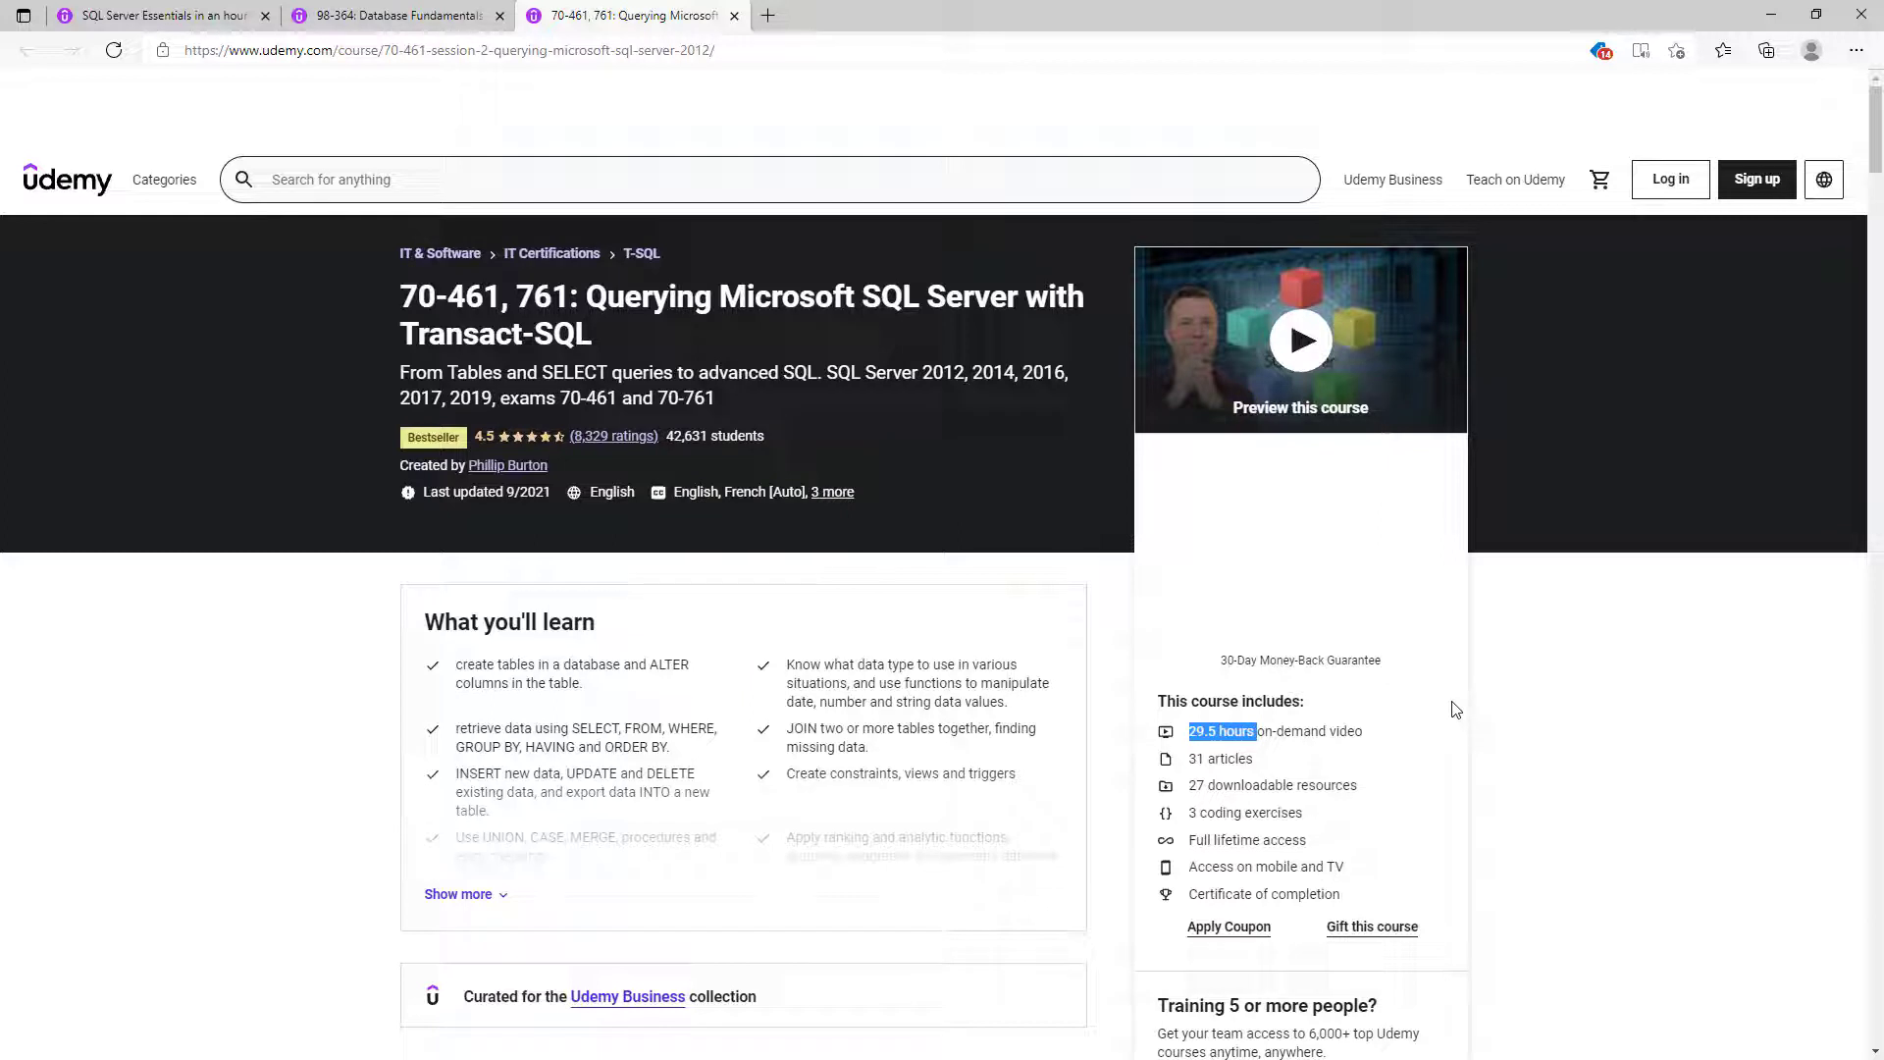